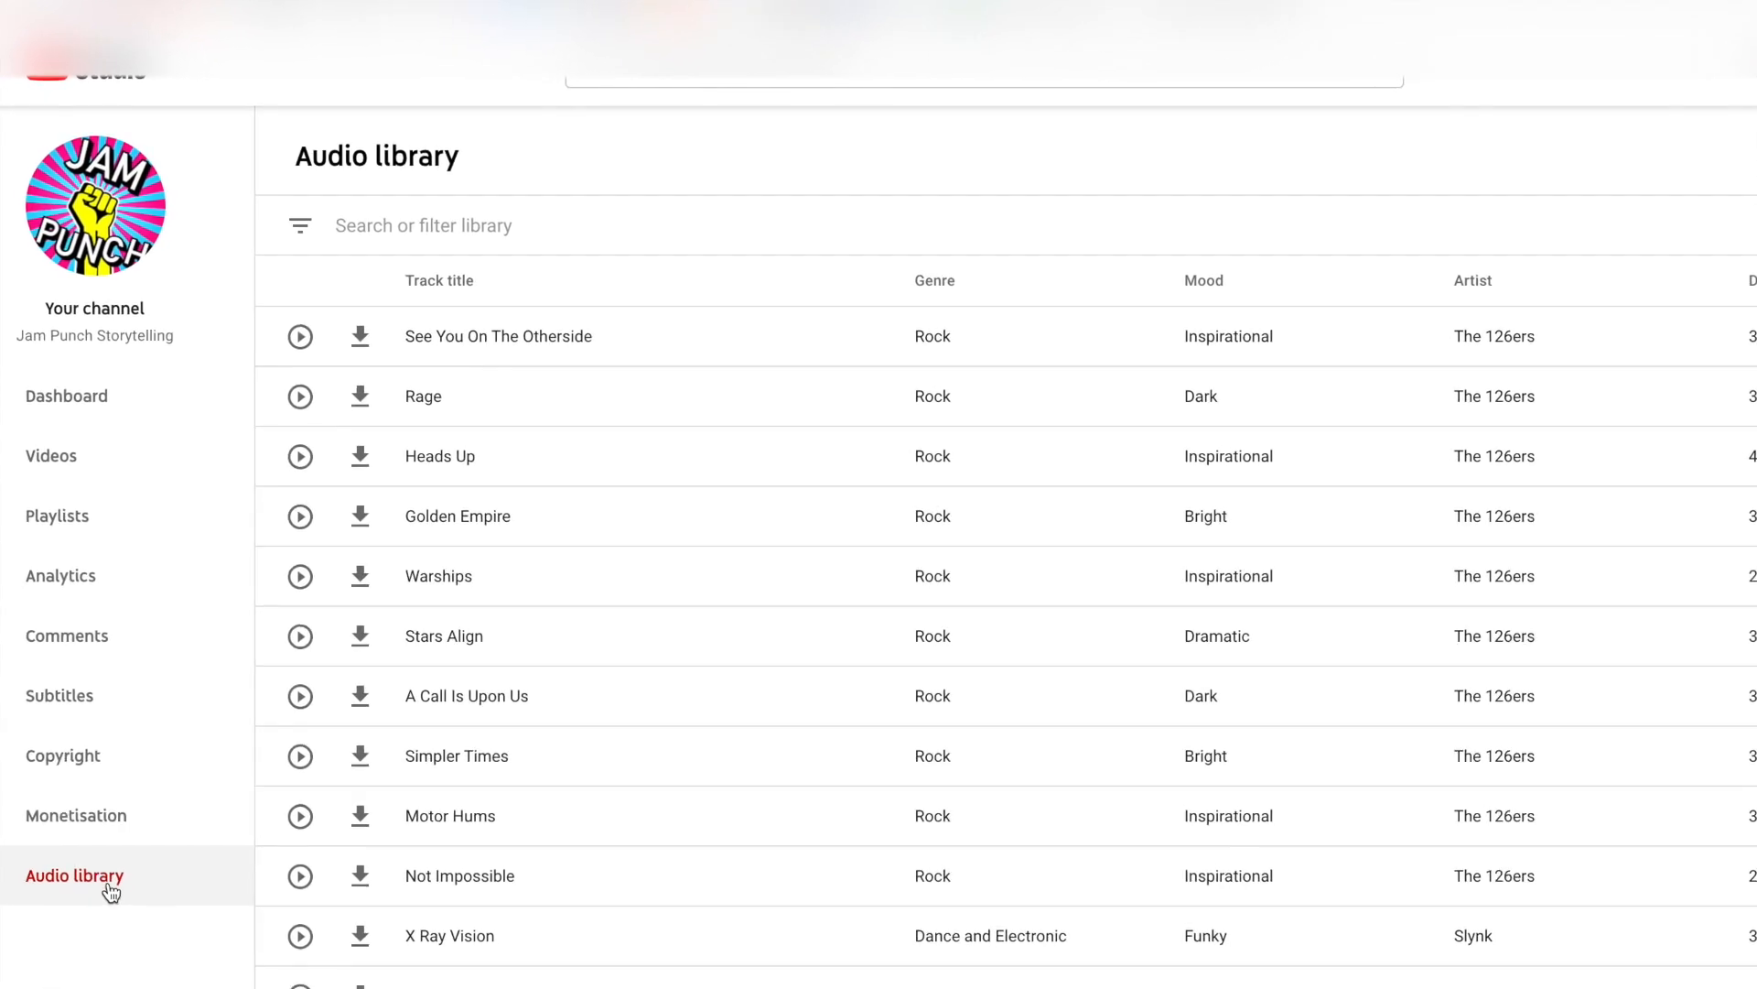
- Filter the audio library for 'future bass' and download the Cloud Chaser track
text(f)
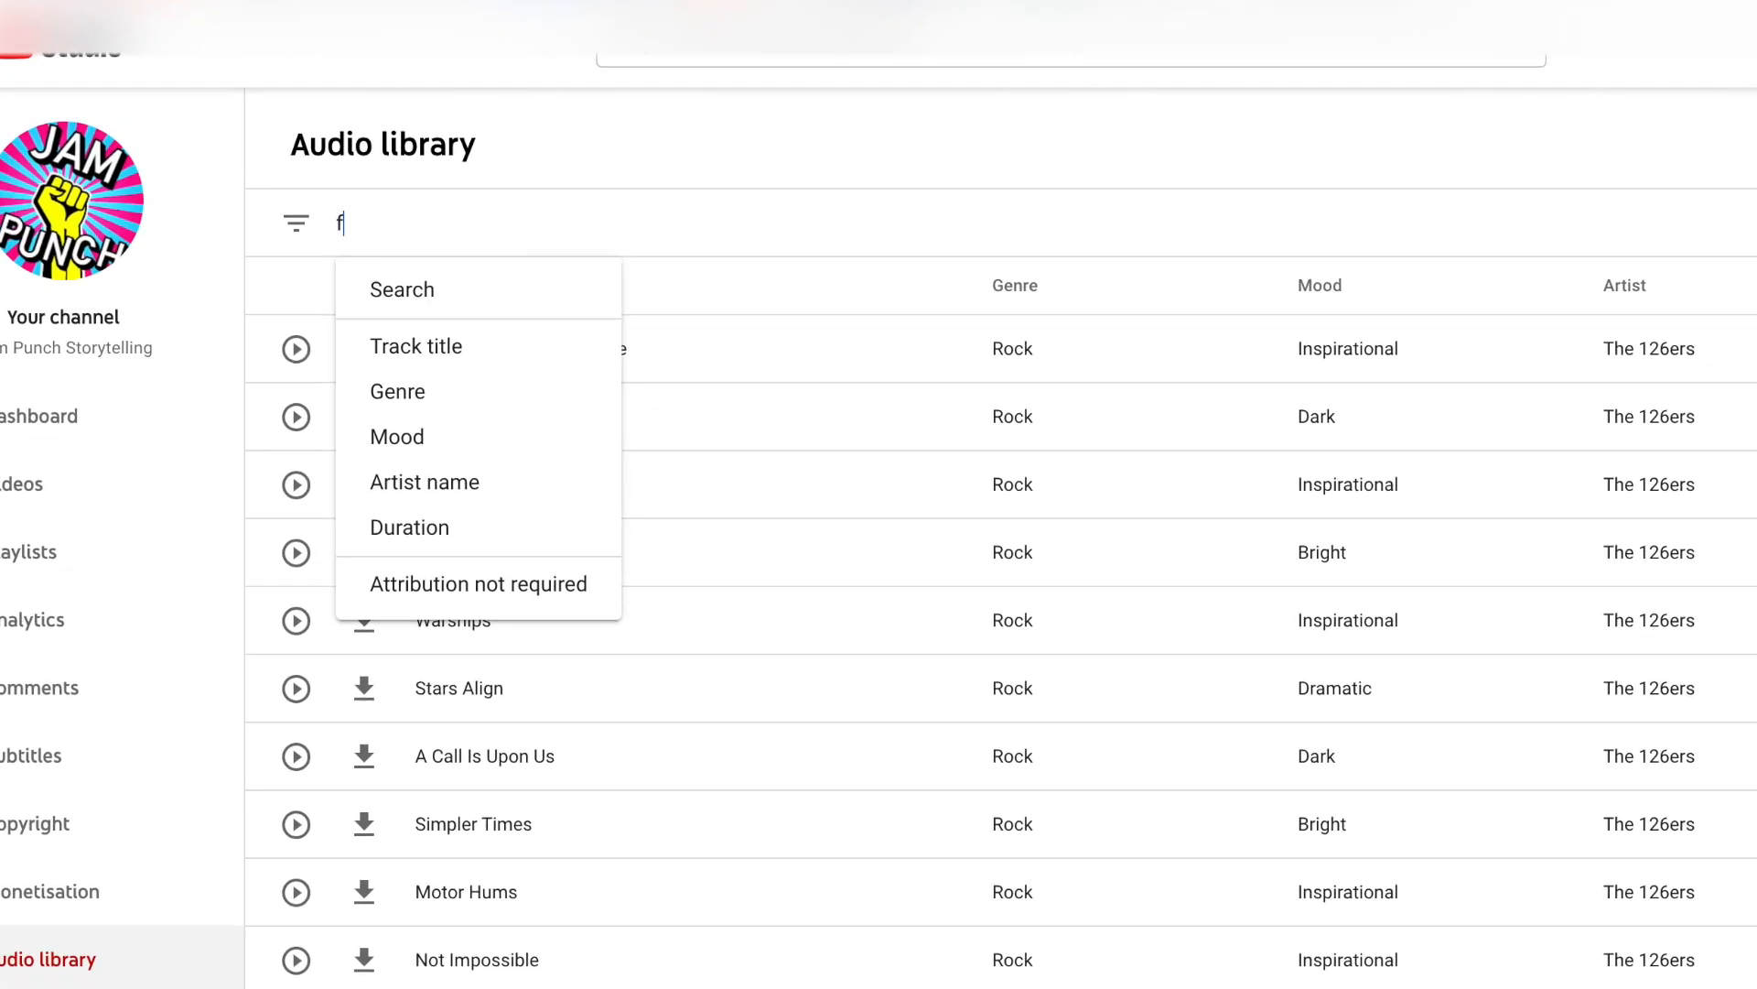
text(uture bass)
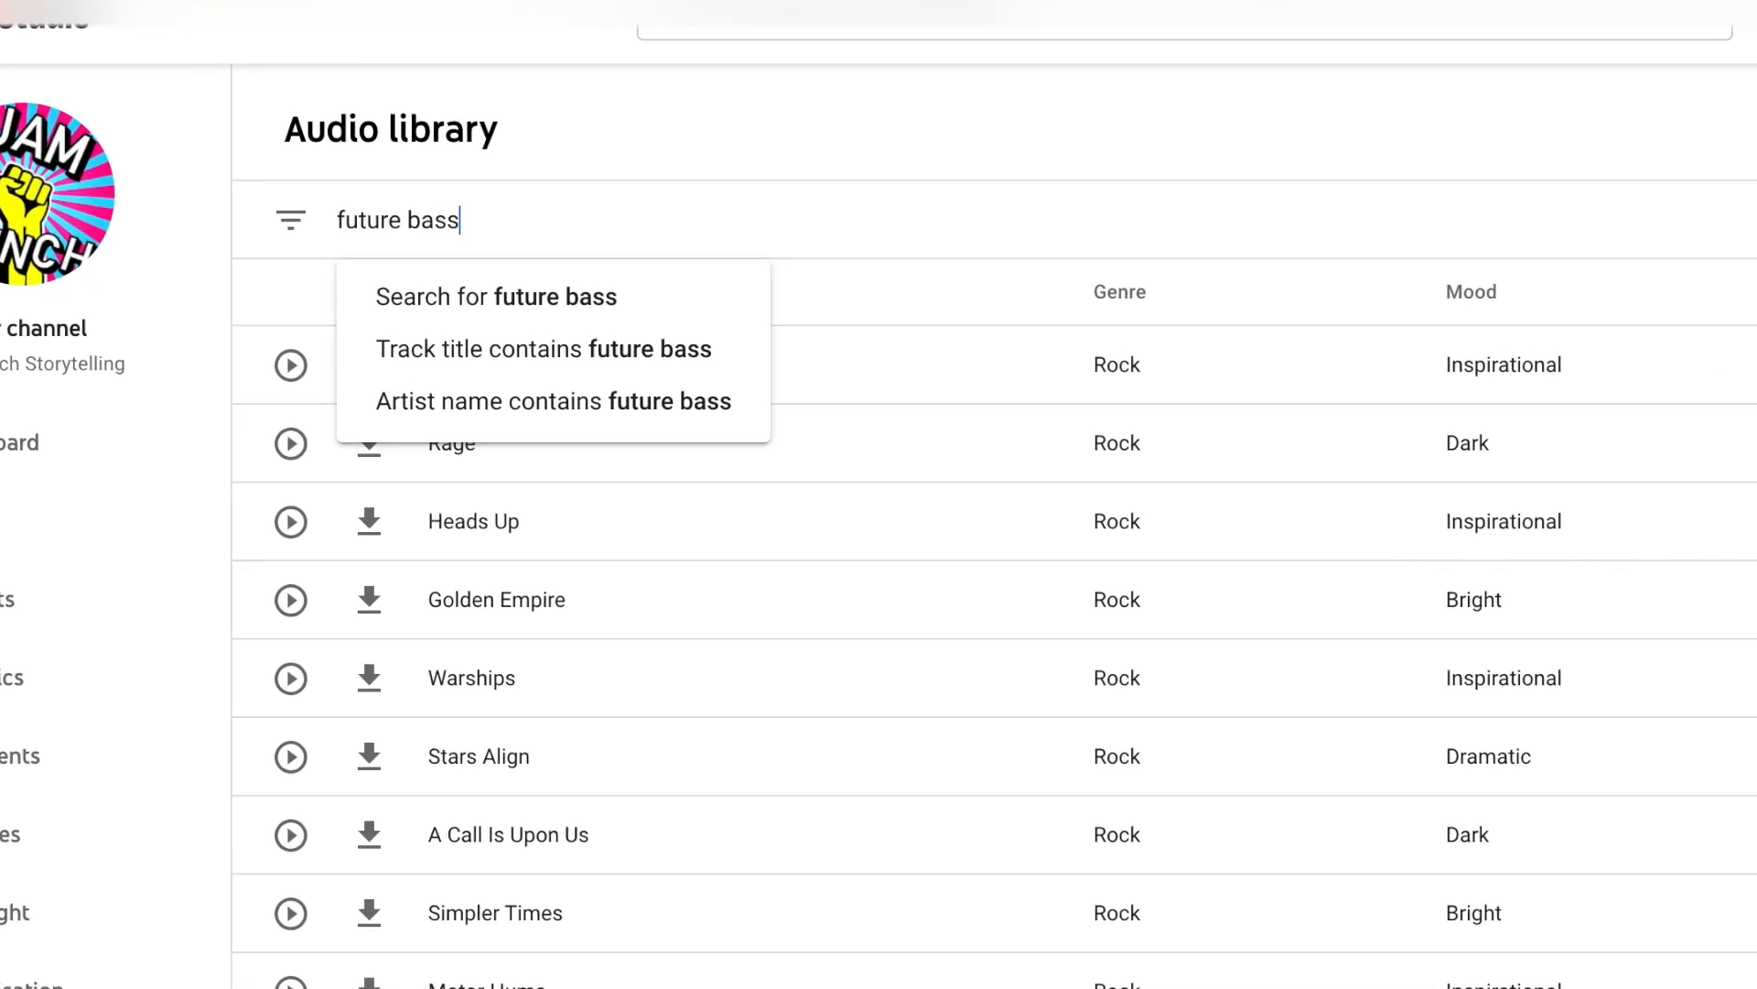
click(546, 348)
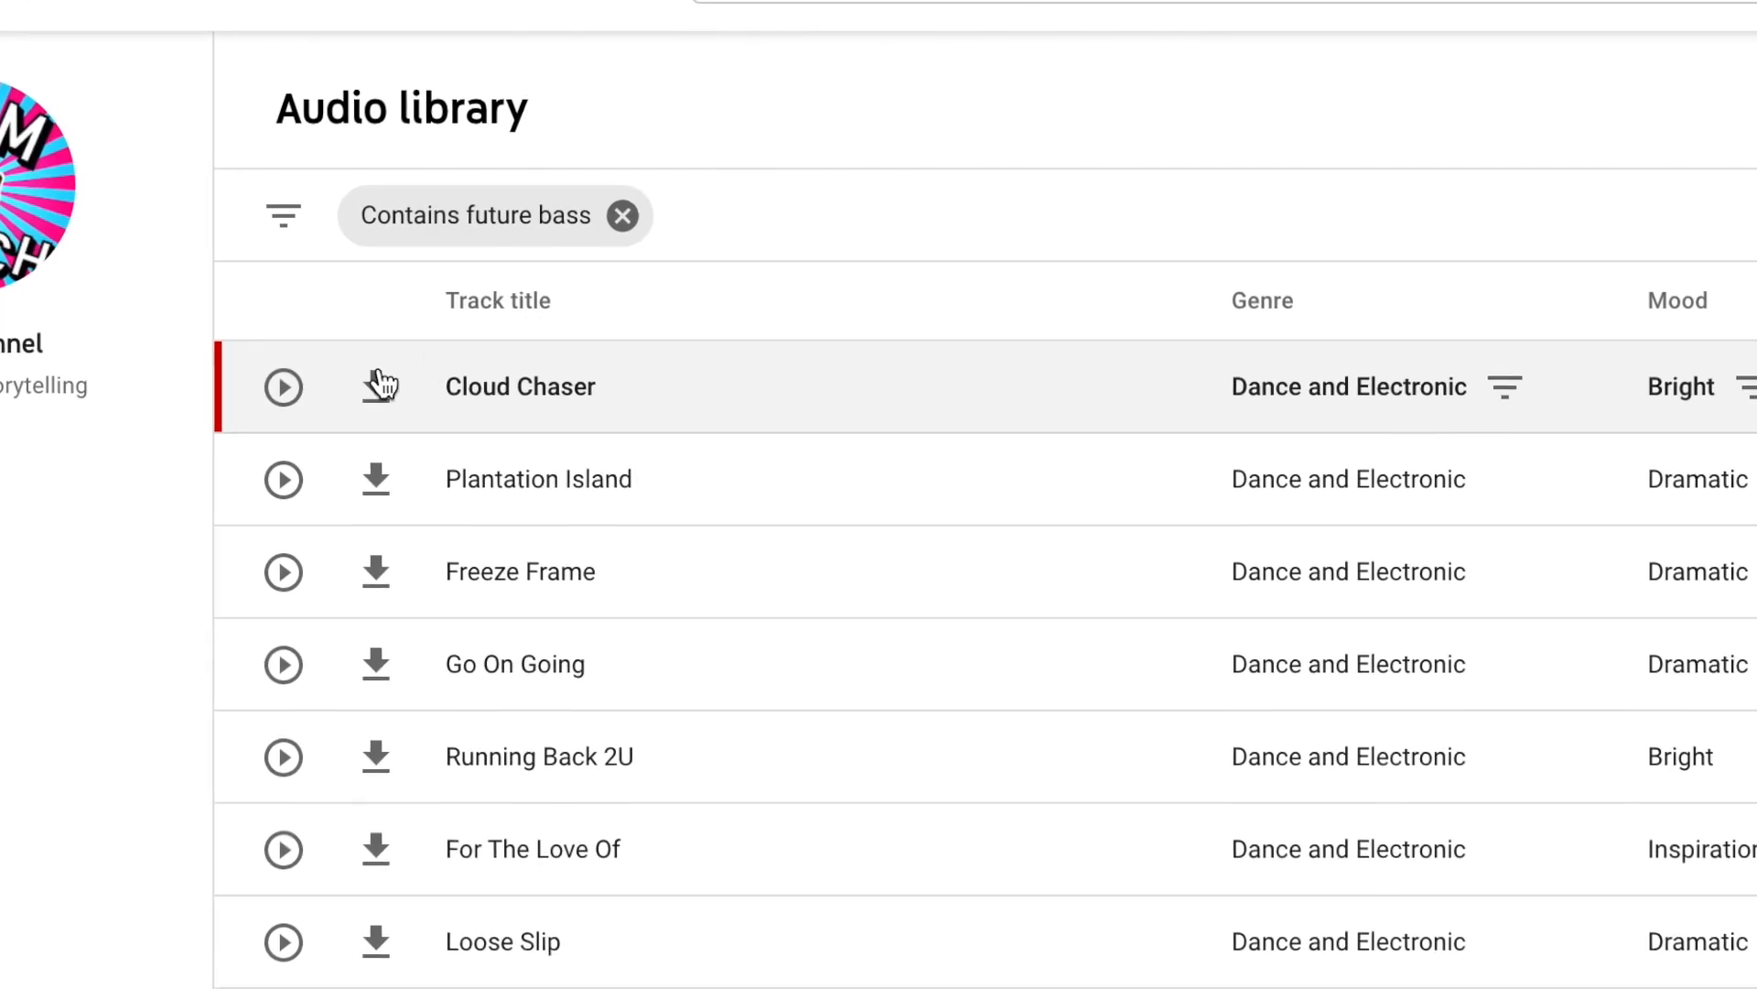
click(282, 386)
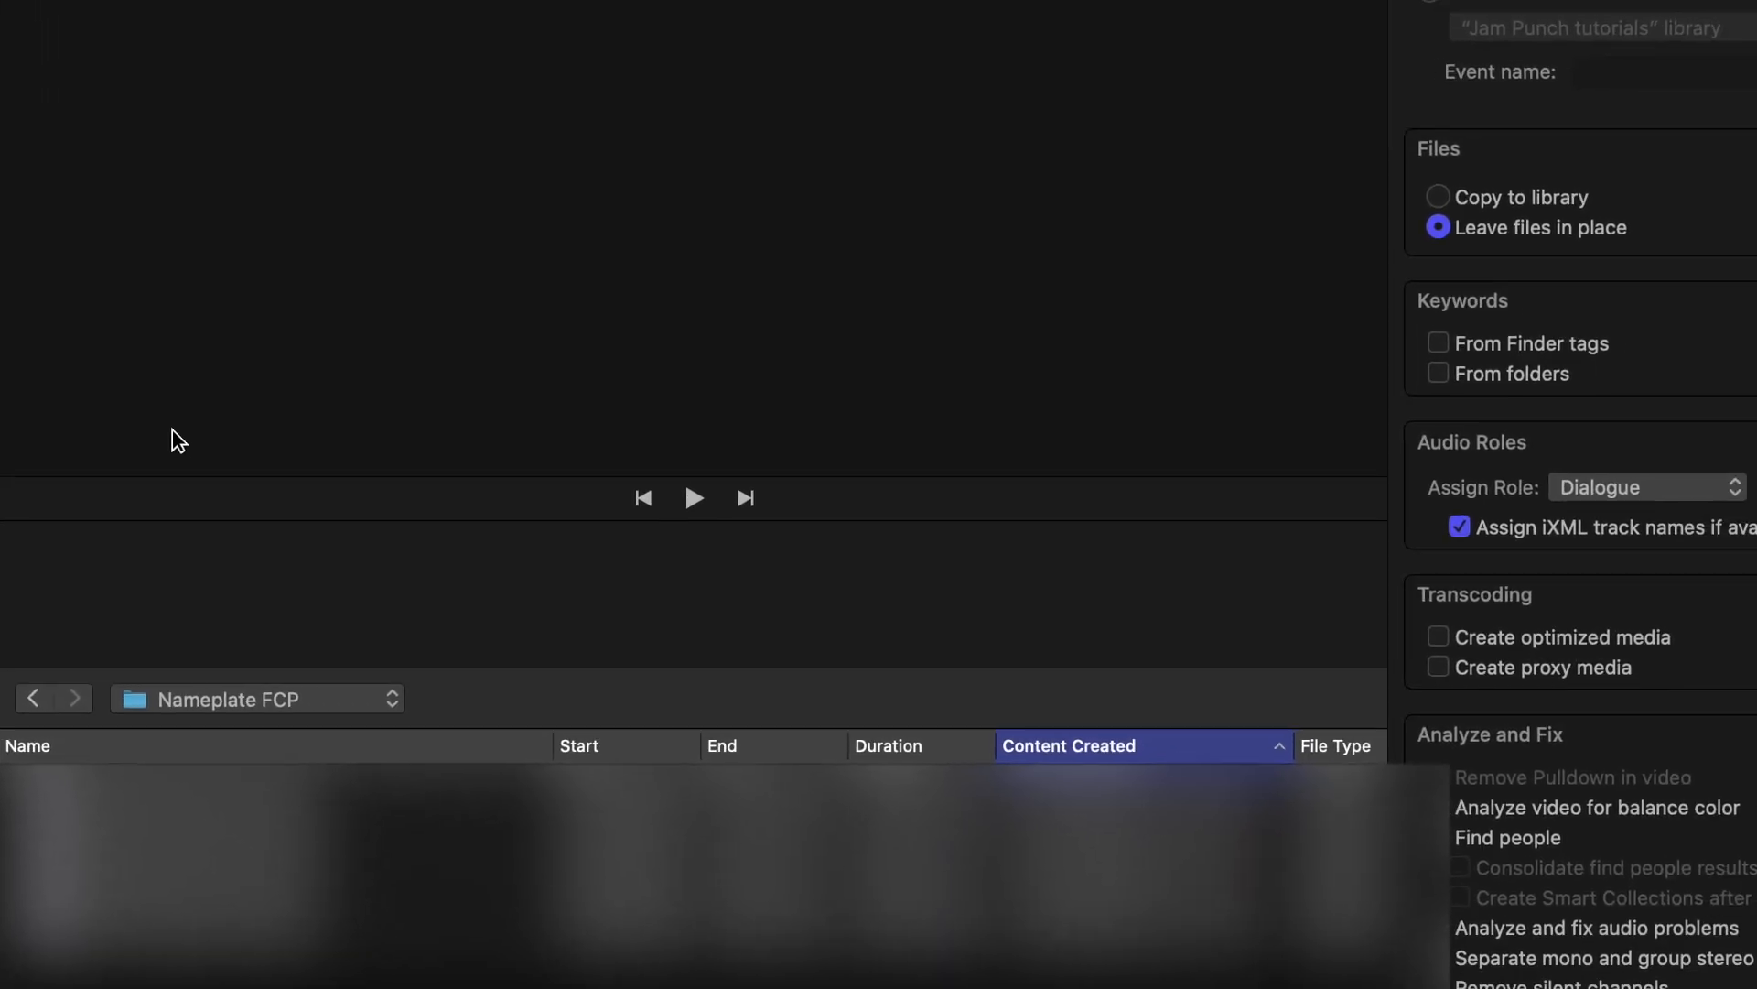
- Assign the Music role to the downloaded track and import the selected file
click(1644, 487)
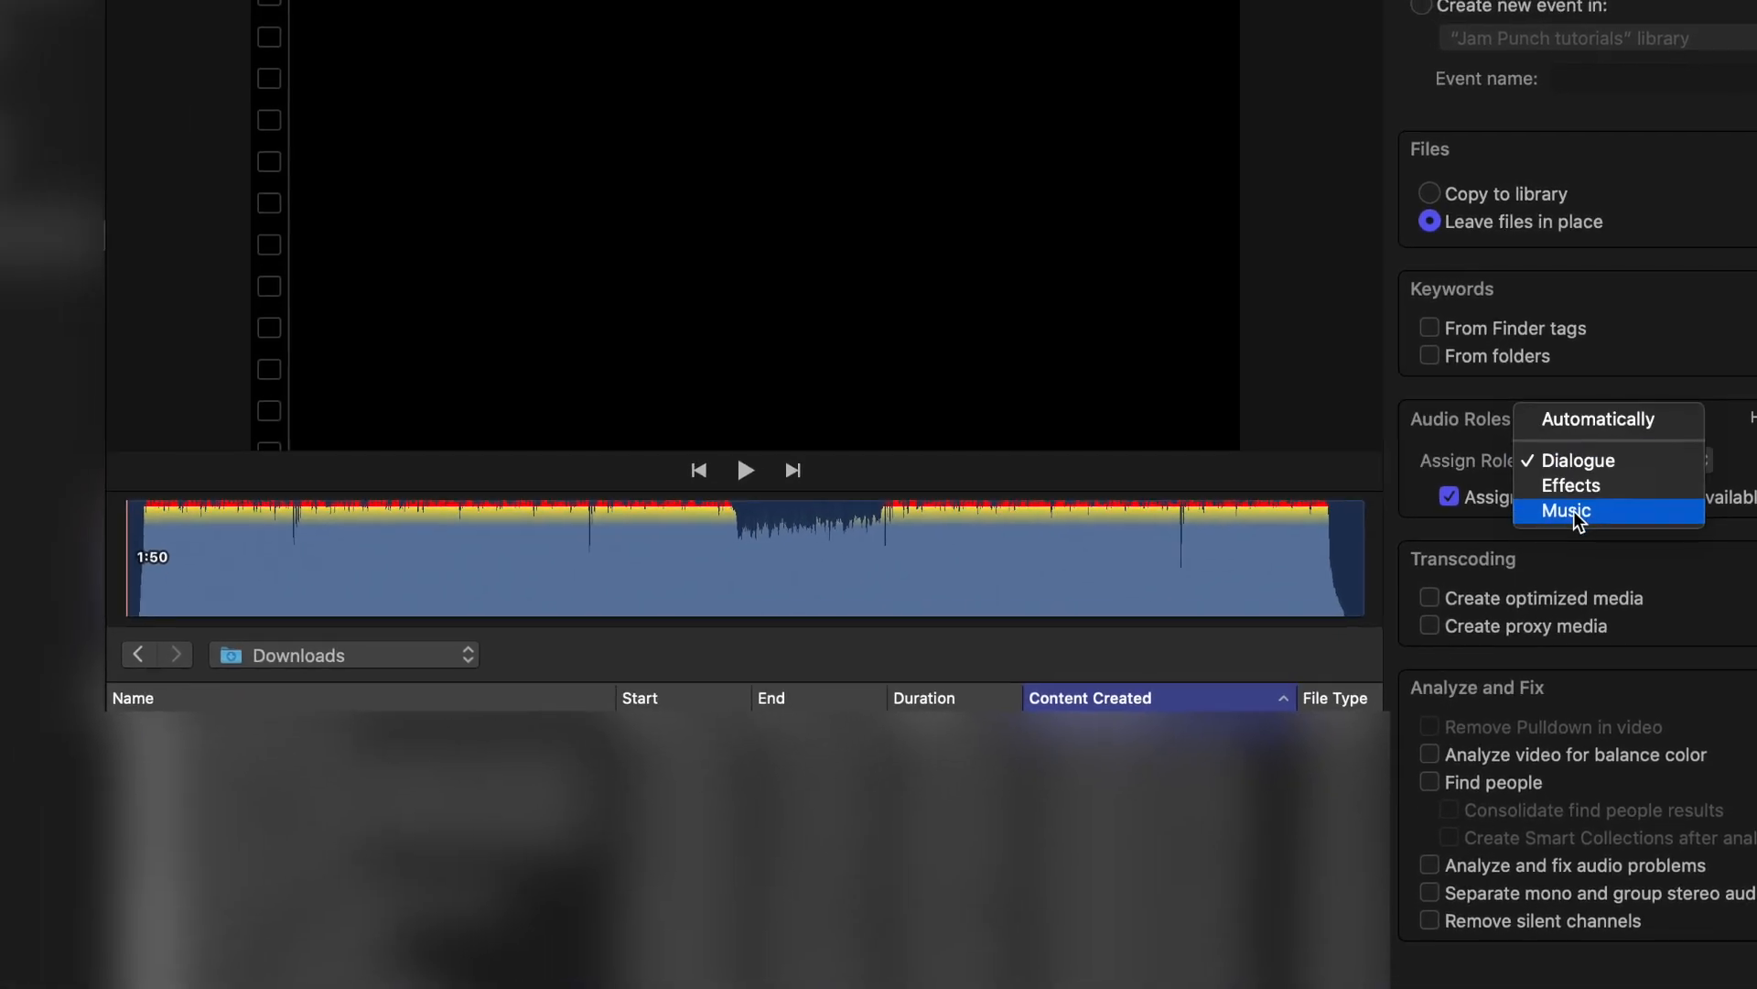
click(1566, 510)
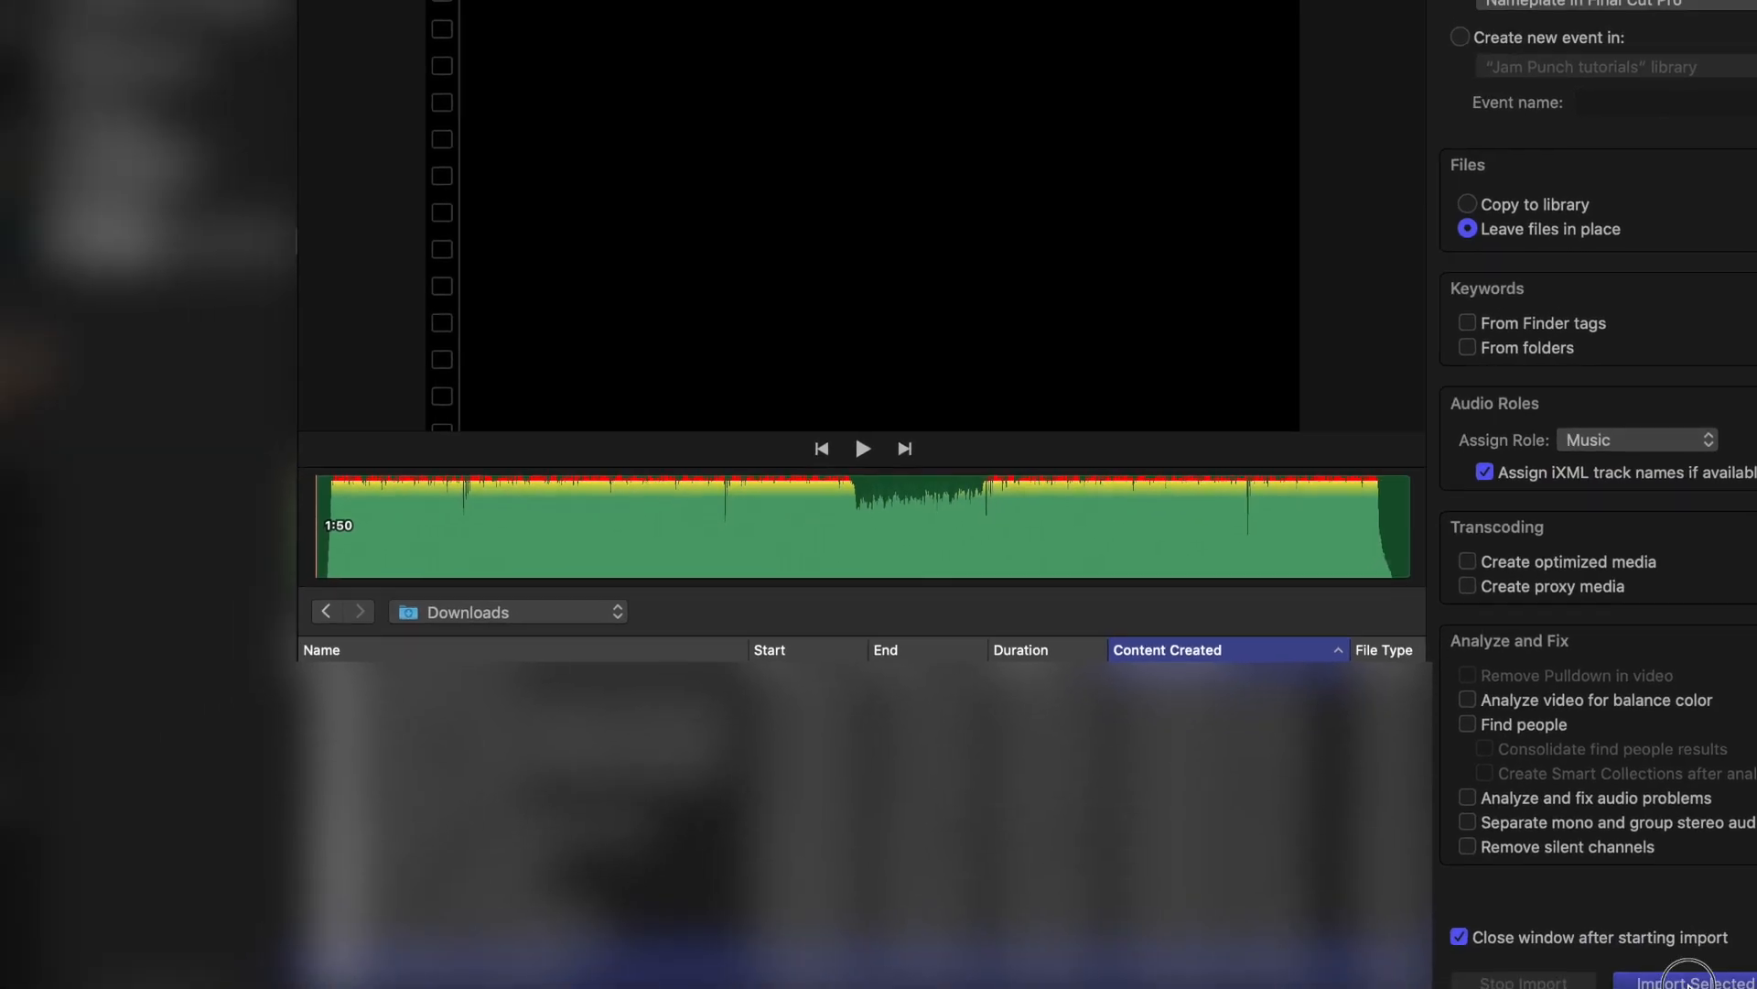
click(1692, 979)
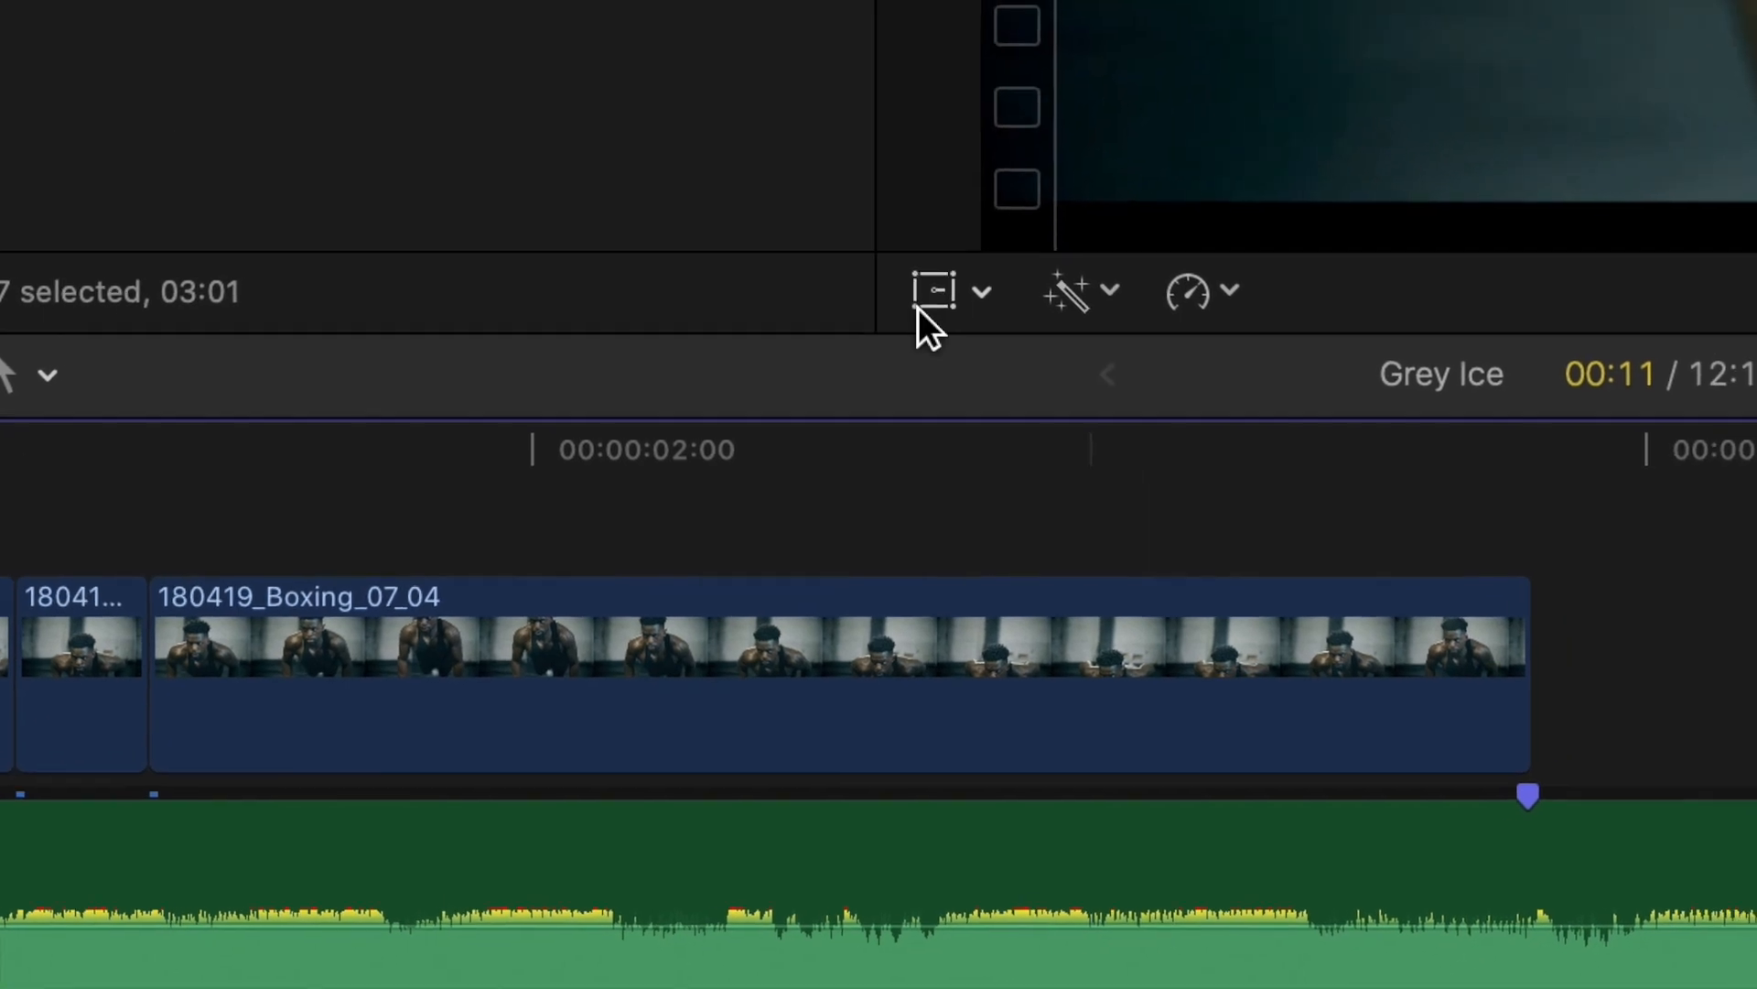
- Set a Ken Burns crop starting tight on the boxer and preview the zoom move
click(978, 291)
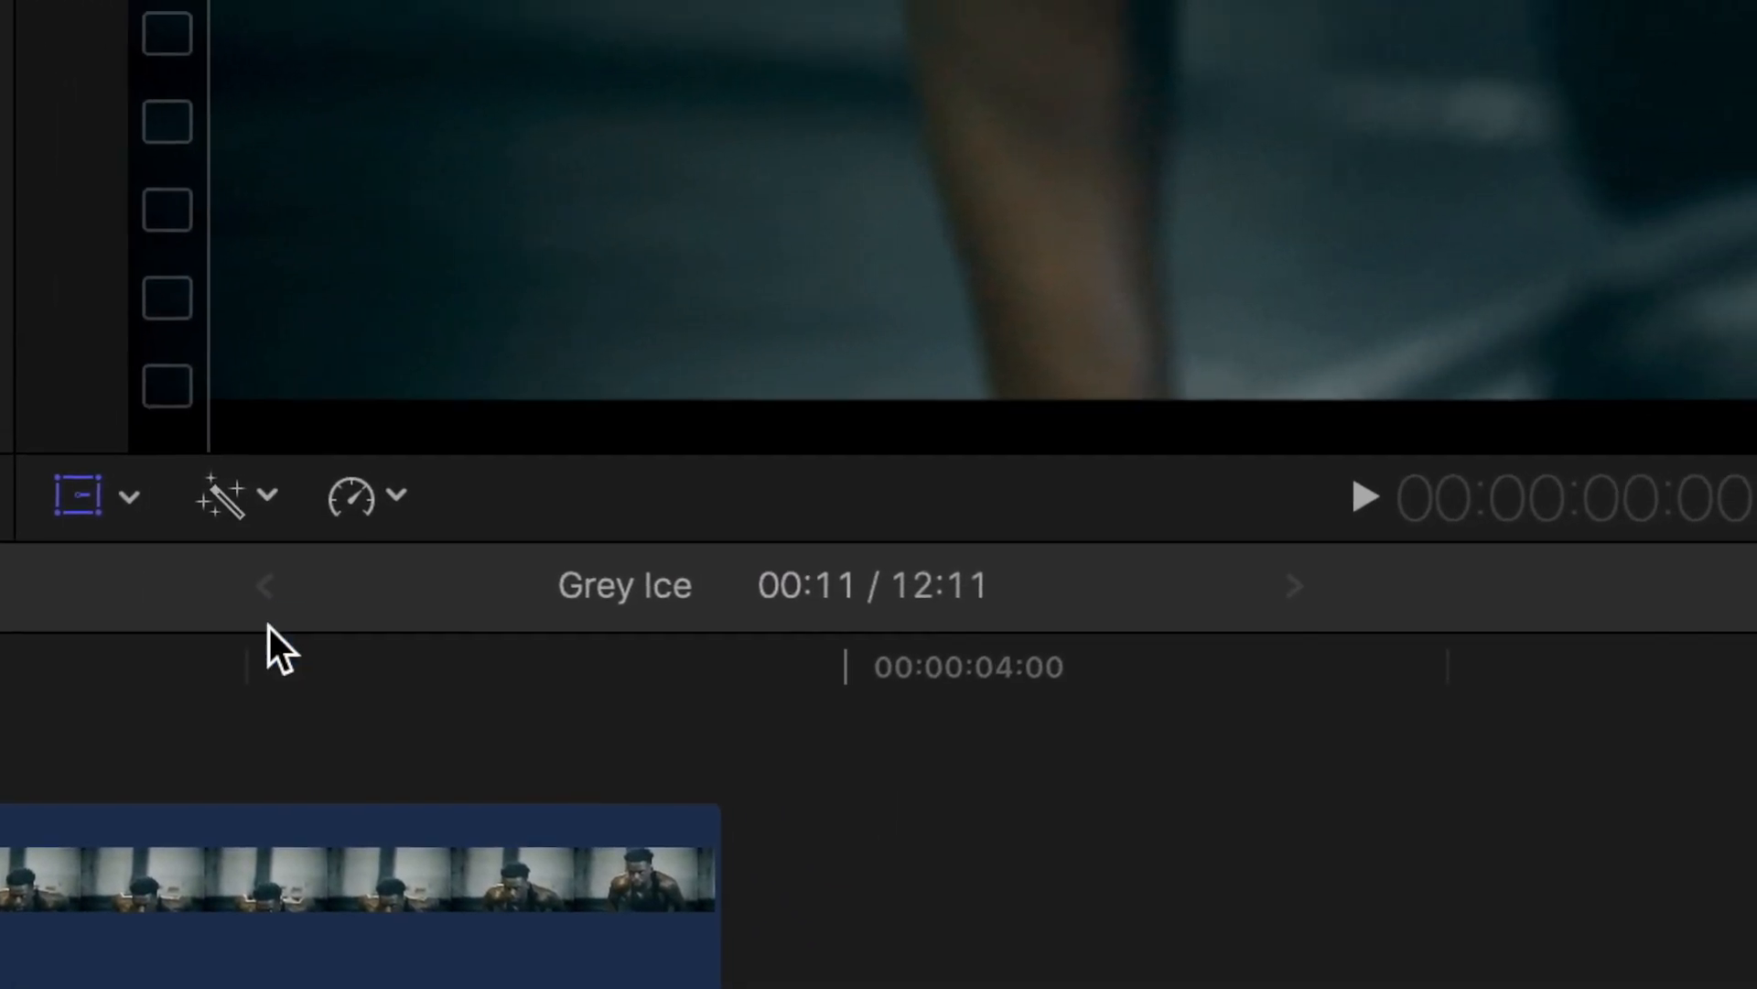
click(1540, 441)
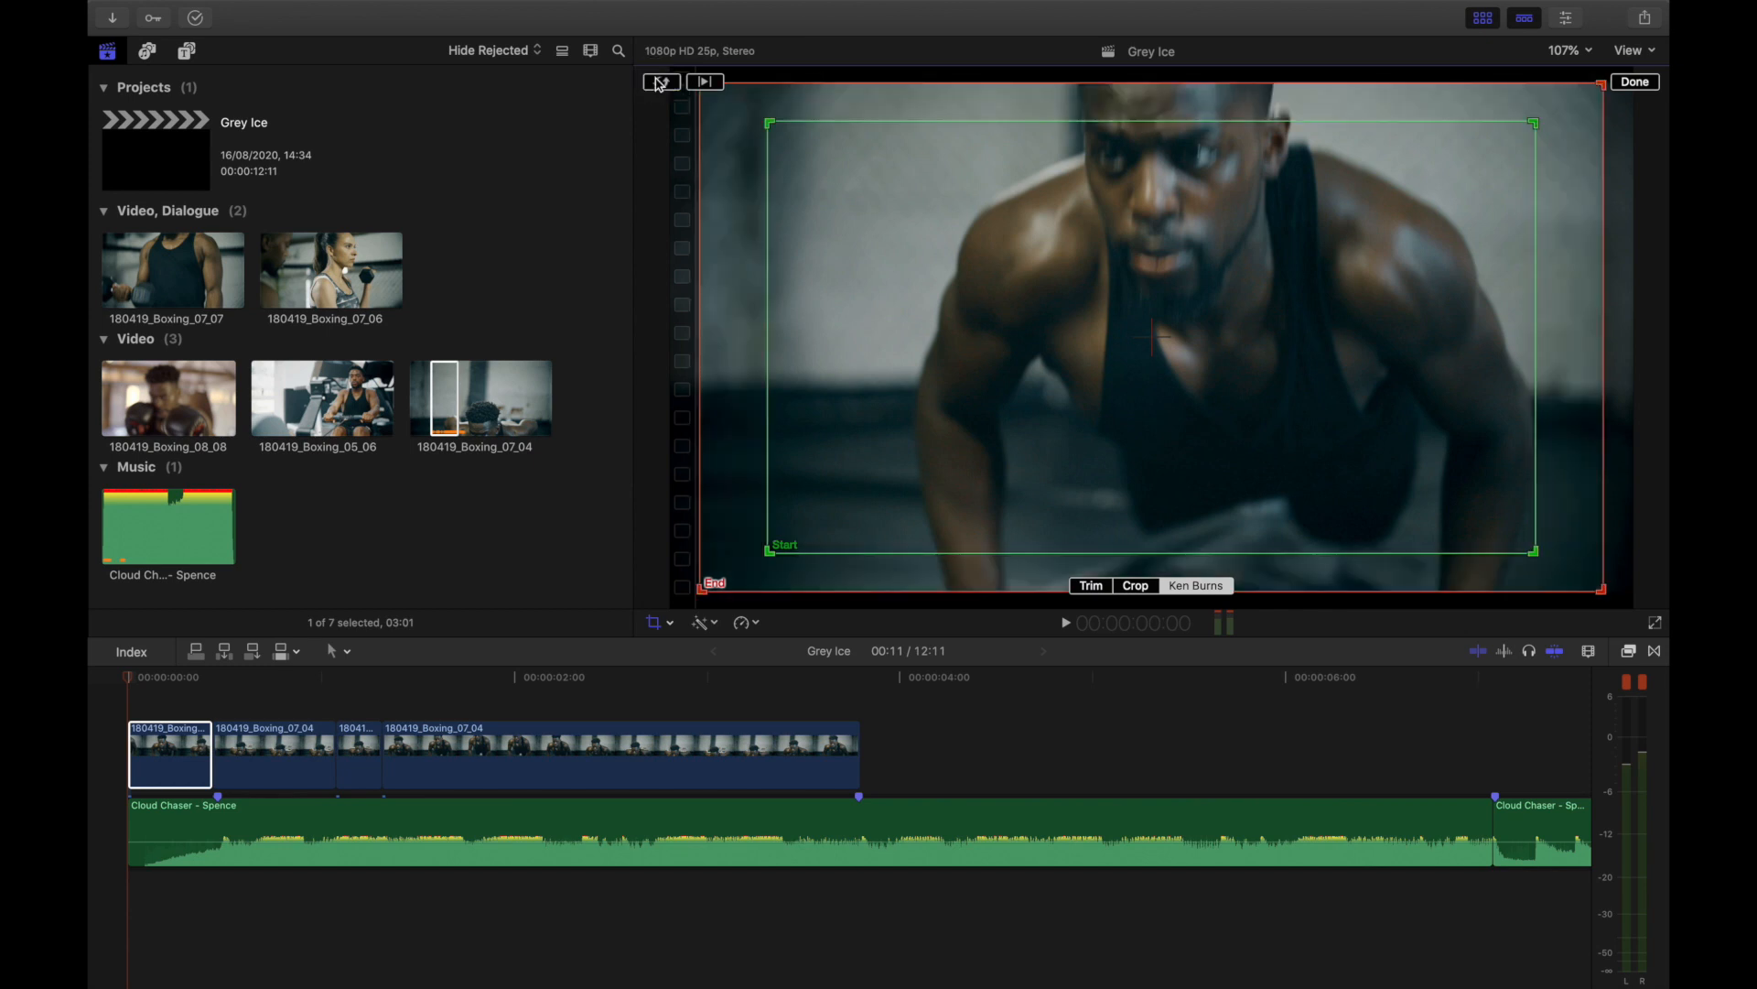
drag(773, 554, 768, 551)
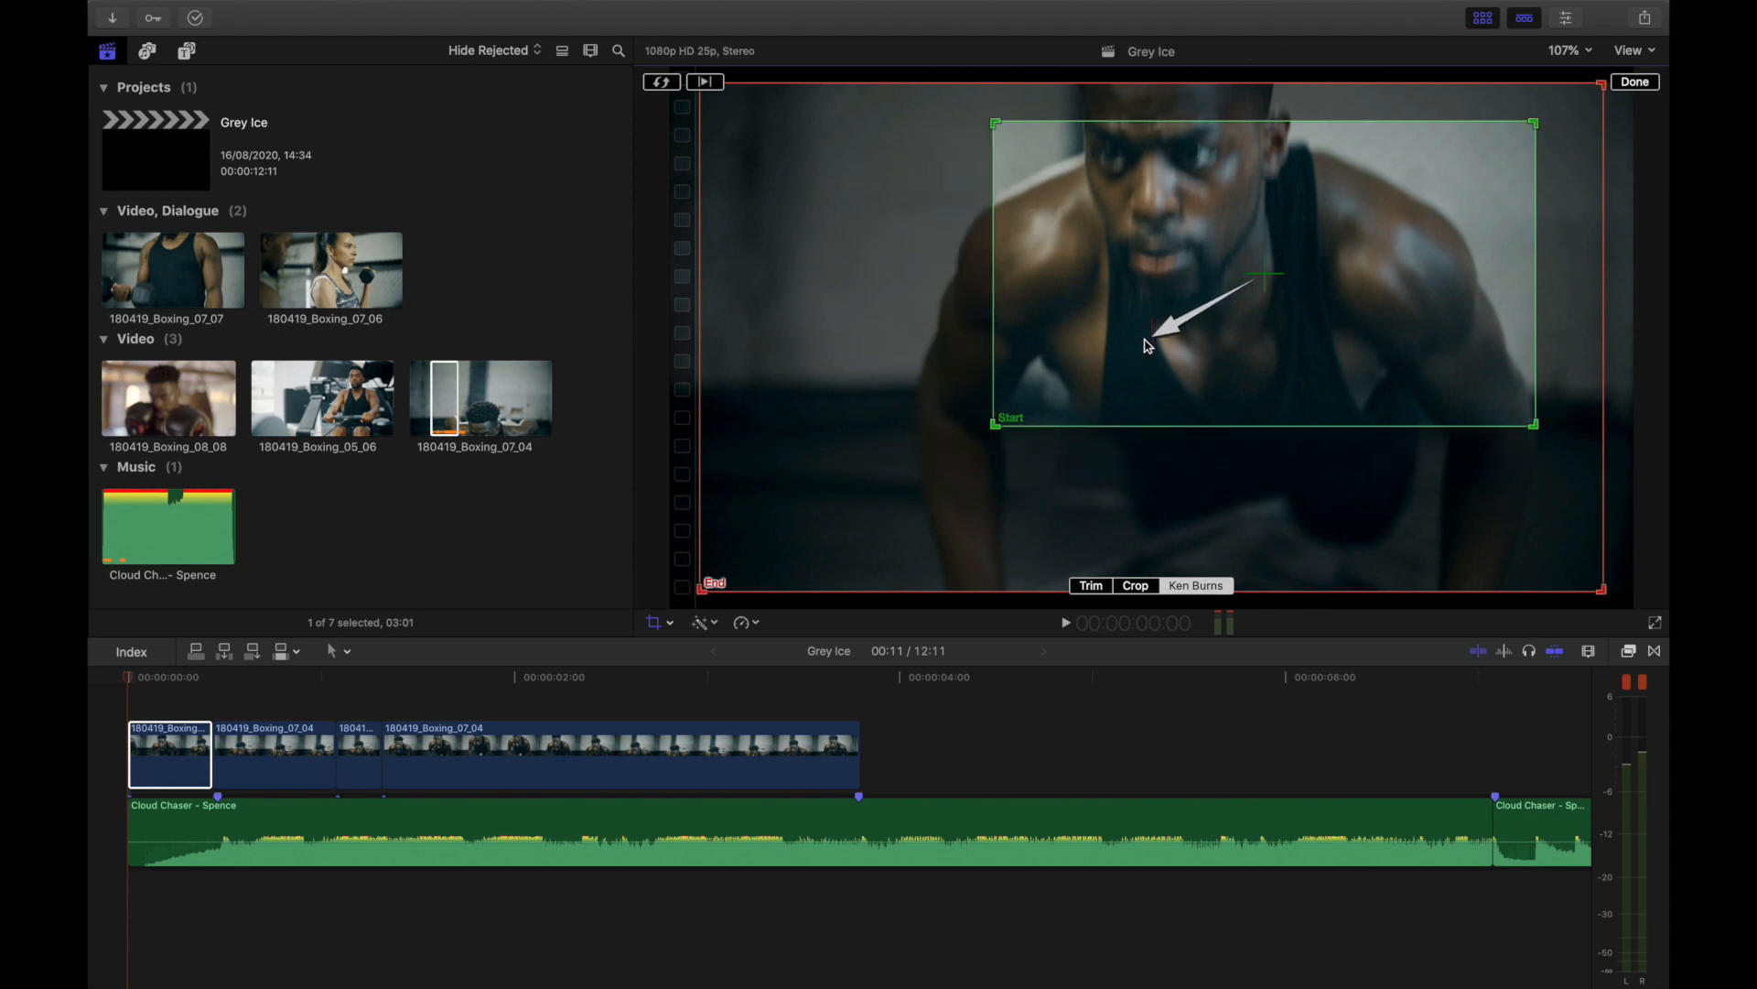
drag(1261, 273, 1161, 244)
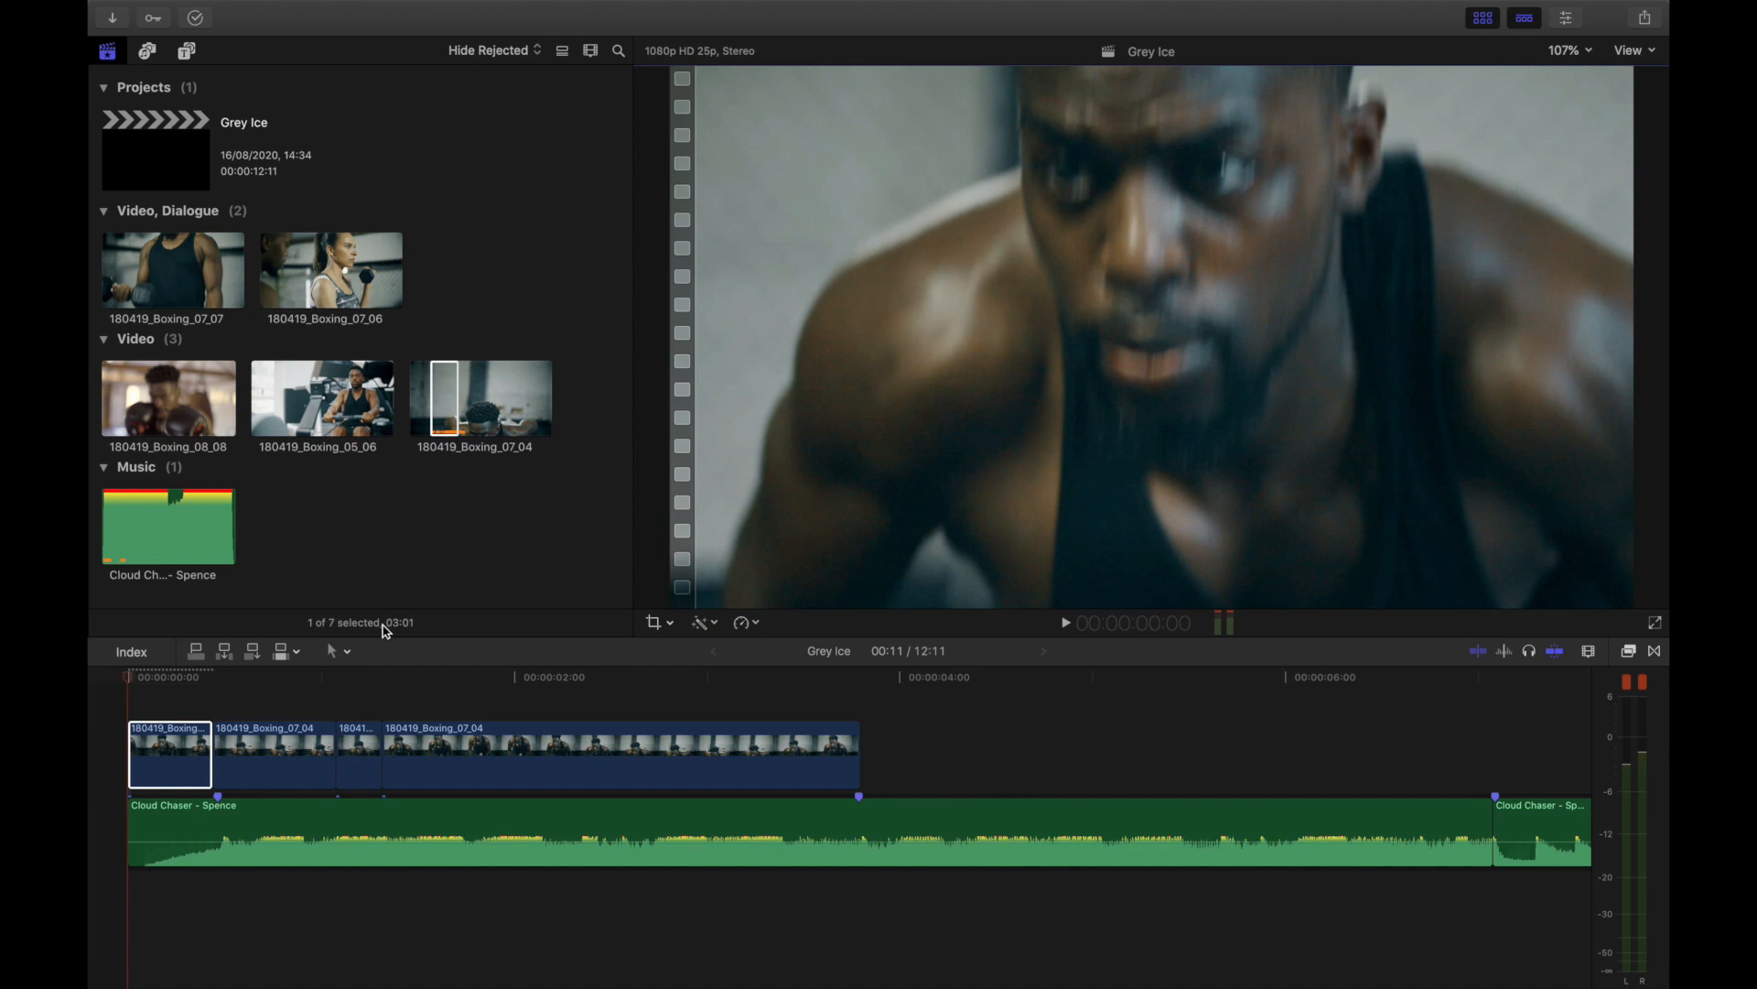
key(space)
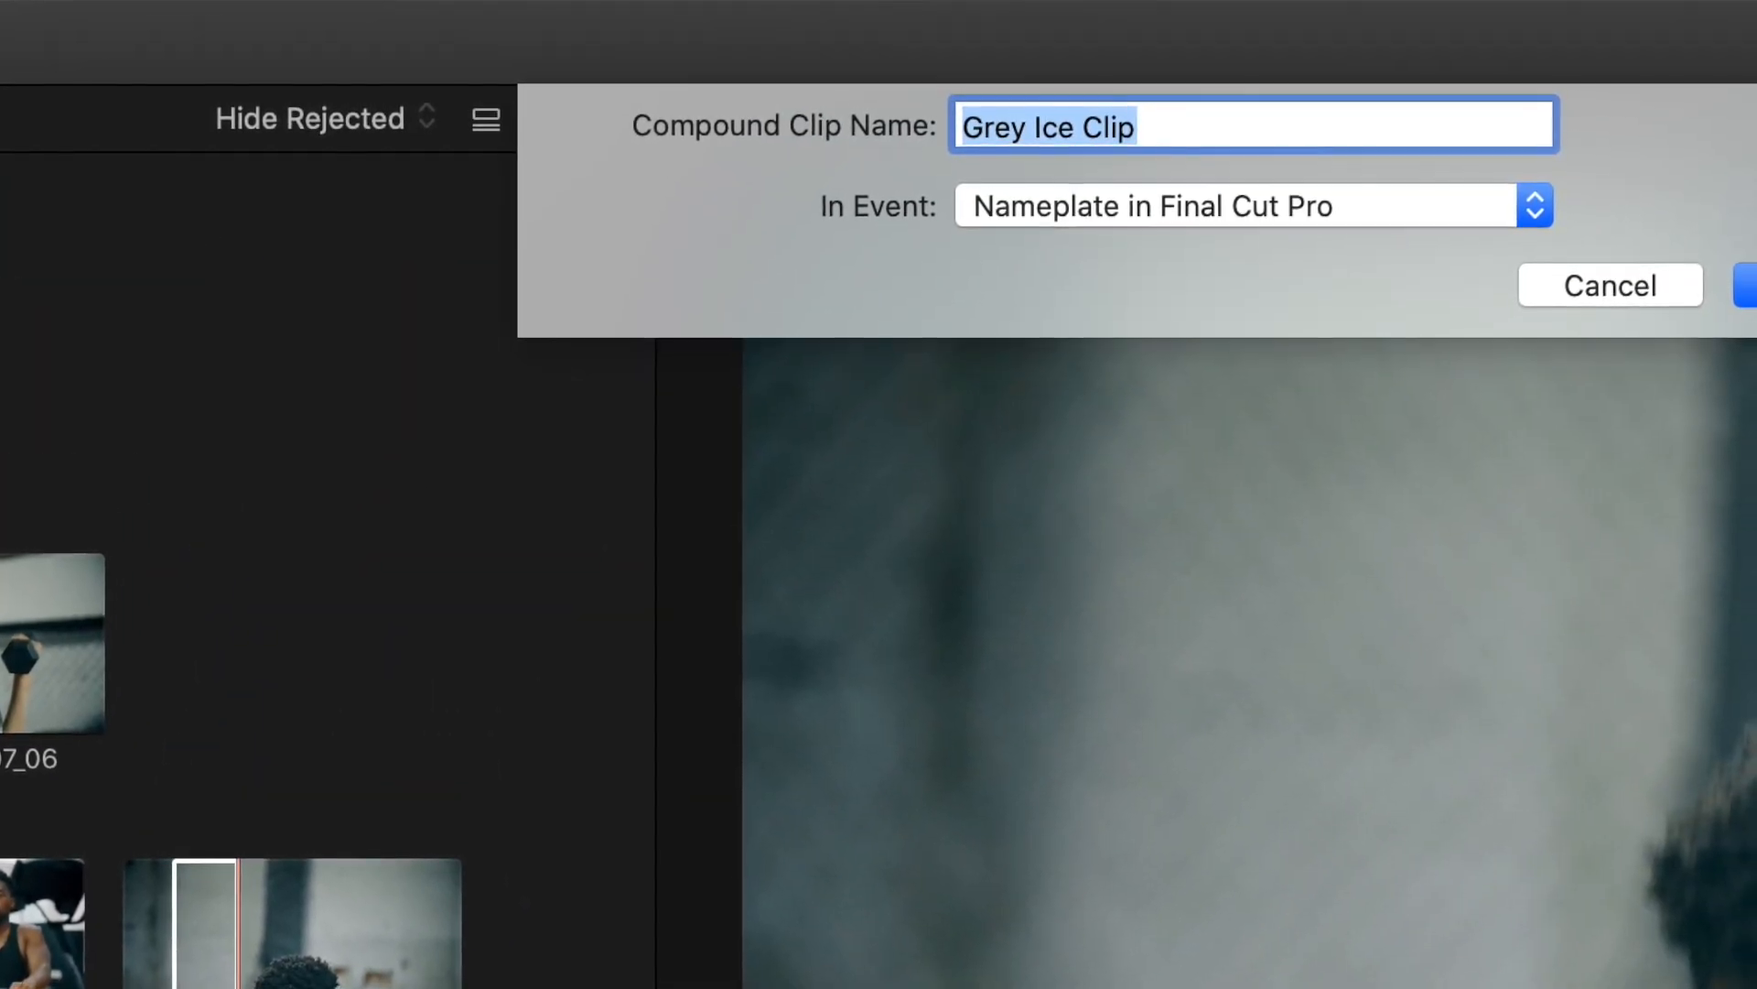
- Name the new compound clip push-ups
text(prush)
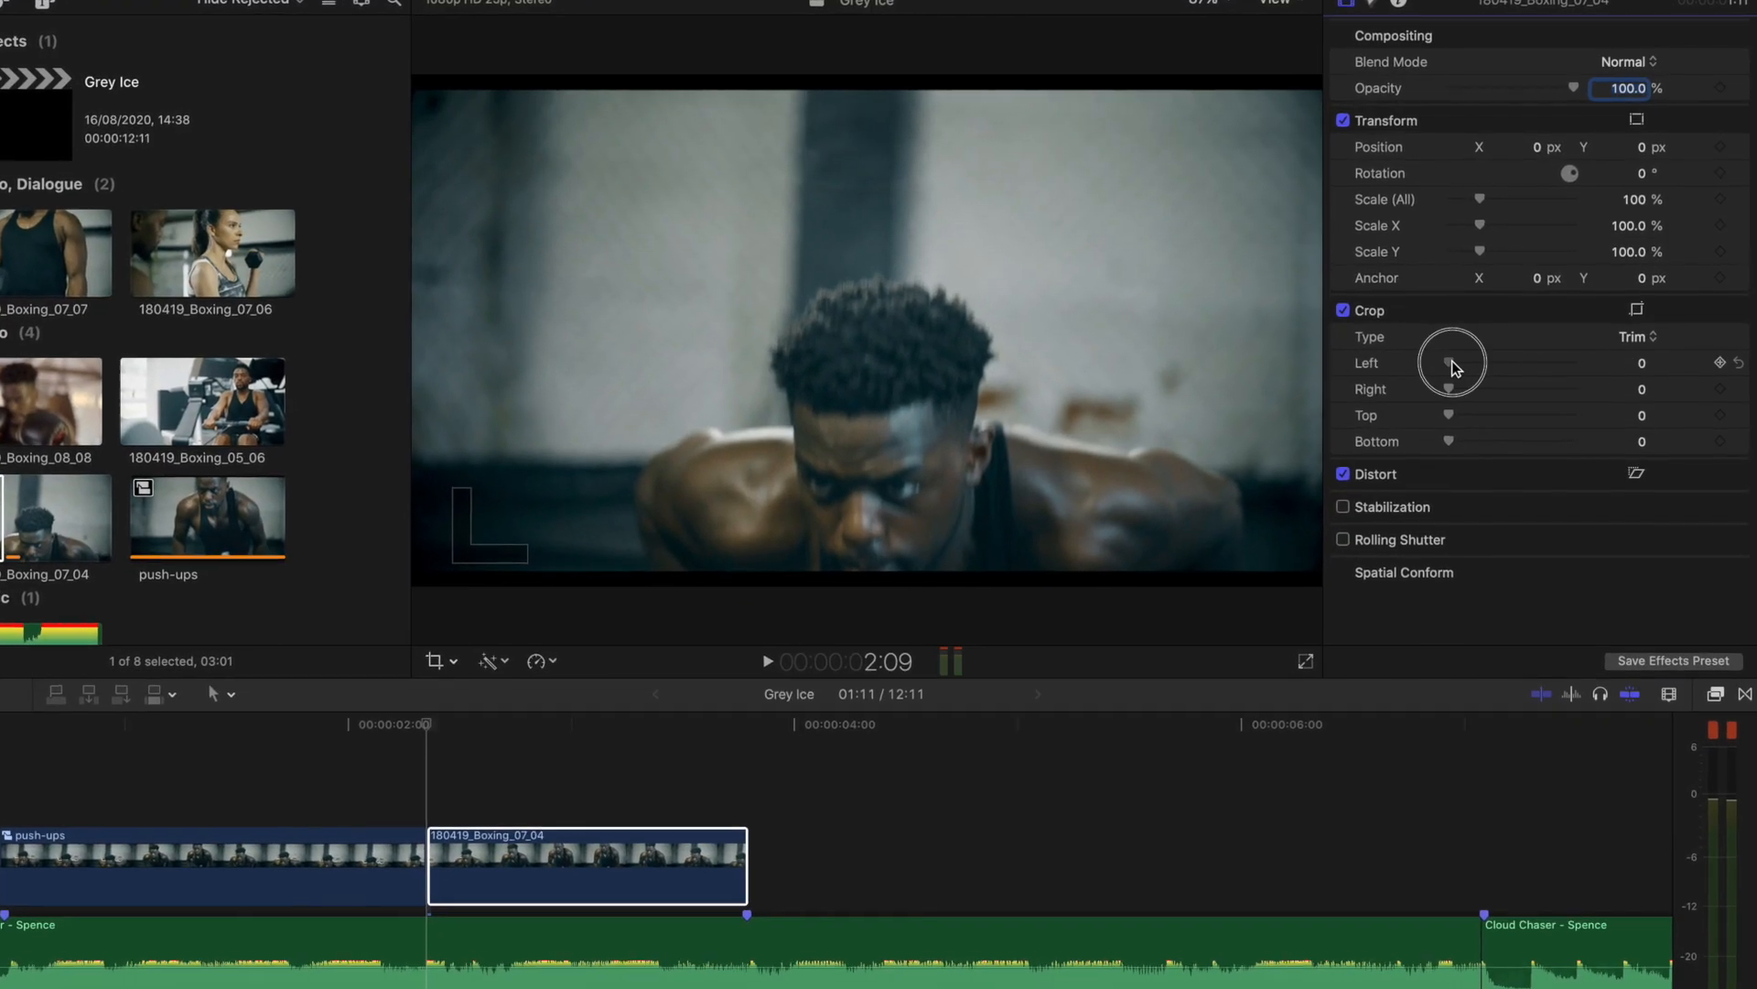
- Crop the clip to a narrow upright frame, Left about 568 and Right about 166
drag(1450, 363, 1495, 408)
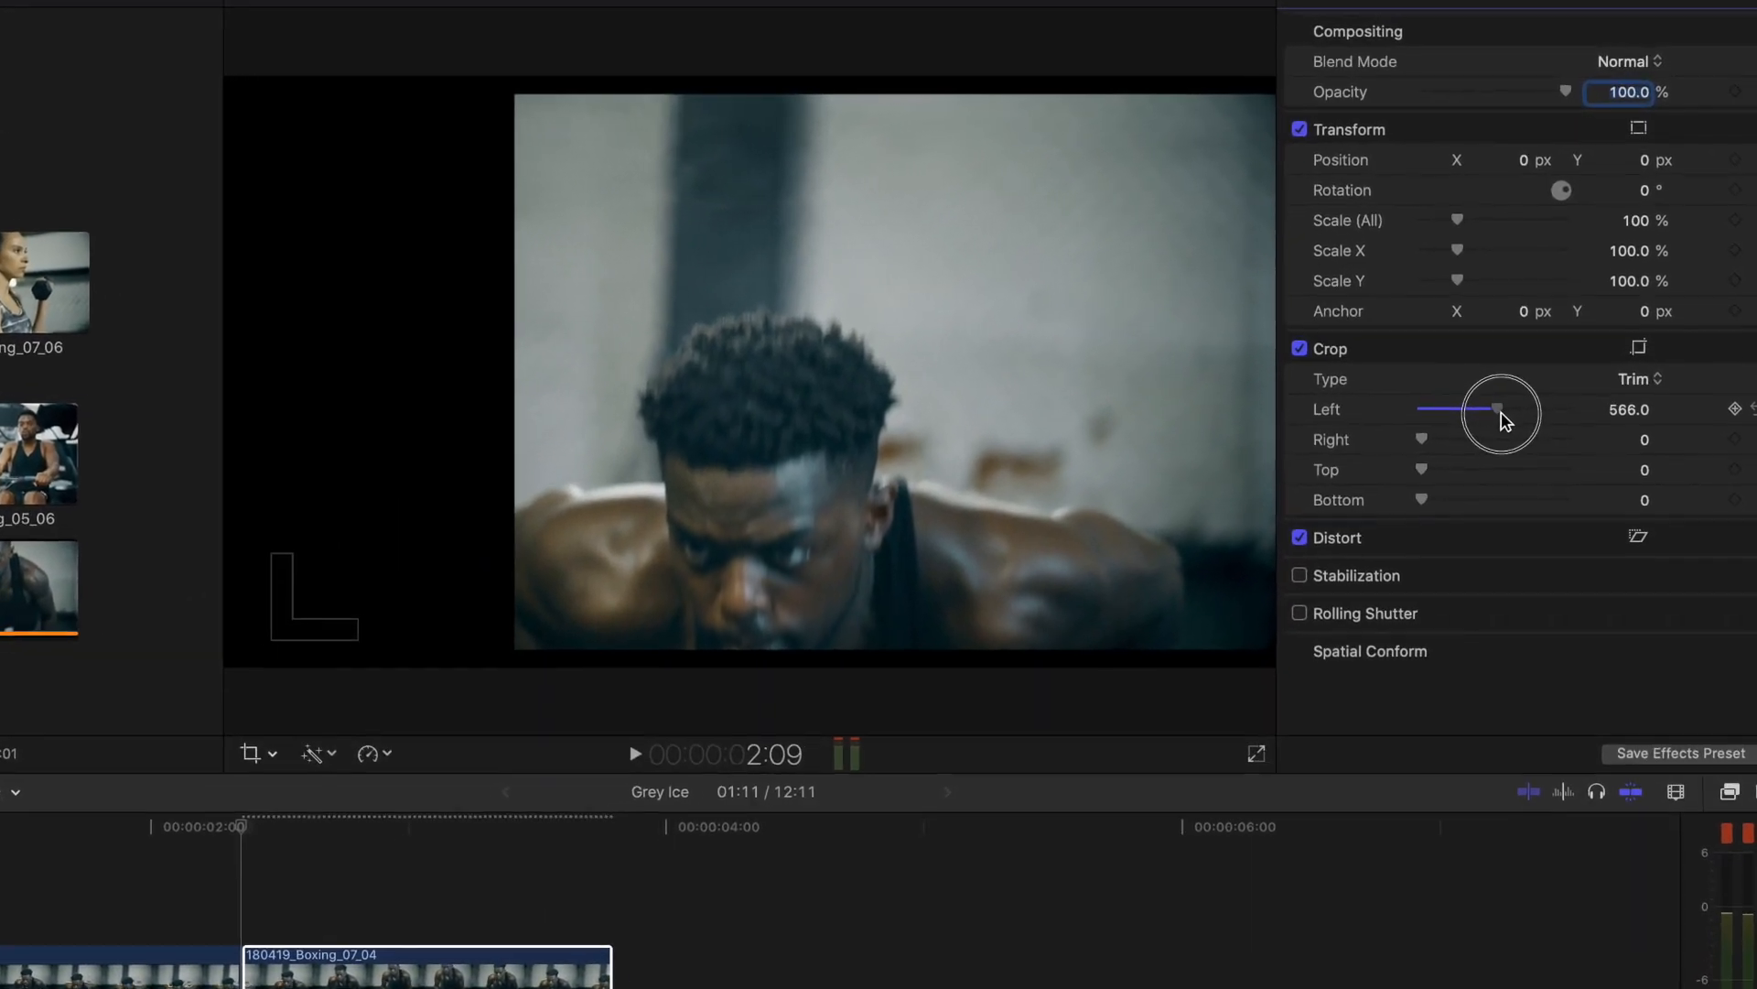
drag(1496, 409, 1473, 472)
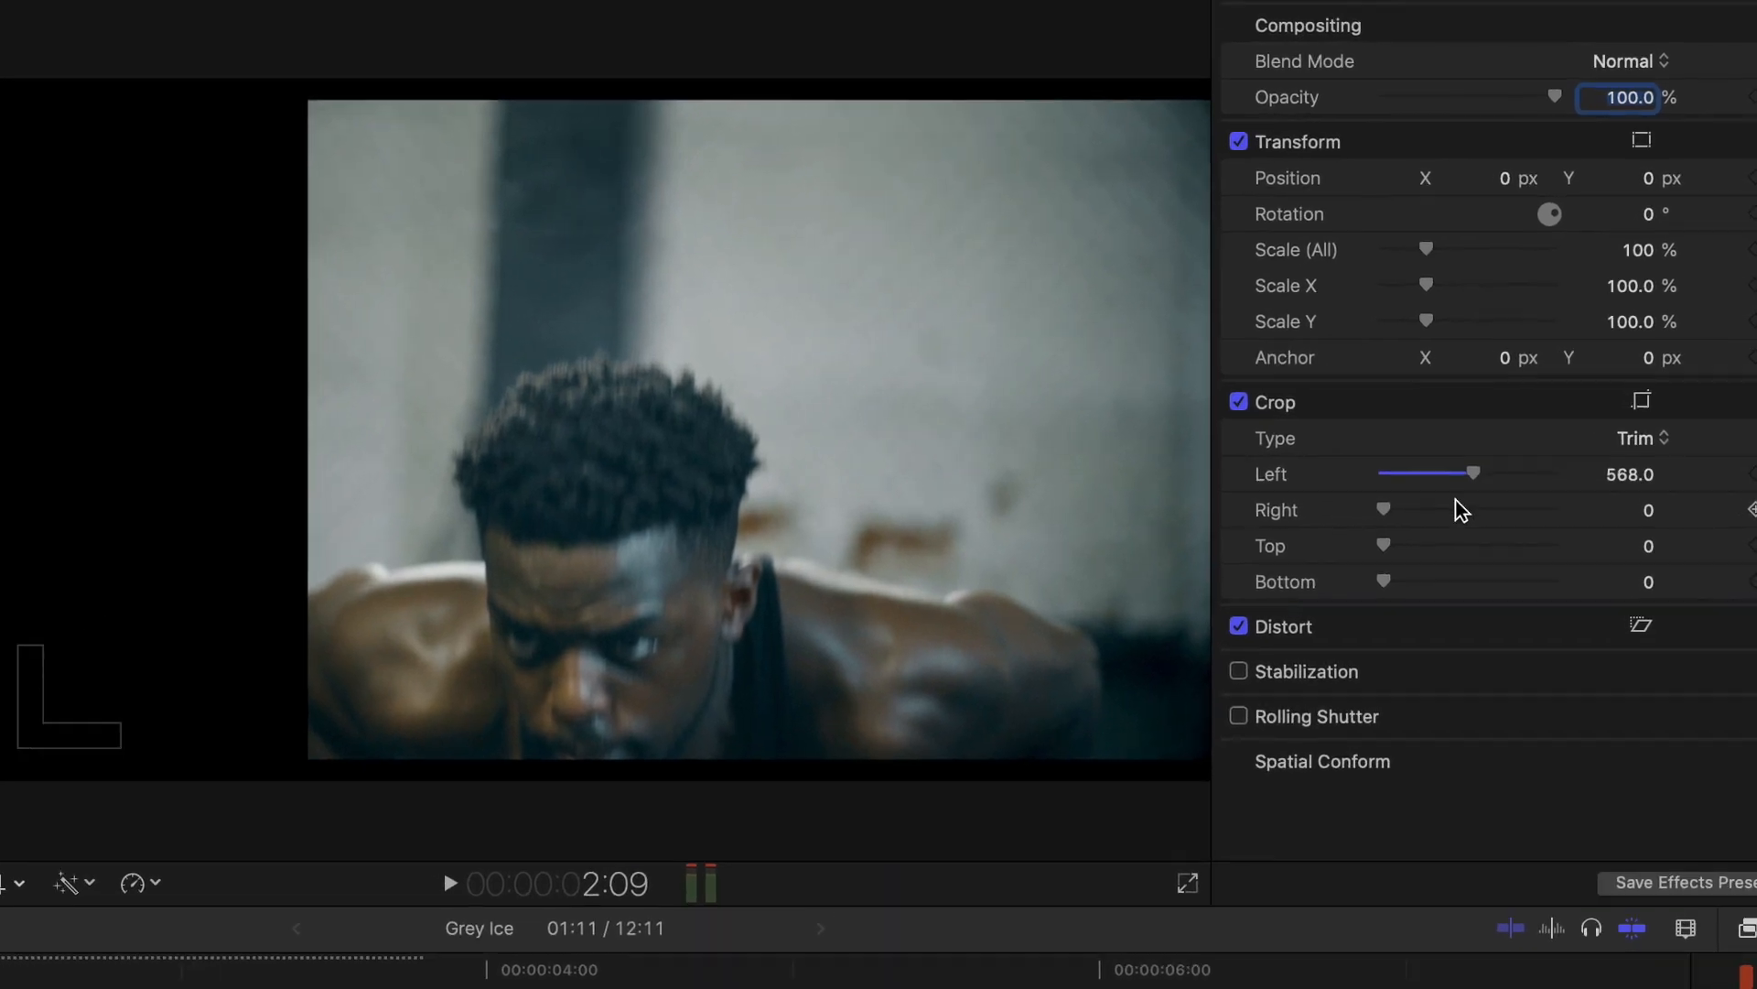
drag(1384, 509, 1384, 567)
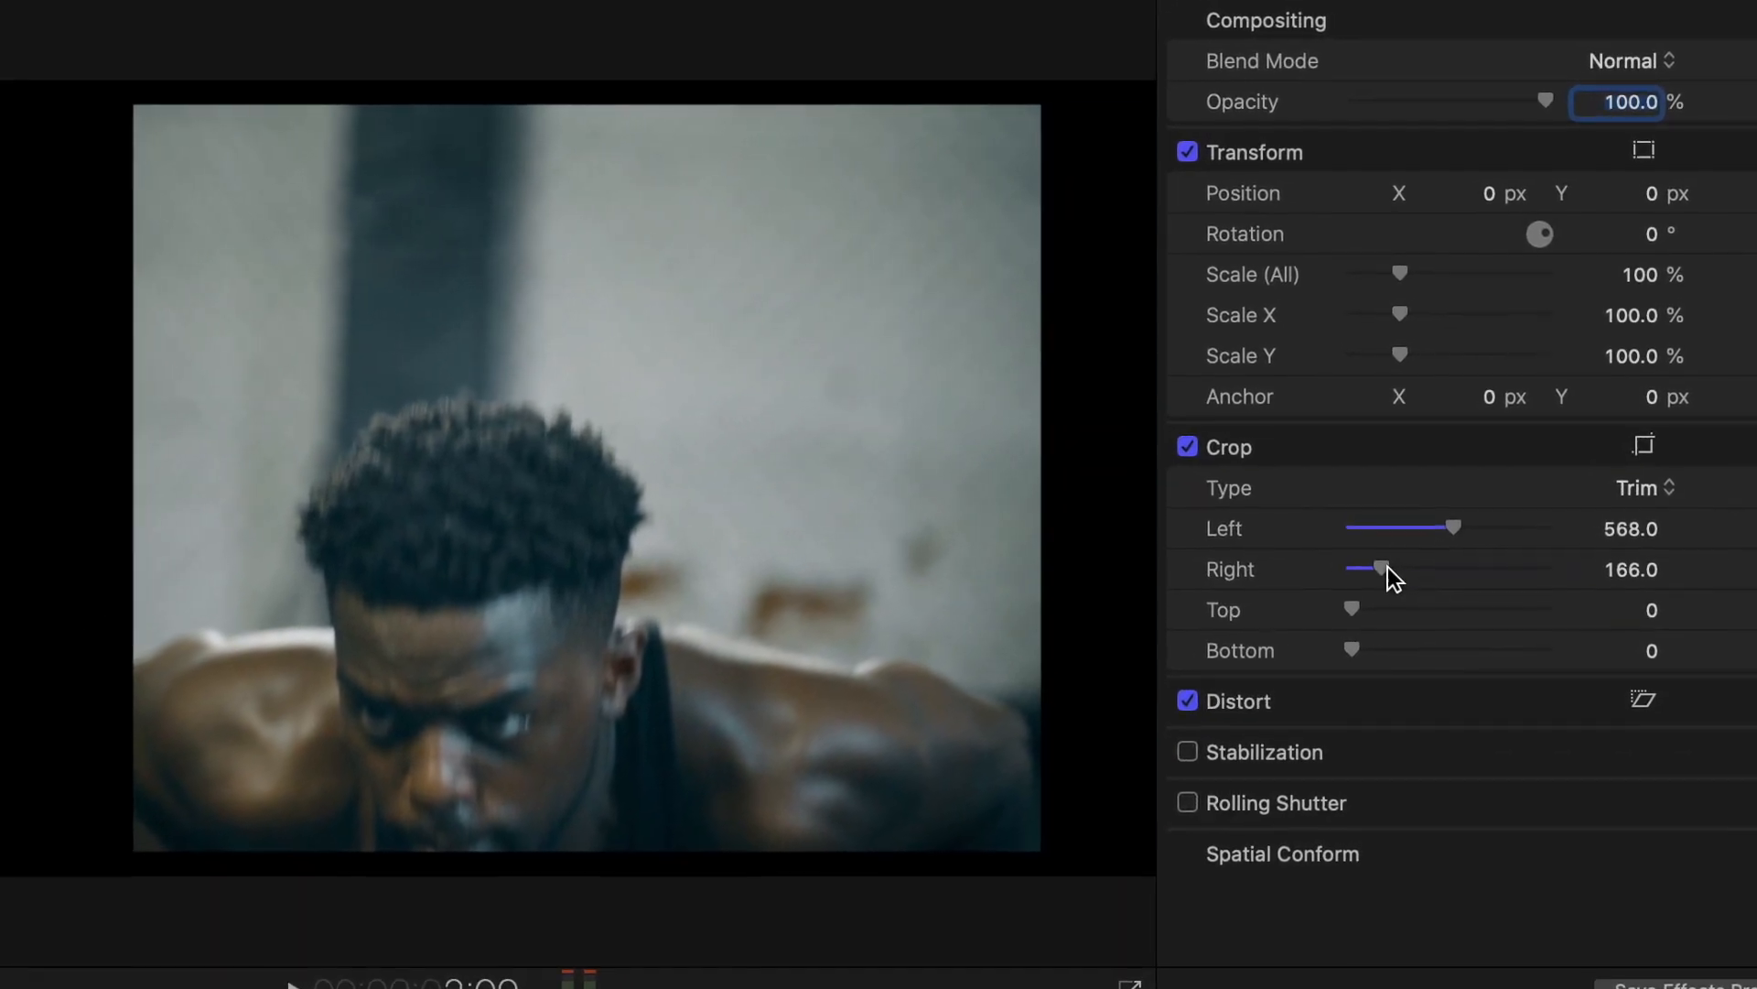
click(287, 11)
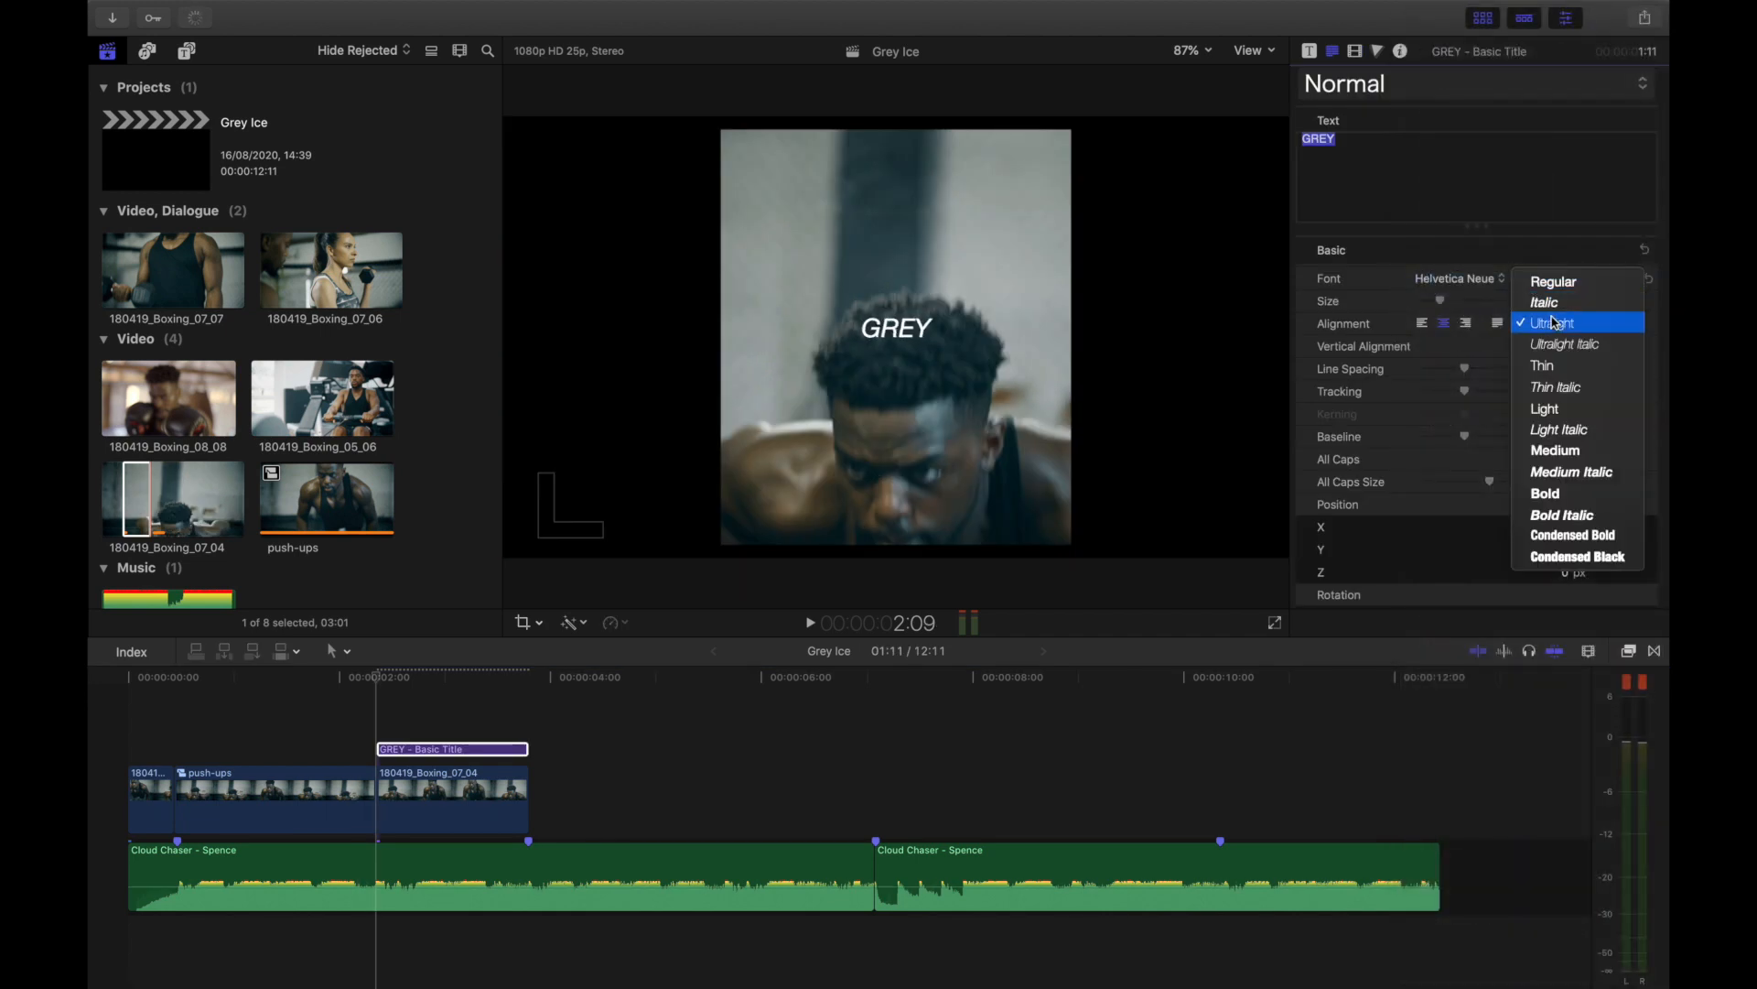
- Make the GREY title Bold Italic at size 136 and shift it left with negative Position X
click(1560, 515)
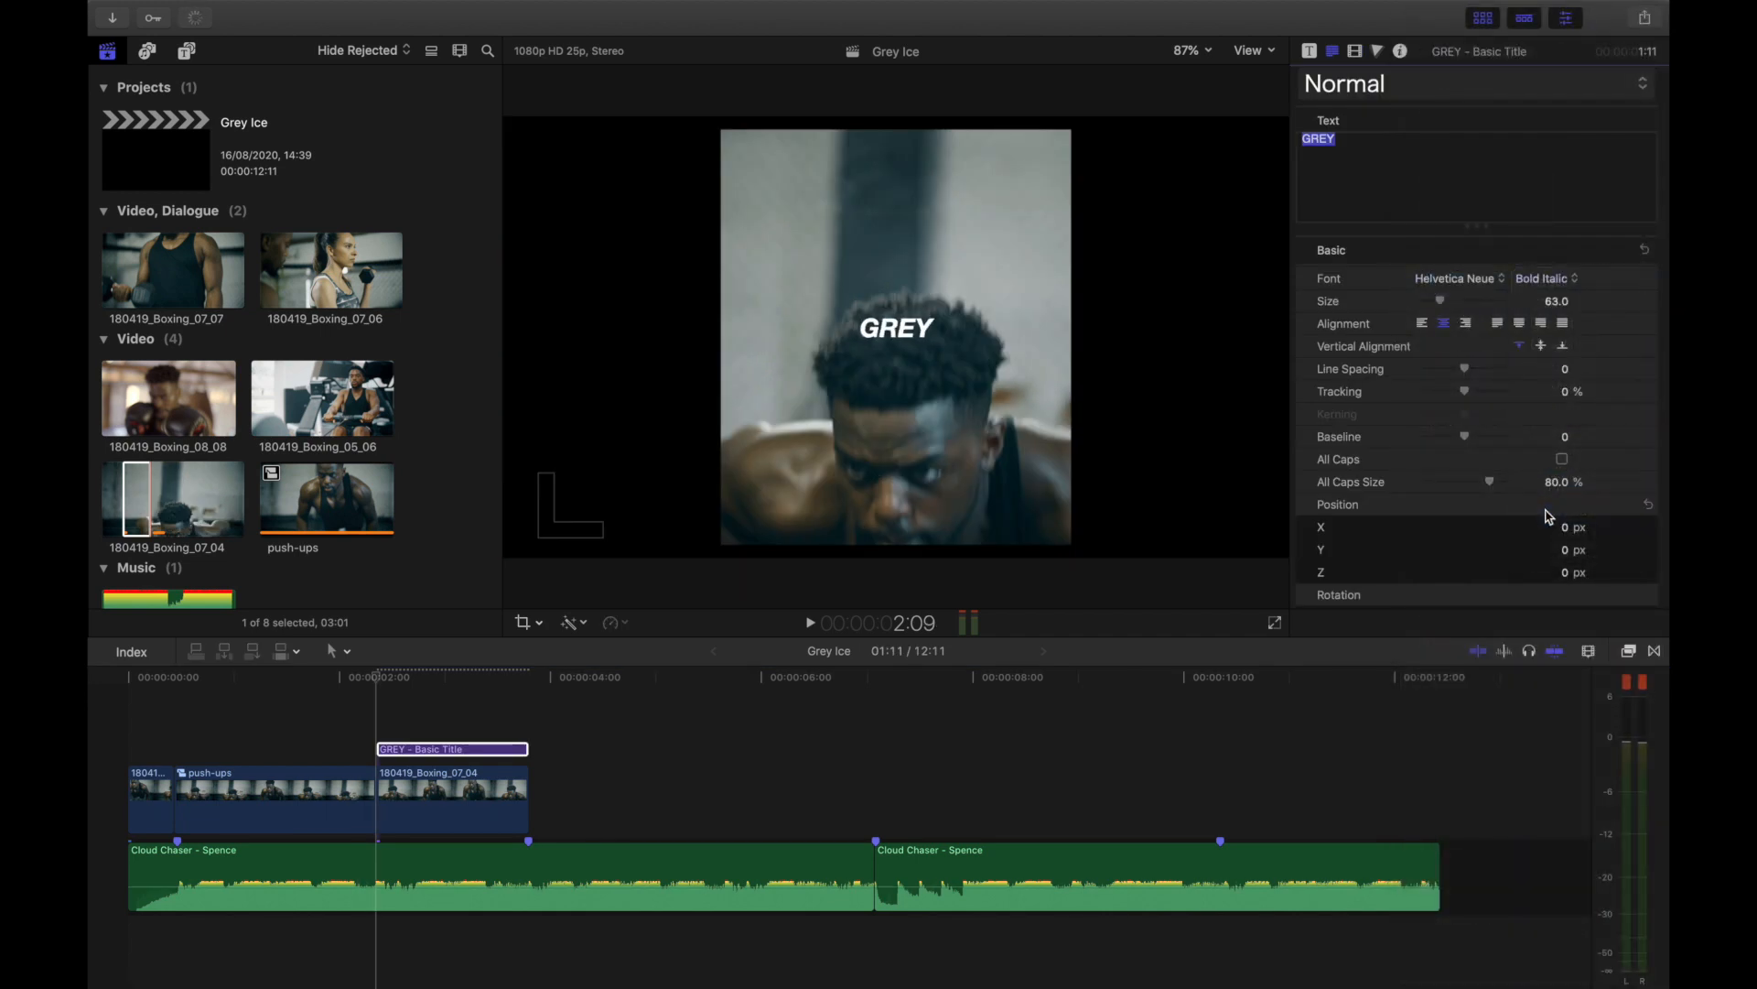
click(1421, 324)
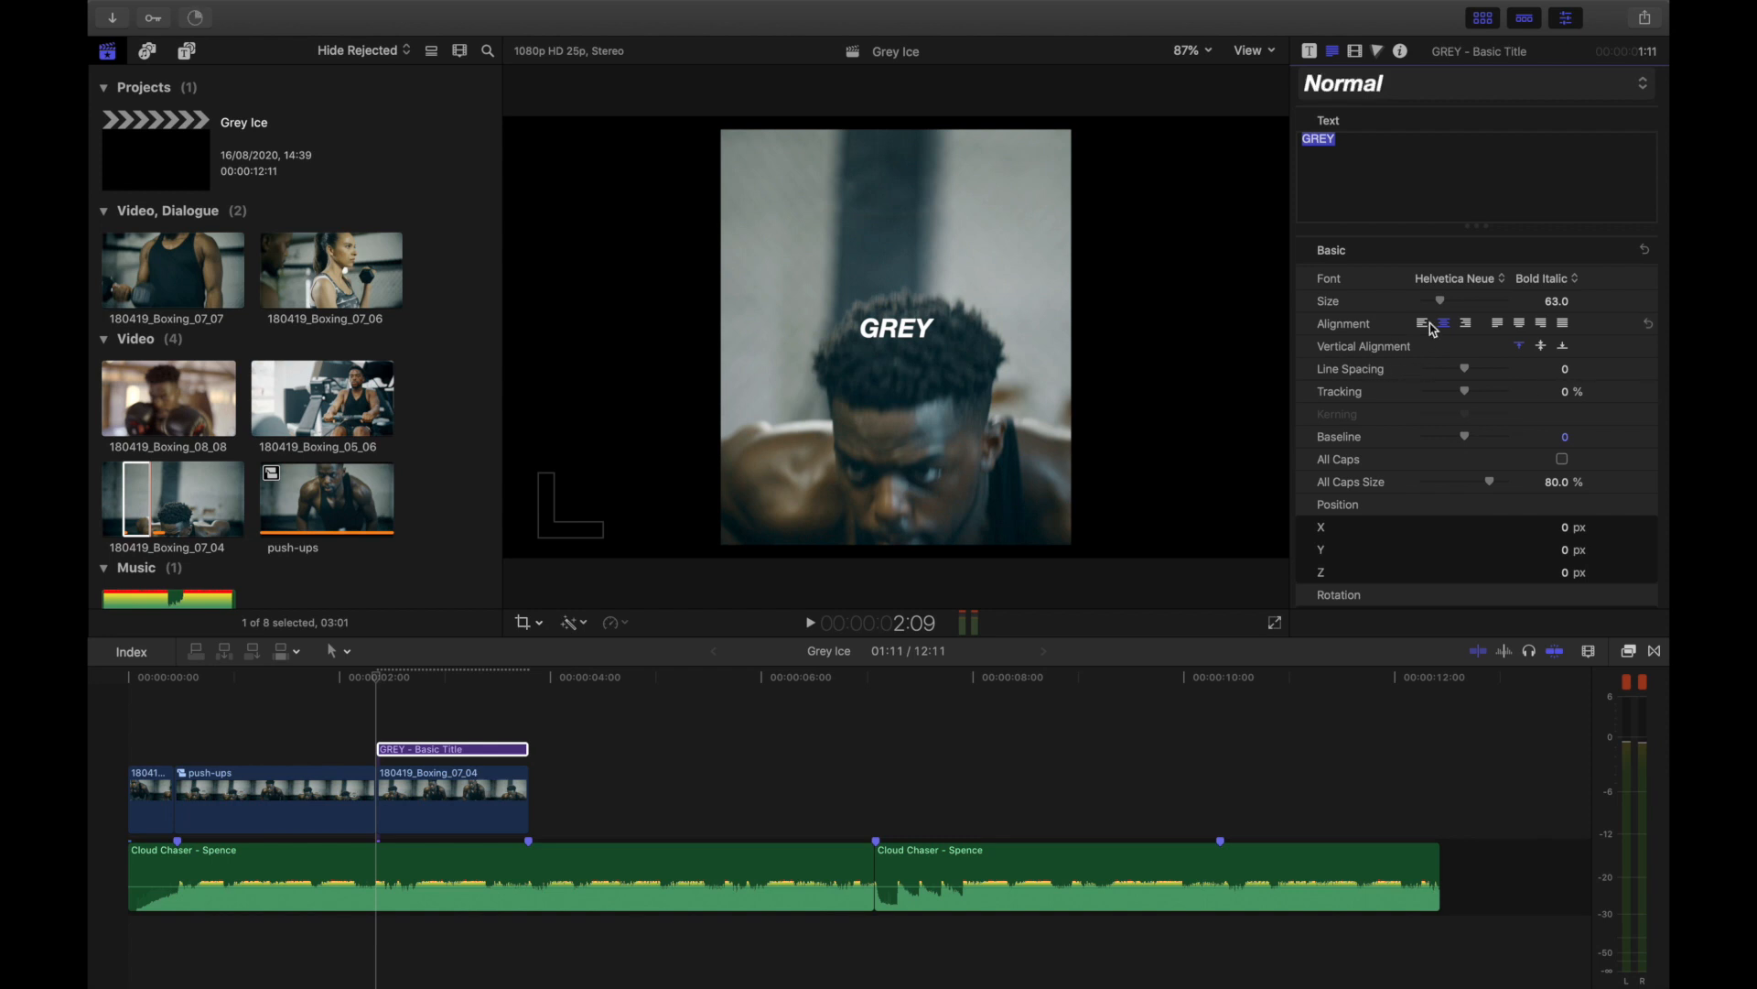
drag(1441, 300, 1463, 300)
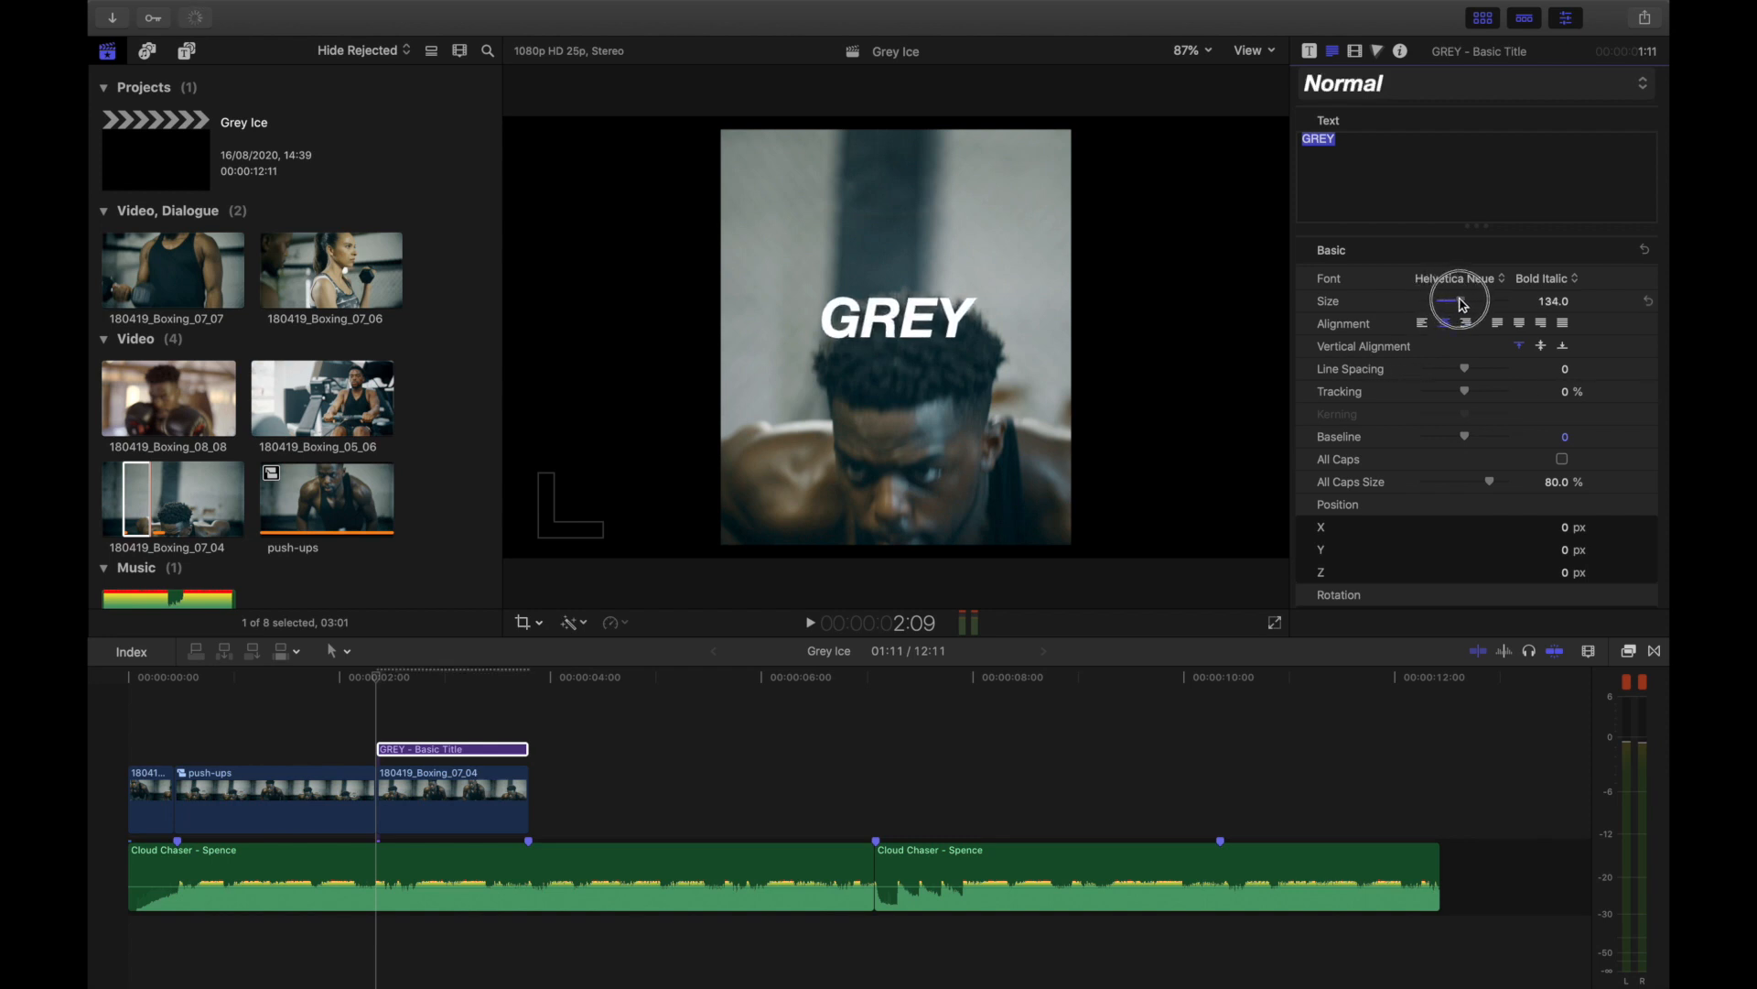
drag(1446, 301, 1457, 301)
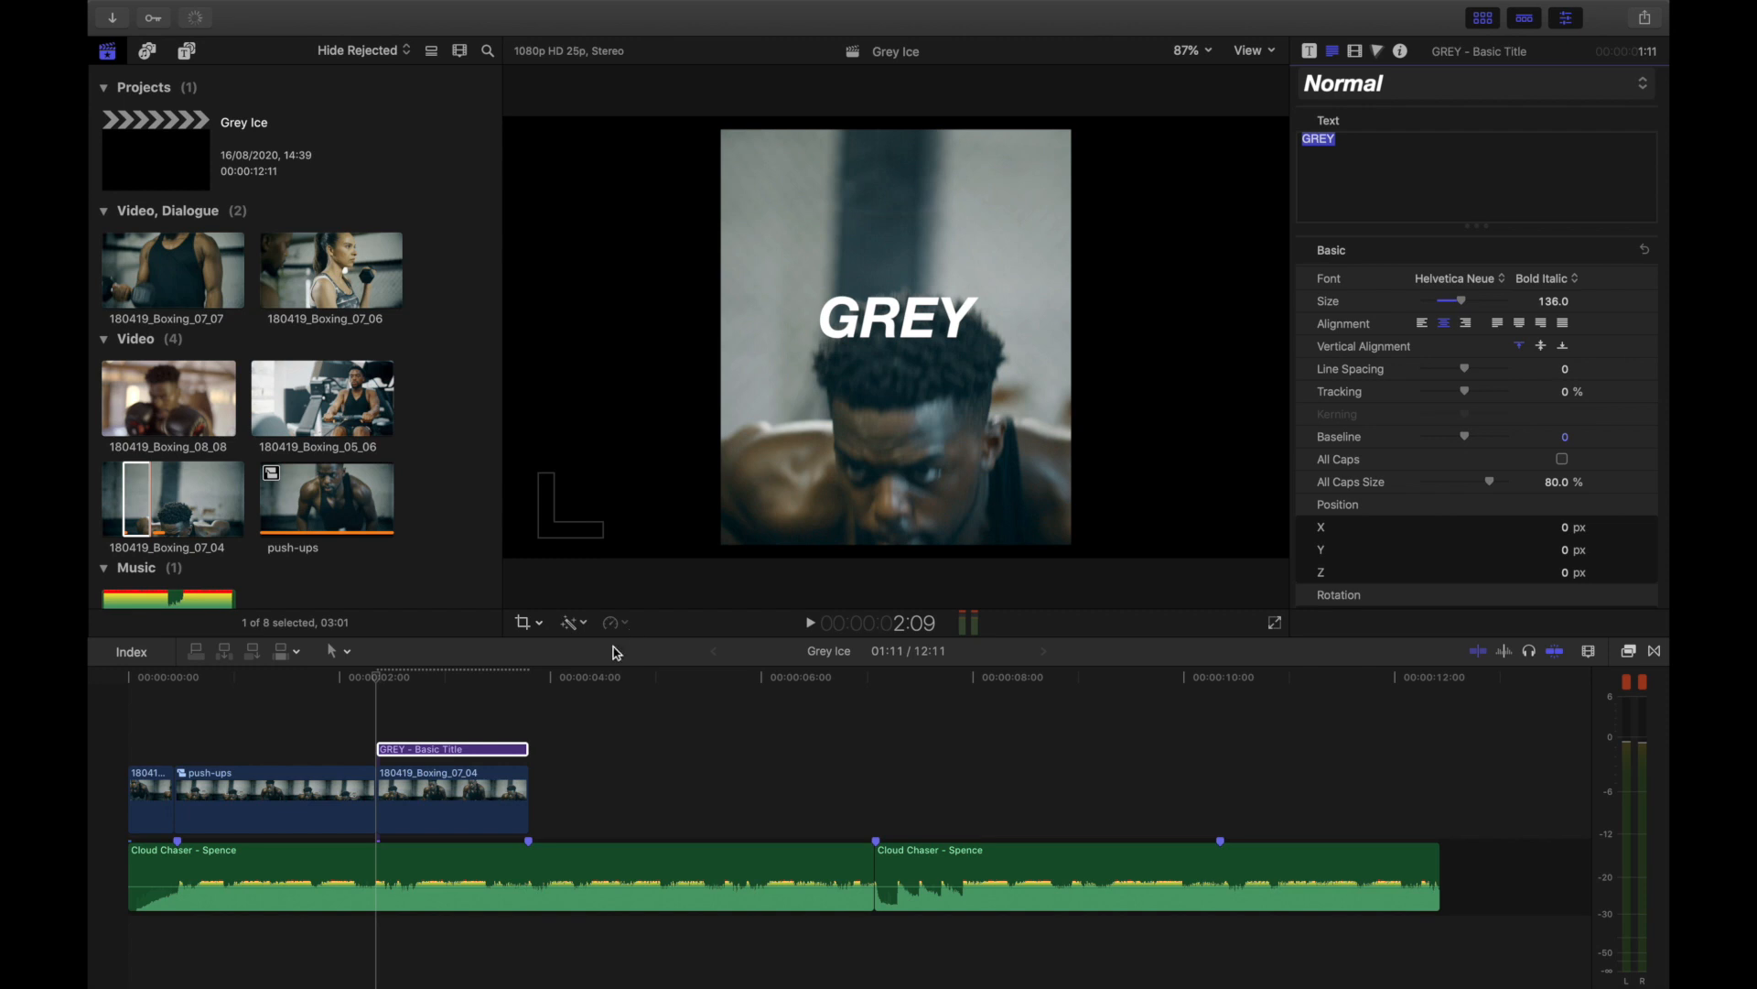
drag(452, 749, 452, 835)
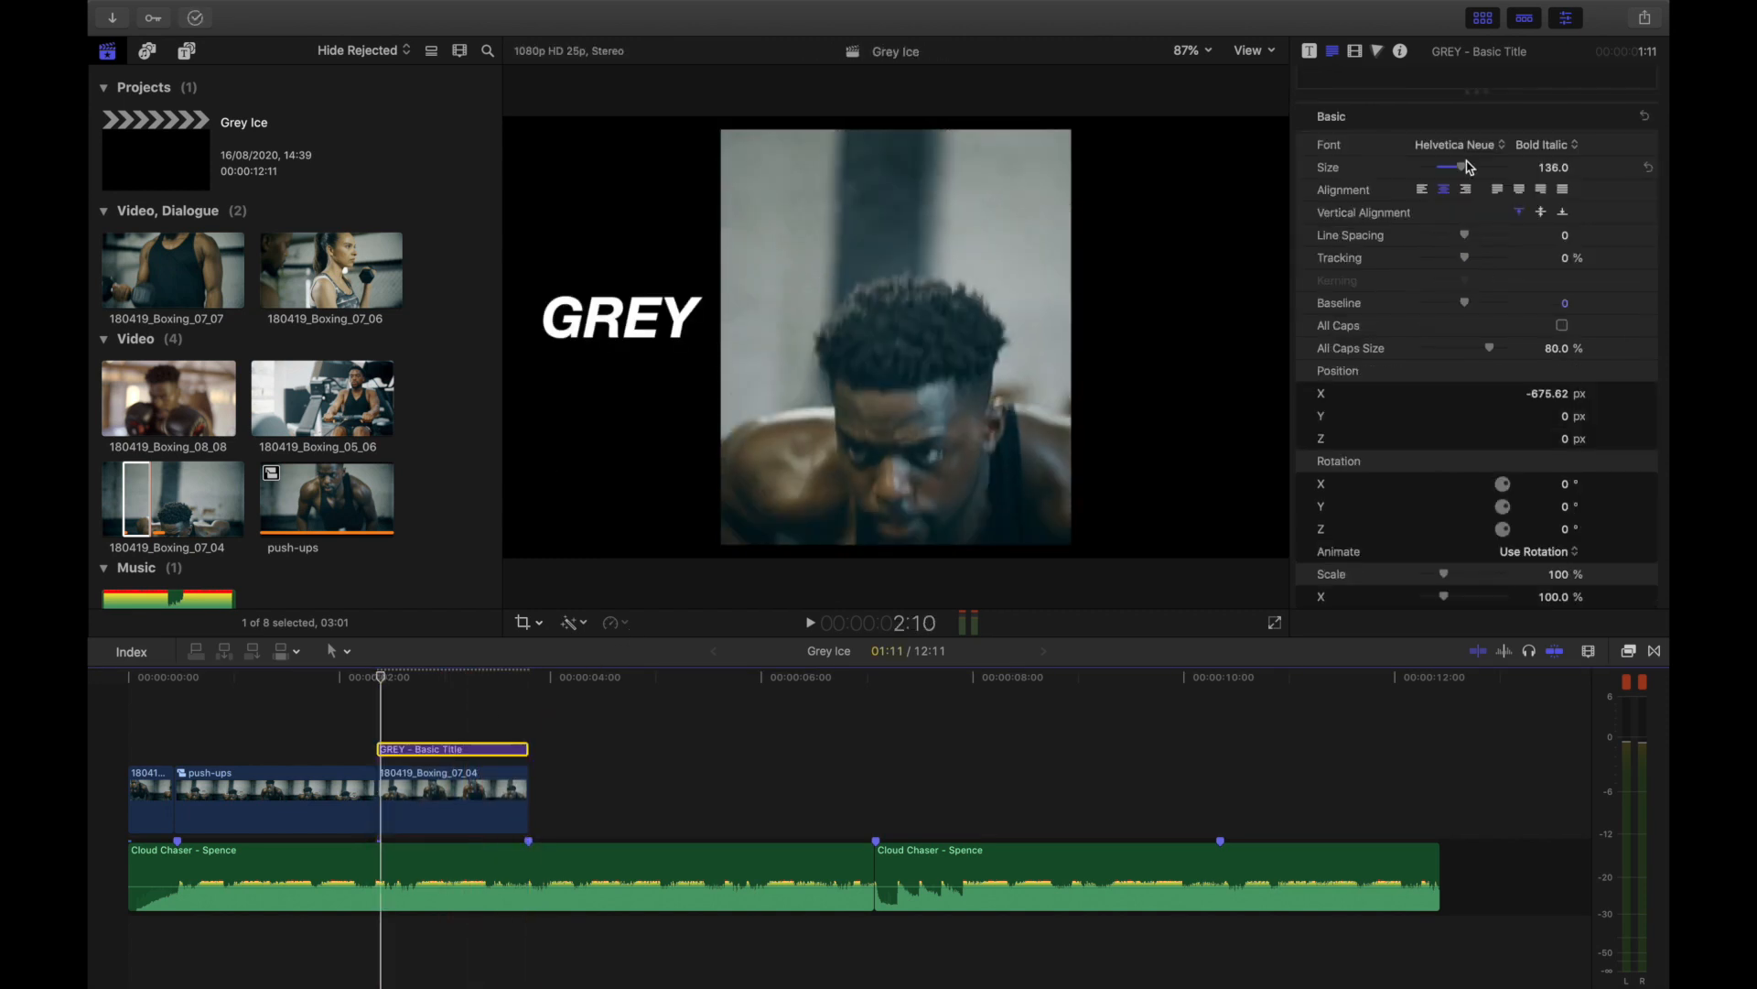
- Enlarge the GREY title to size 231 and push it further left off the frame edge
drag(1457, 166, 1490, 167)
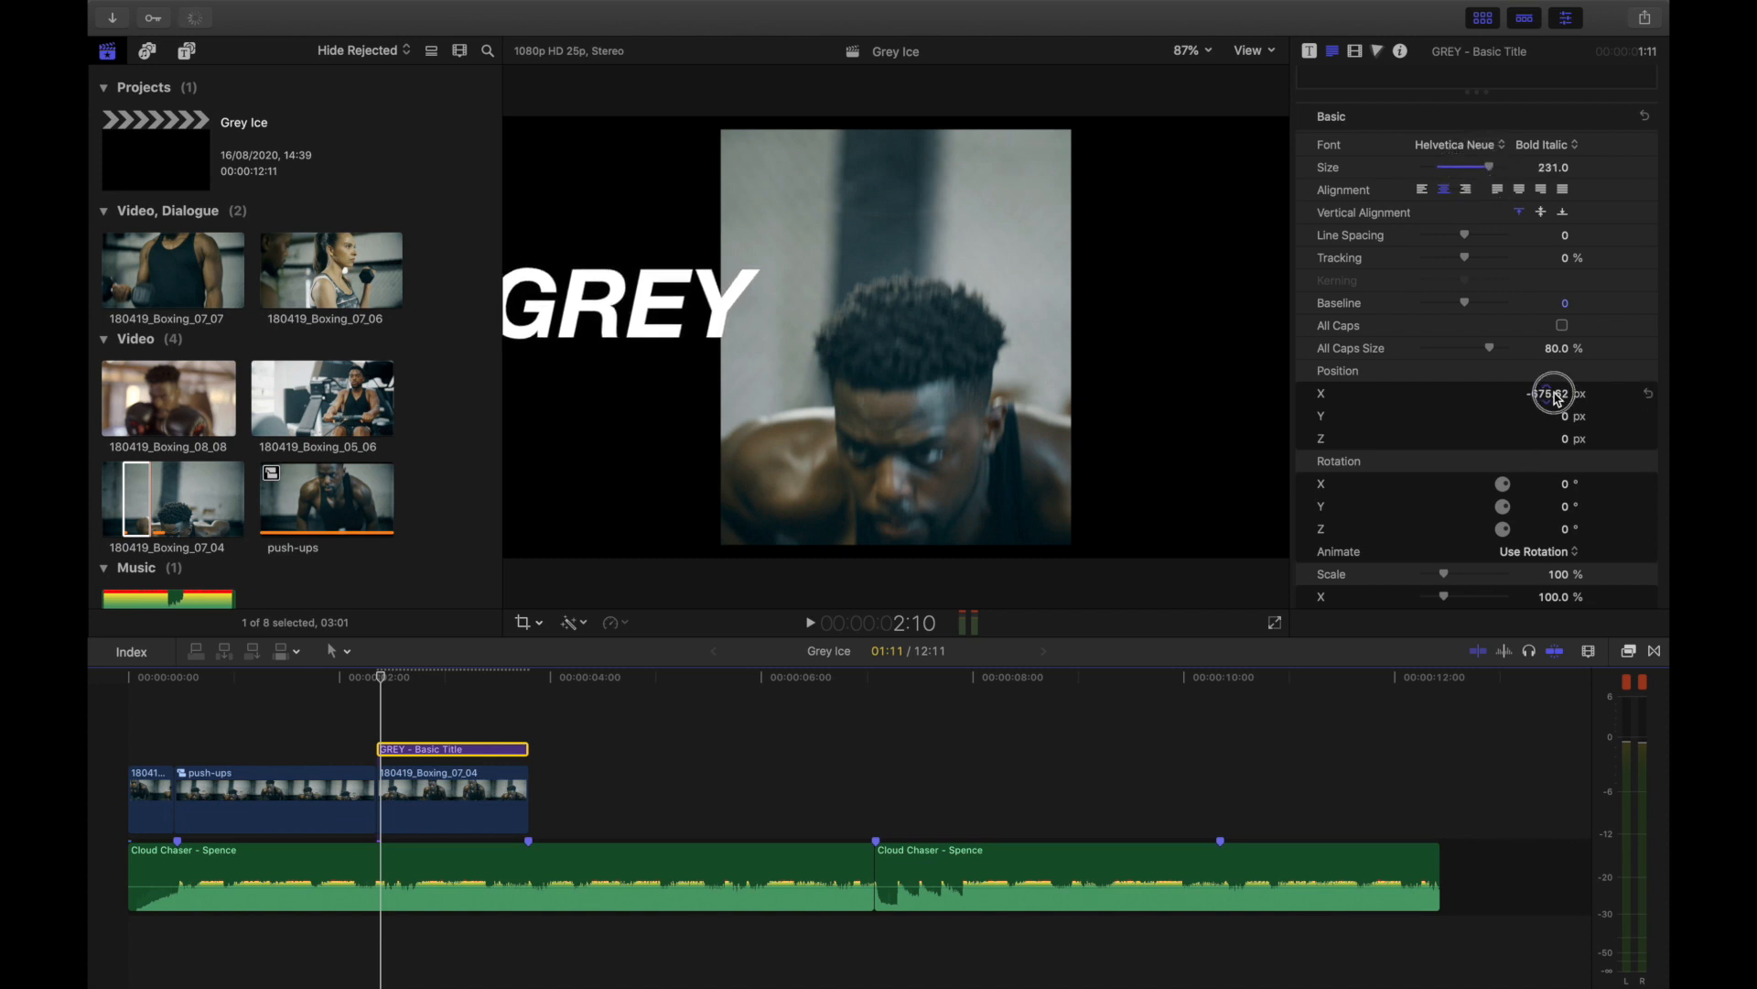
drag(1553, 394, 1542, 394)
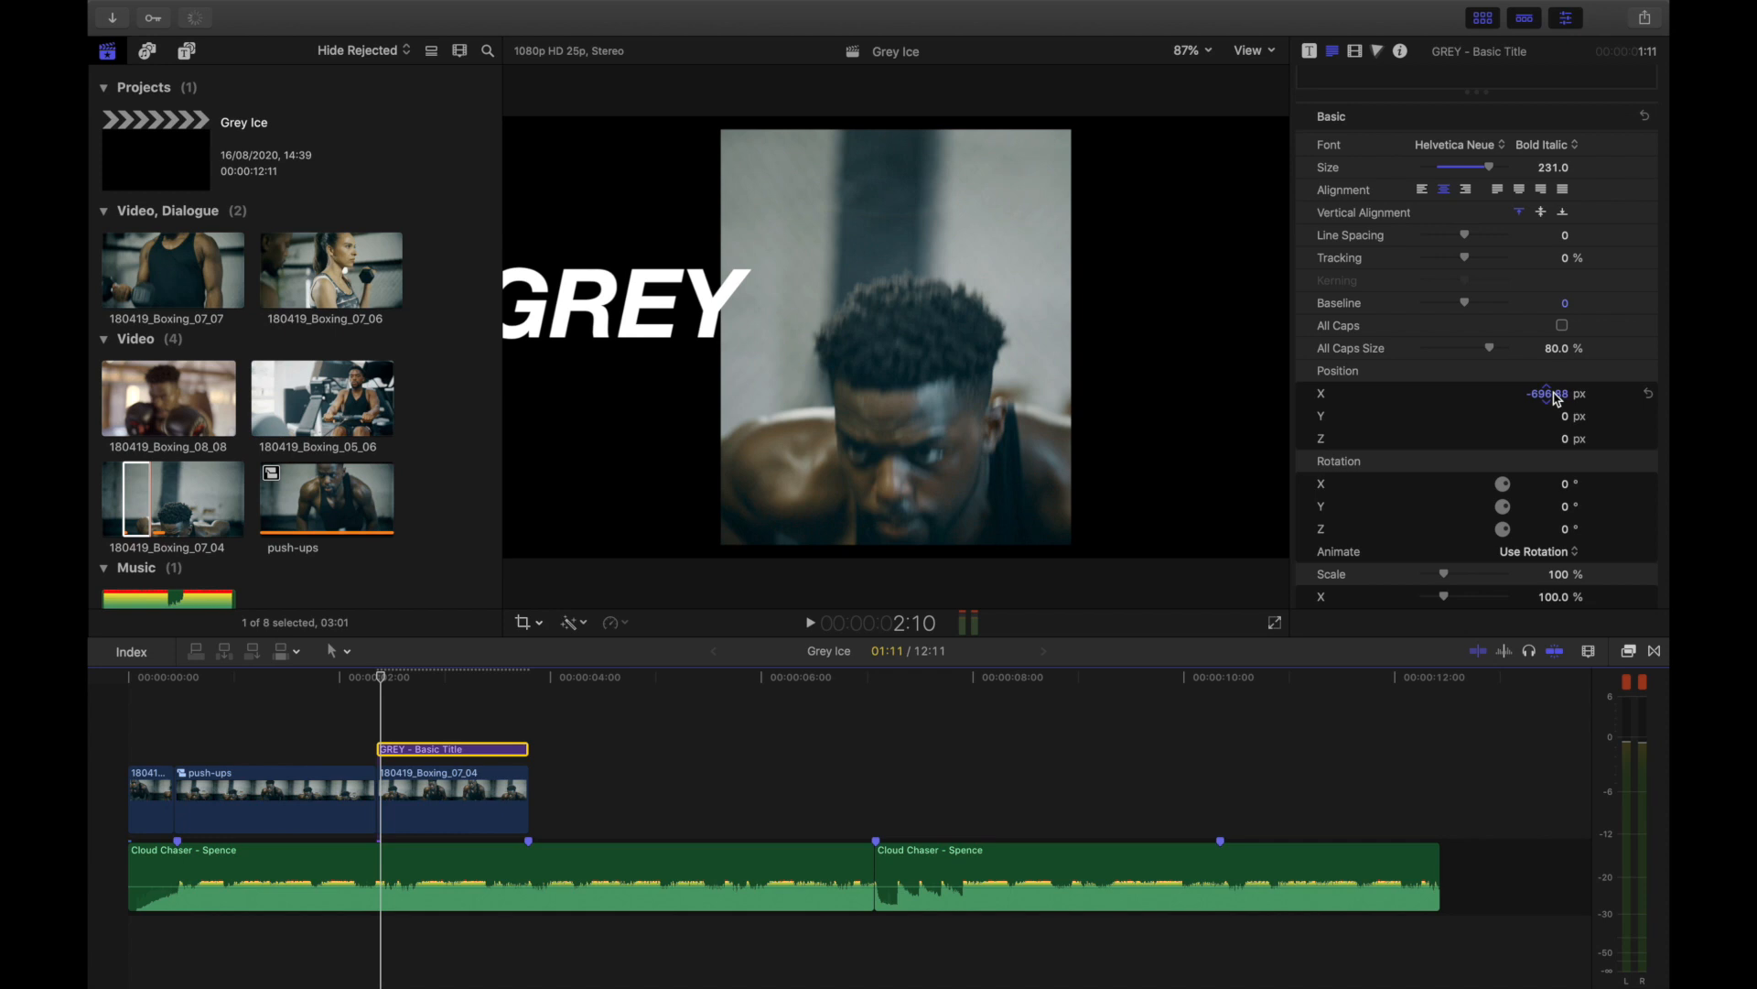
drag(452, 749, 469, 827)
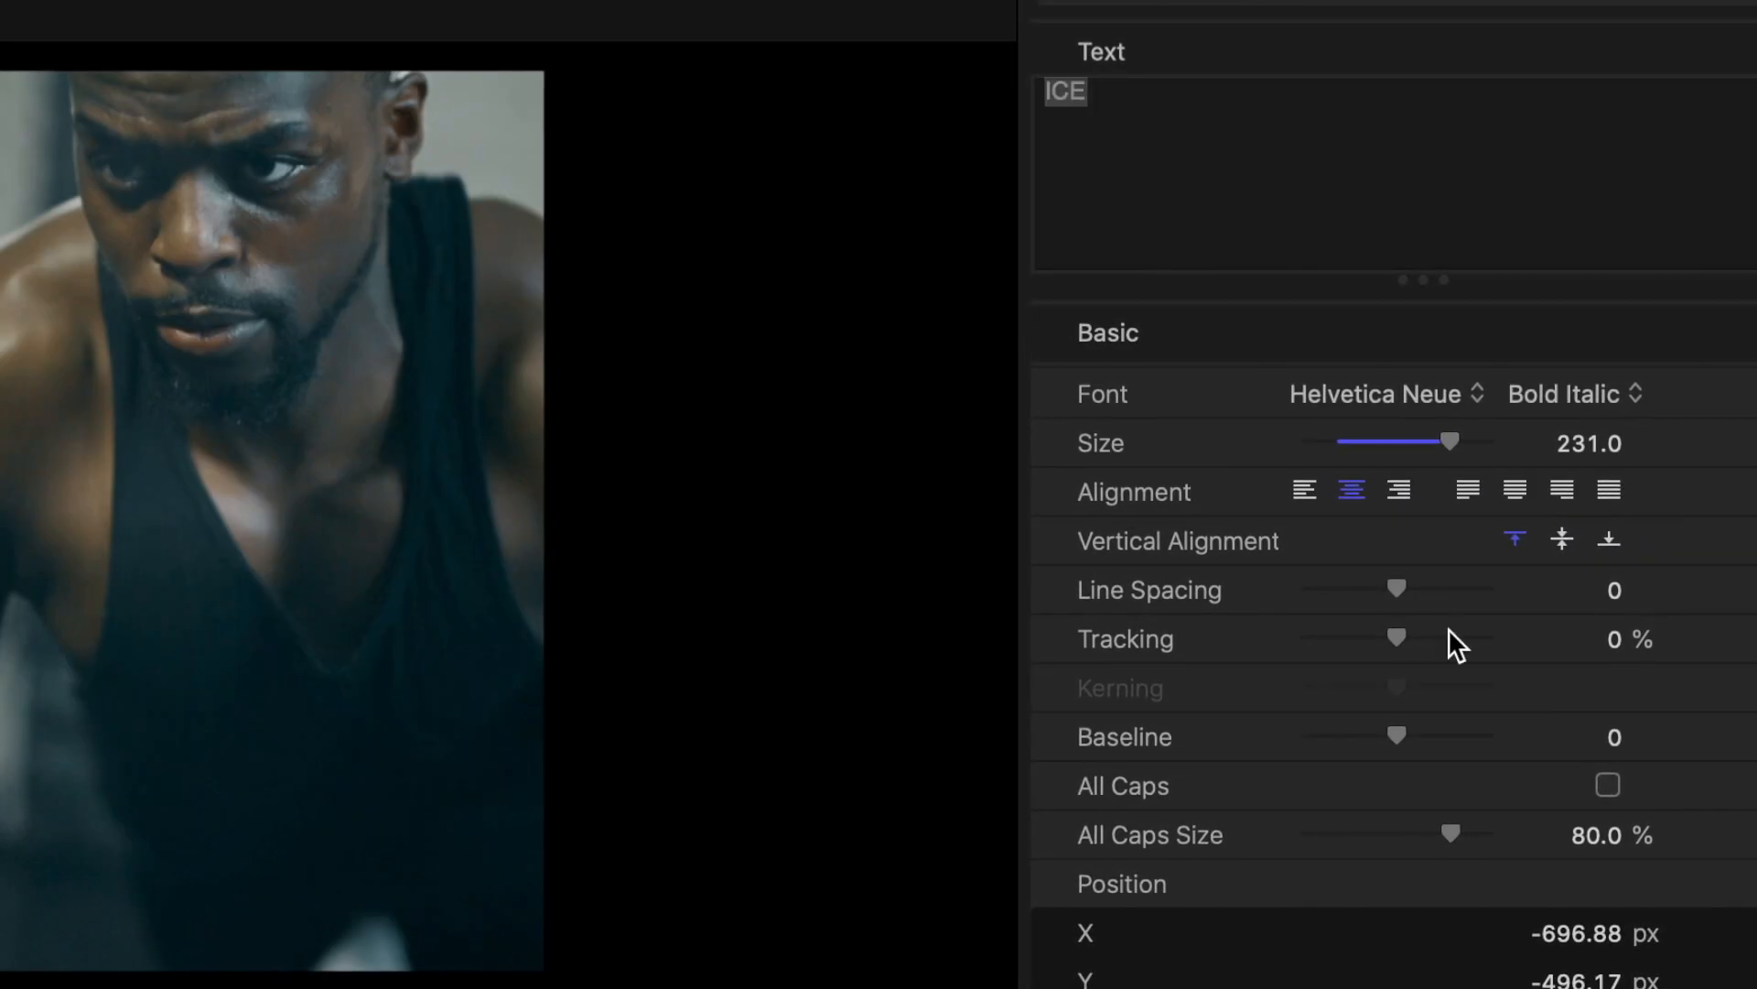
- Position the ICE titles at X -696.88 px and Y 337.34 px
drag(1395, 639, 1435, 632)
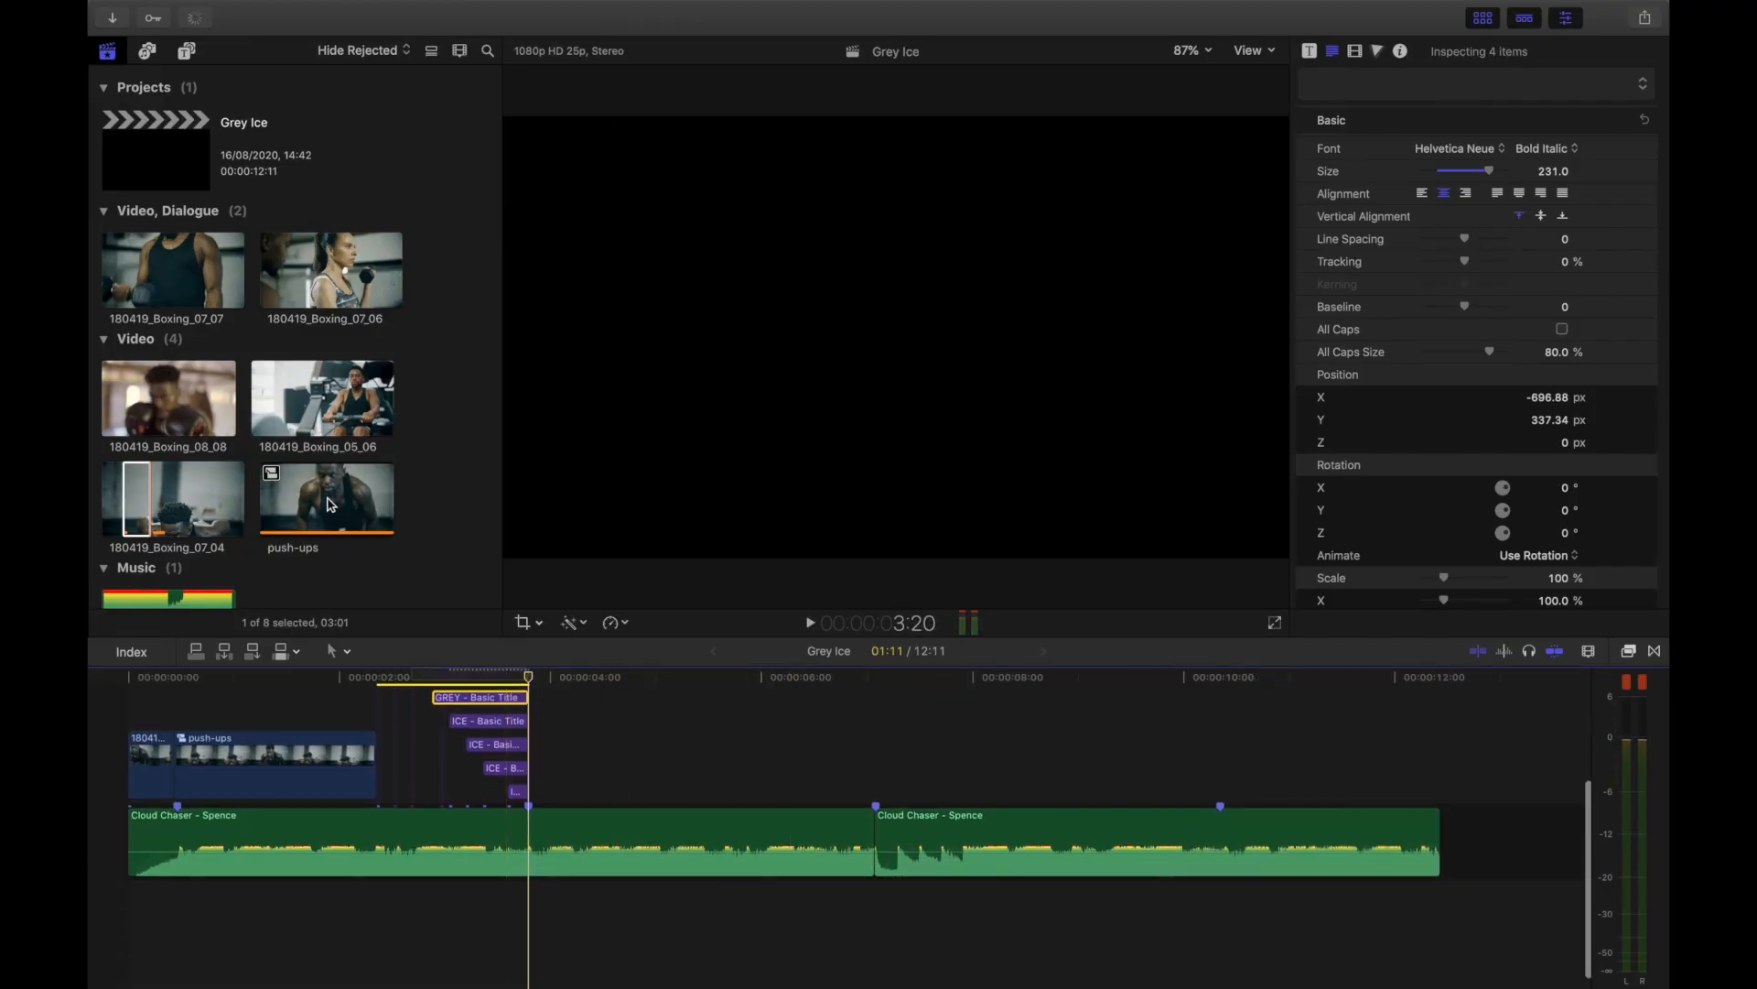
- Preview the rowing clip 180419_Boxing_05_06 and slow its second part to 50%
click(170, 269)
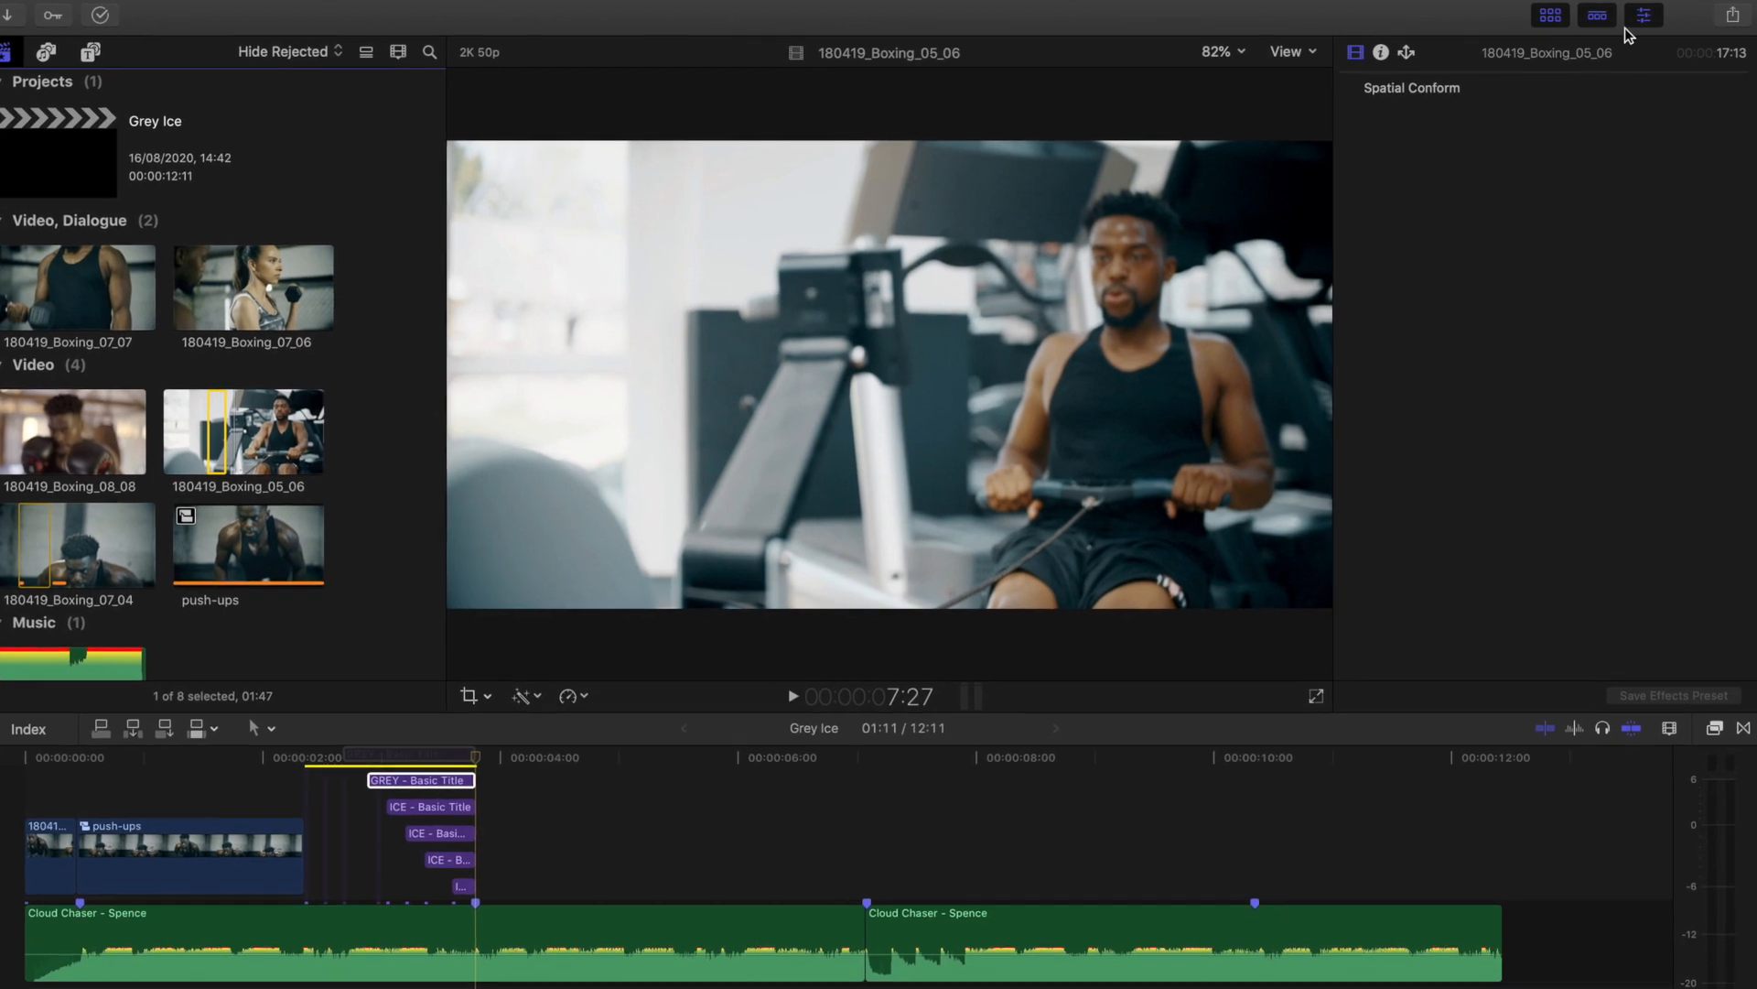
click(1381, 53)
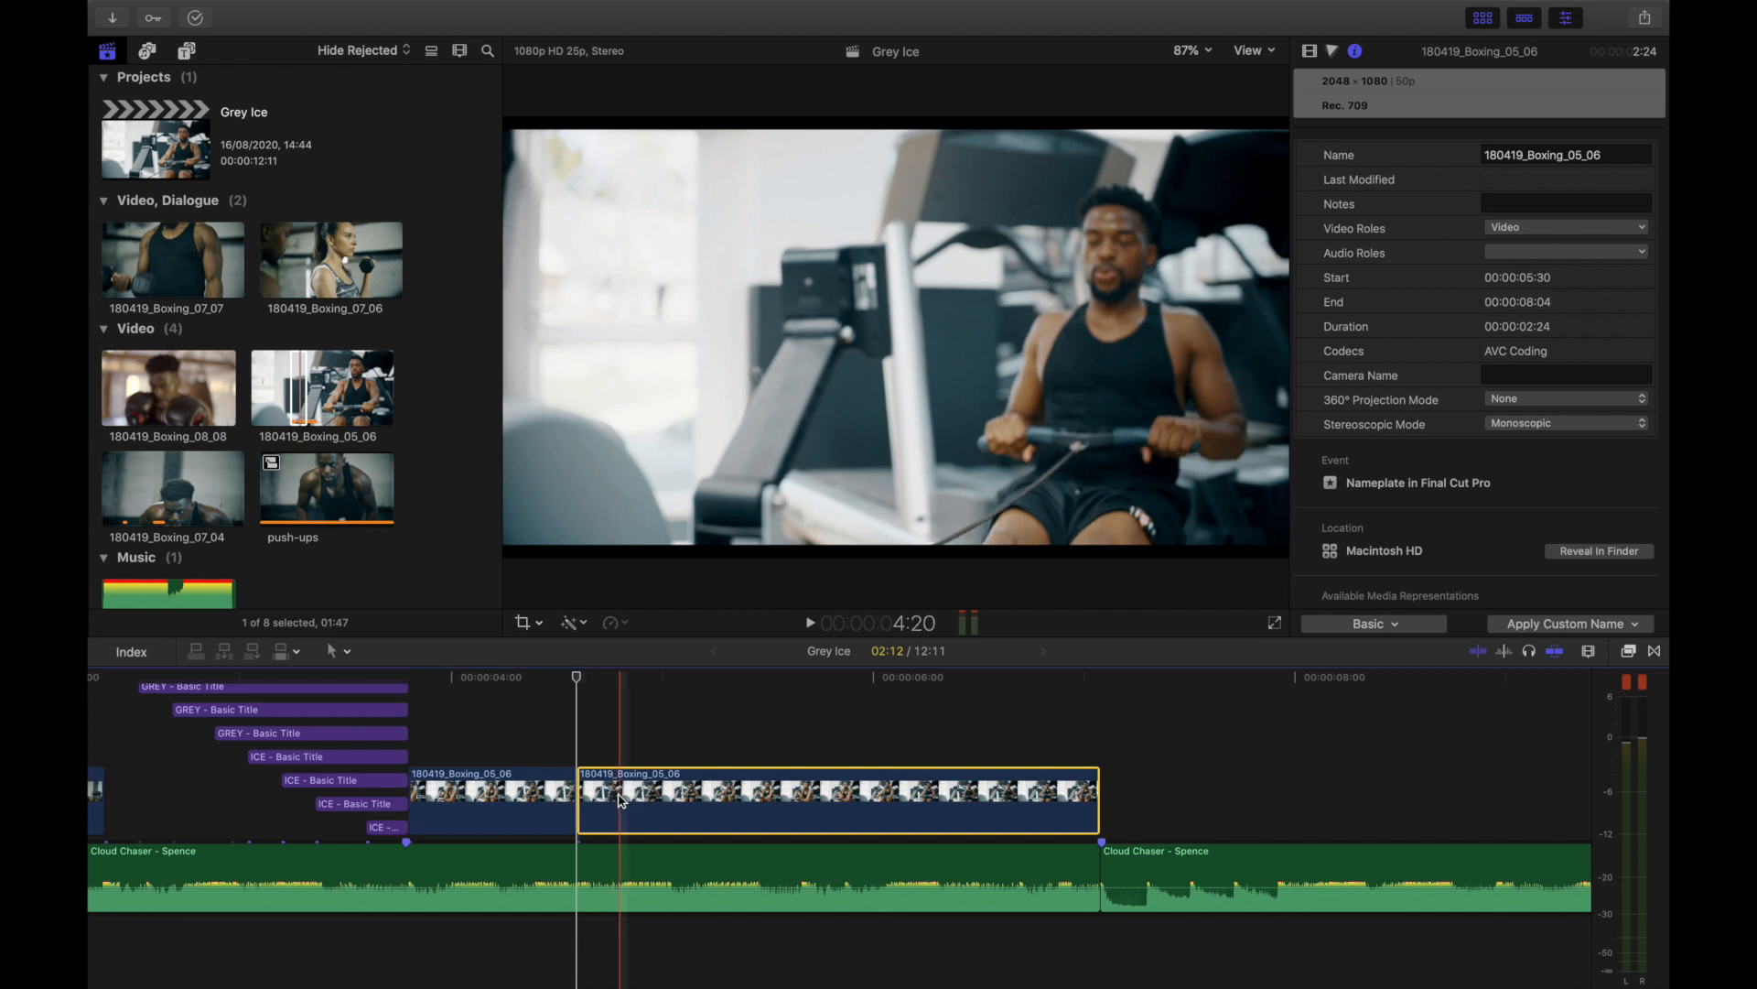
click(627, 798)
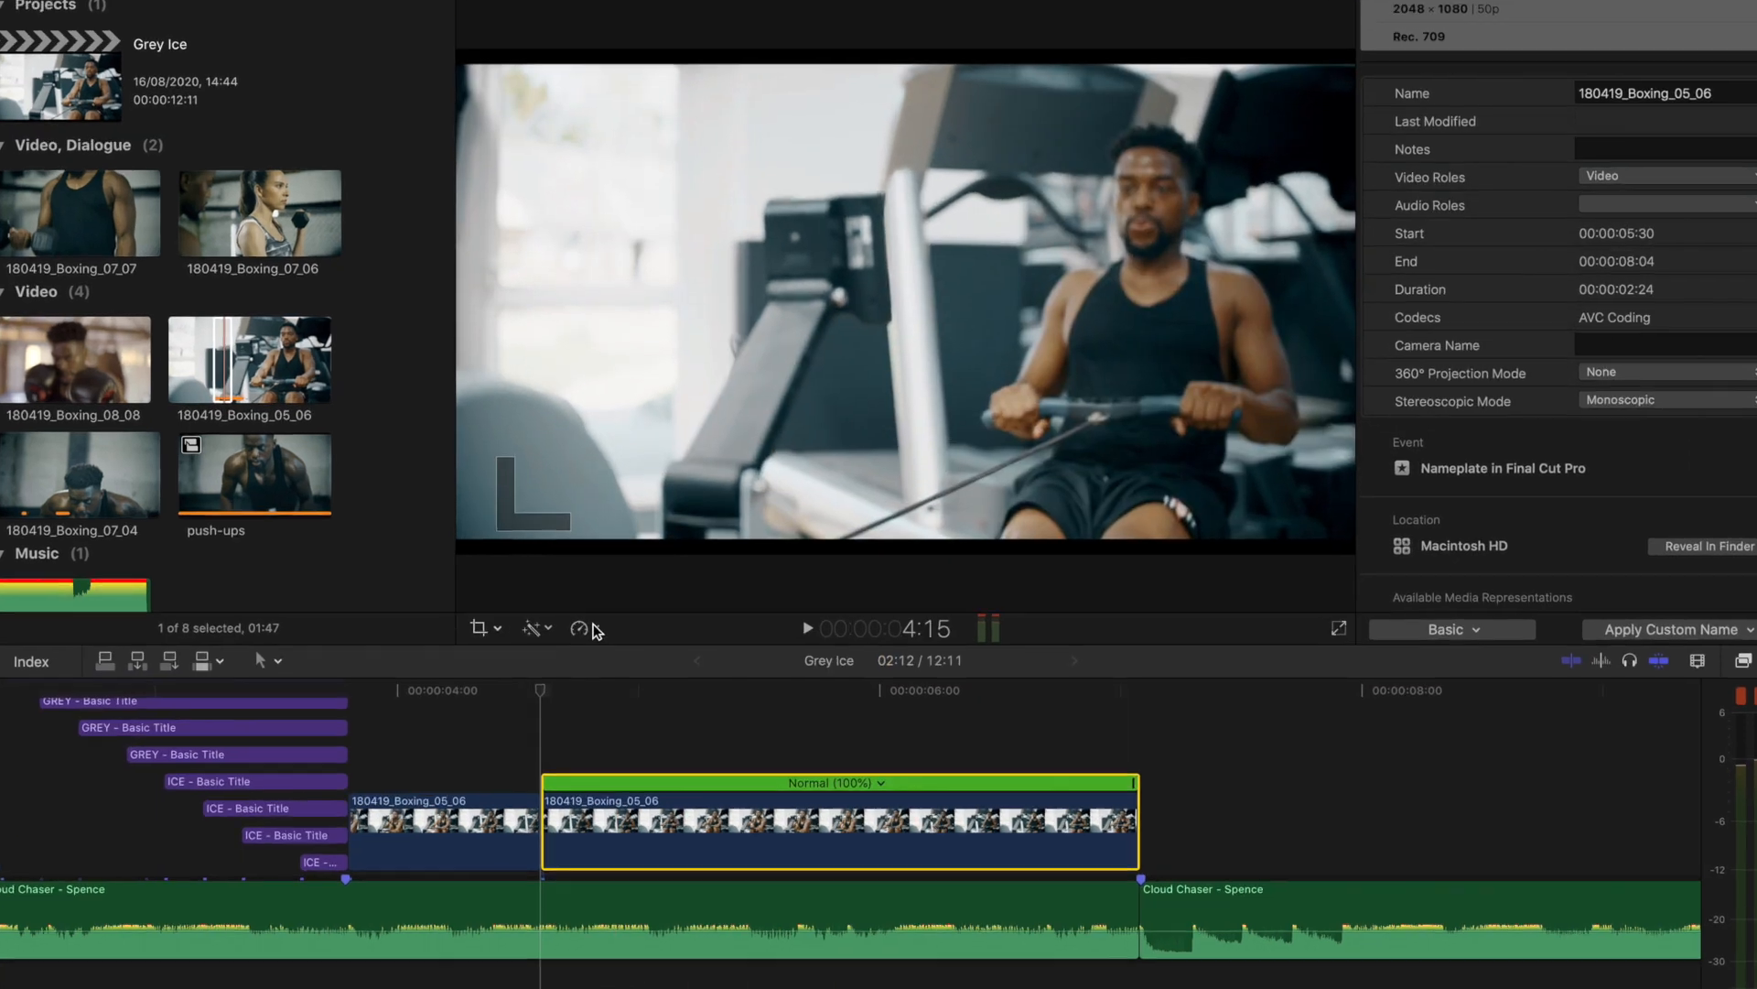
click(532, 628)
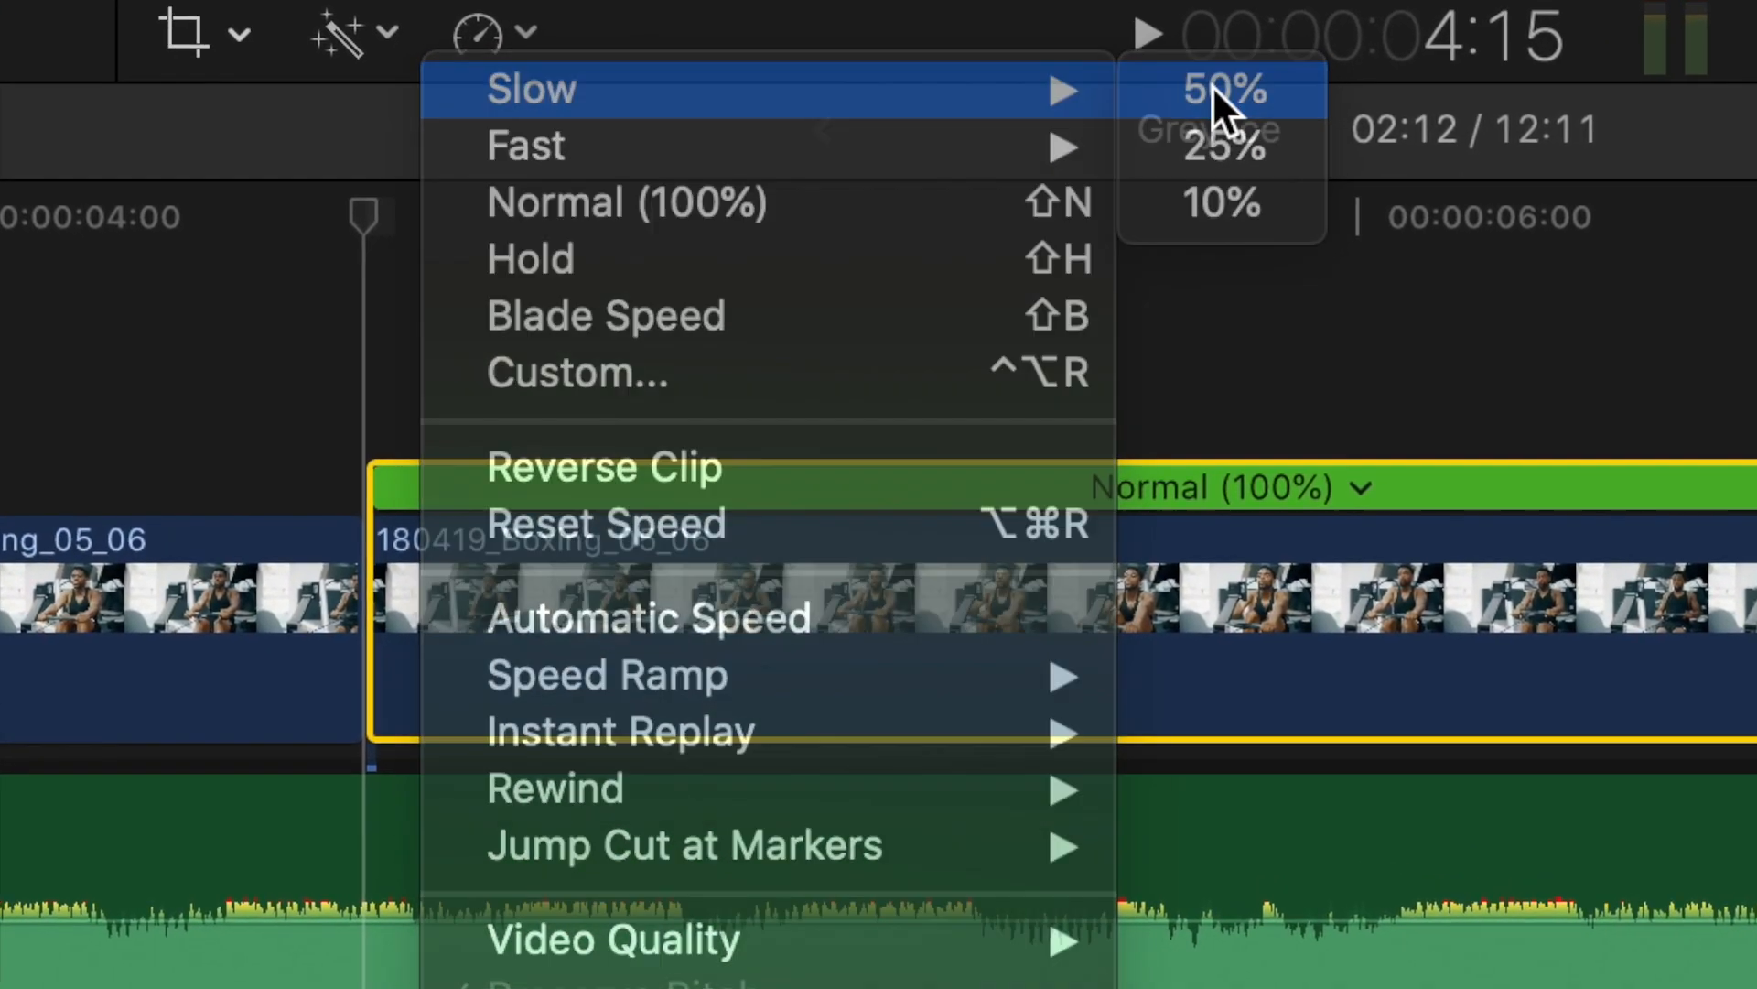
click(1220, 90)
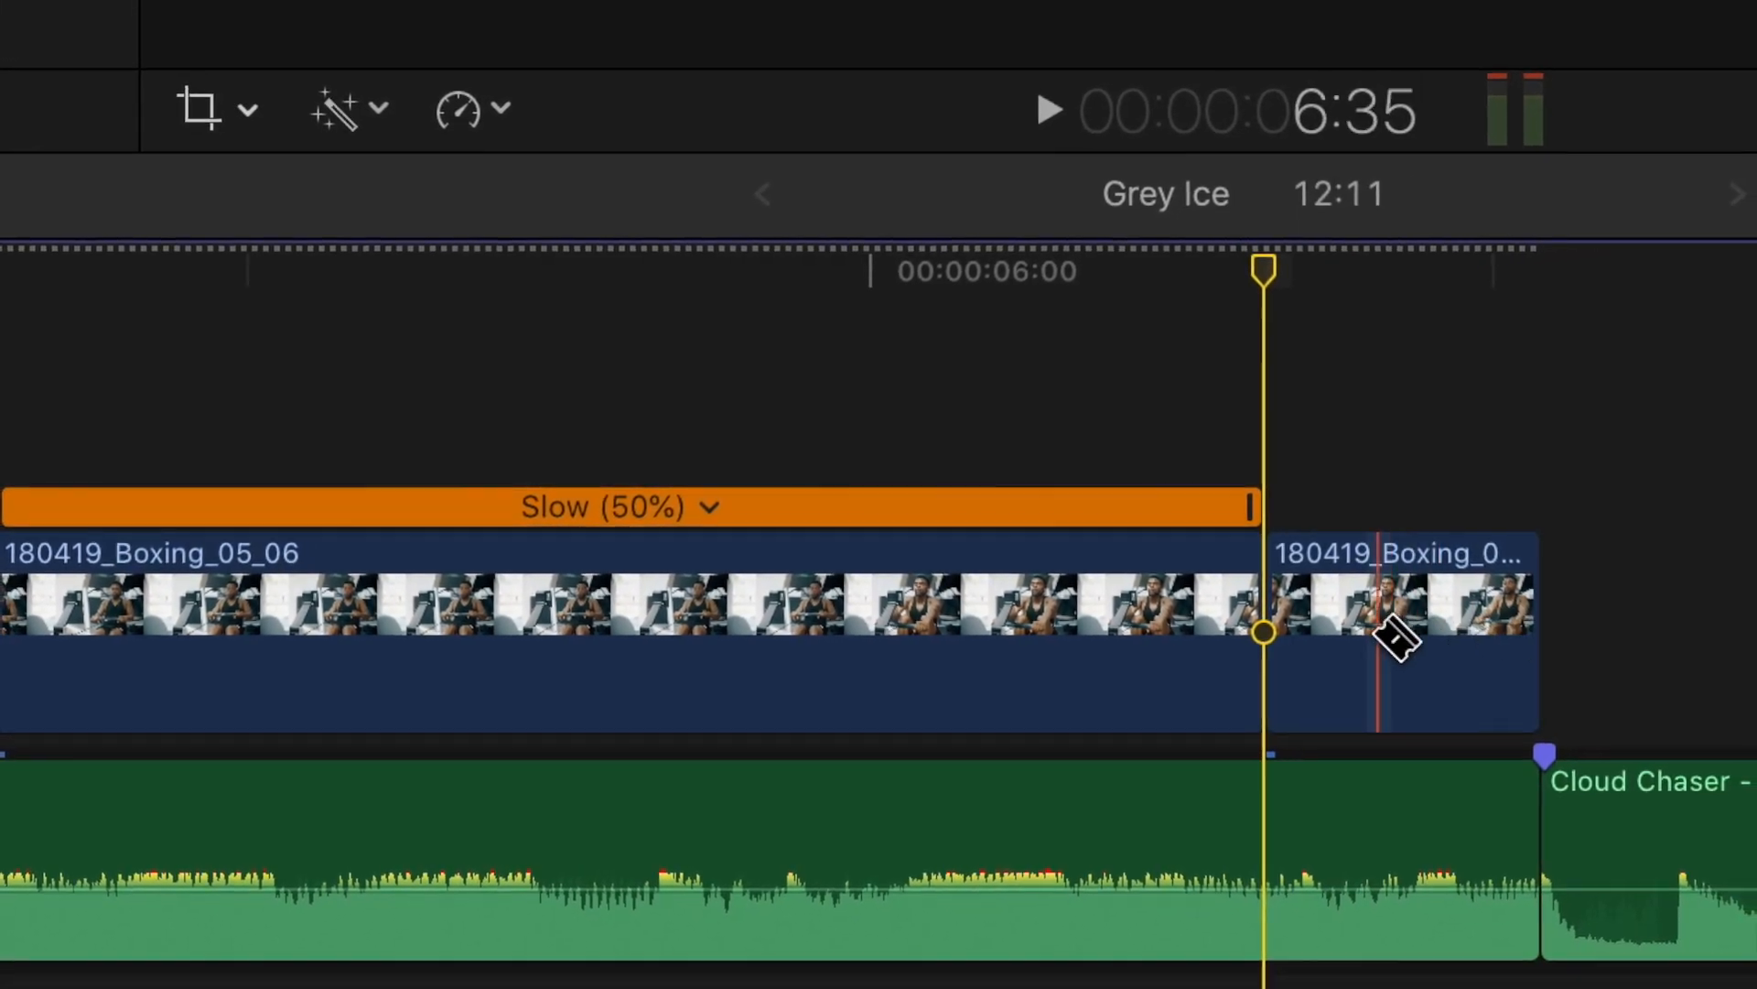
- Blade the remaining pieces for the Normal, Fast 200% and 400% speed sections
click(1389, 638)
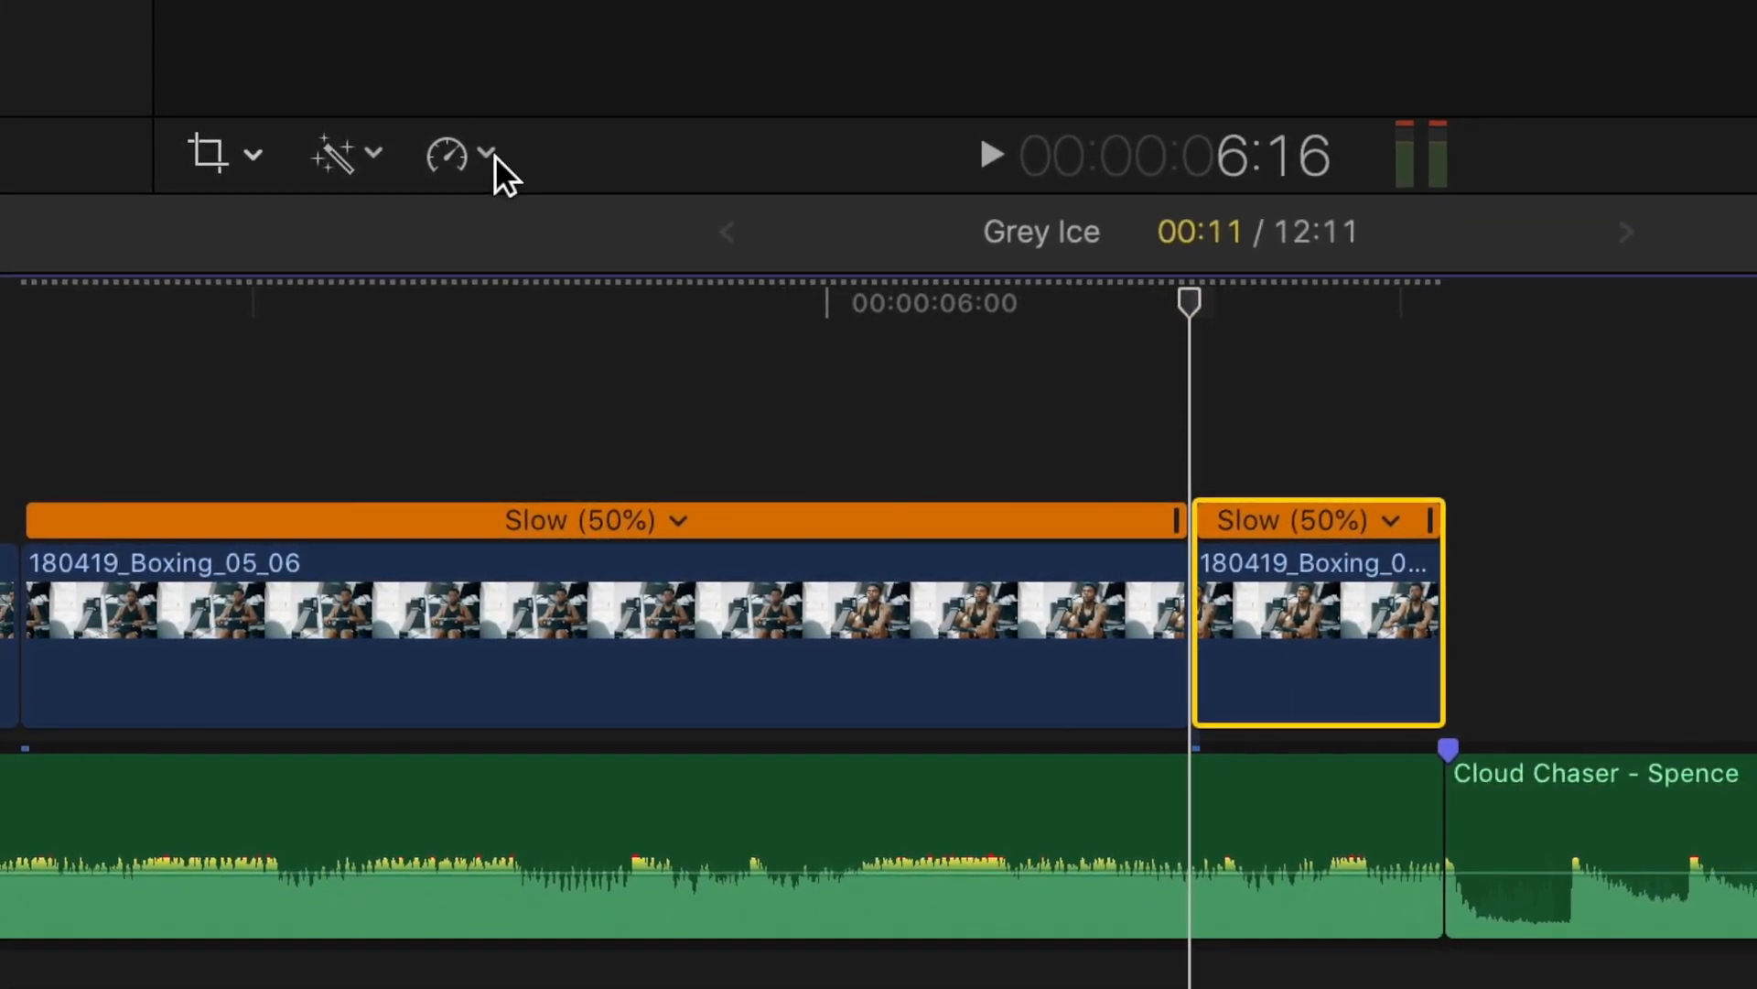
click(445, 153)
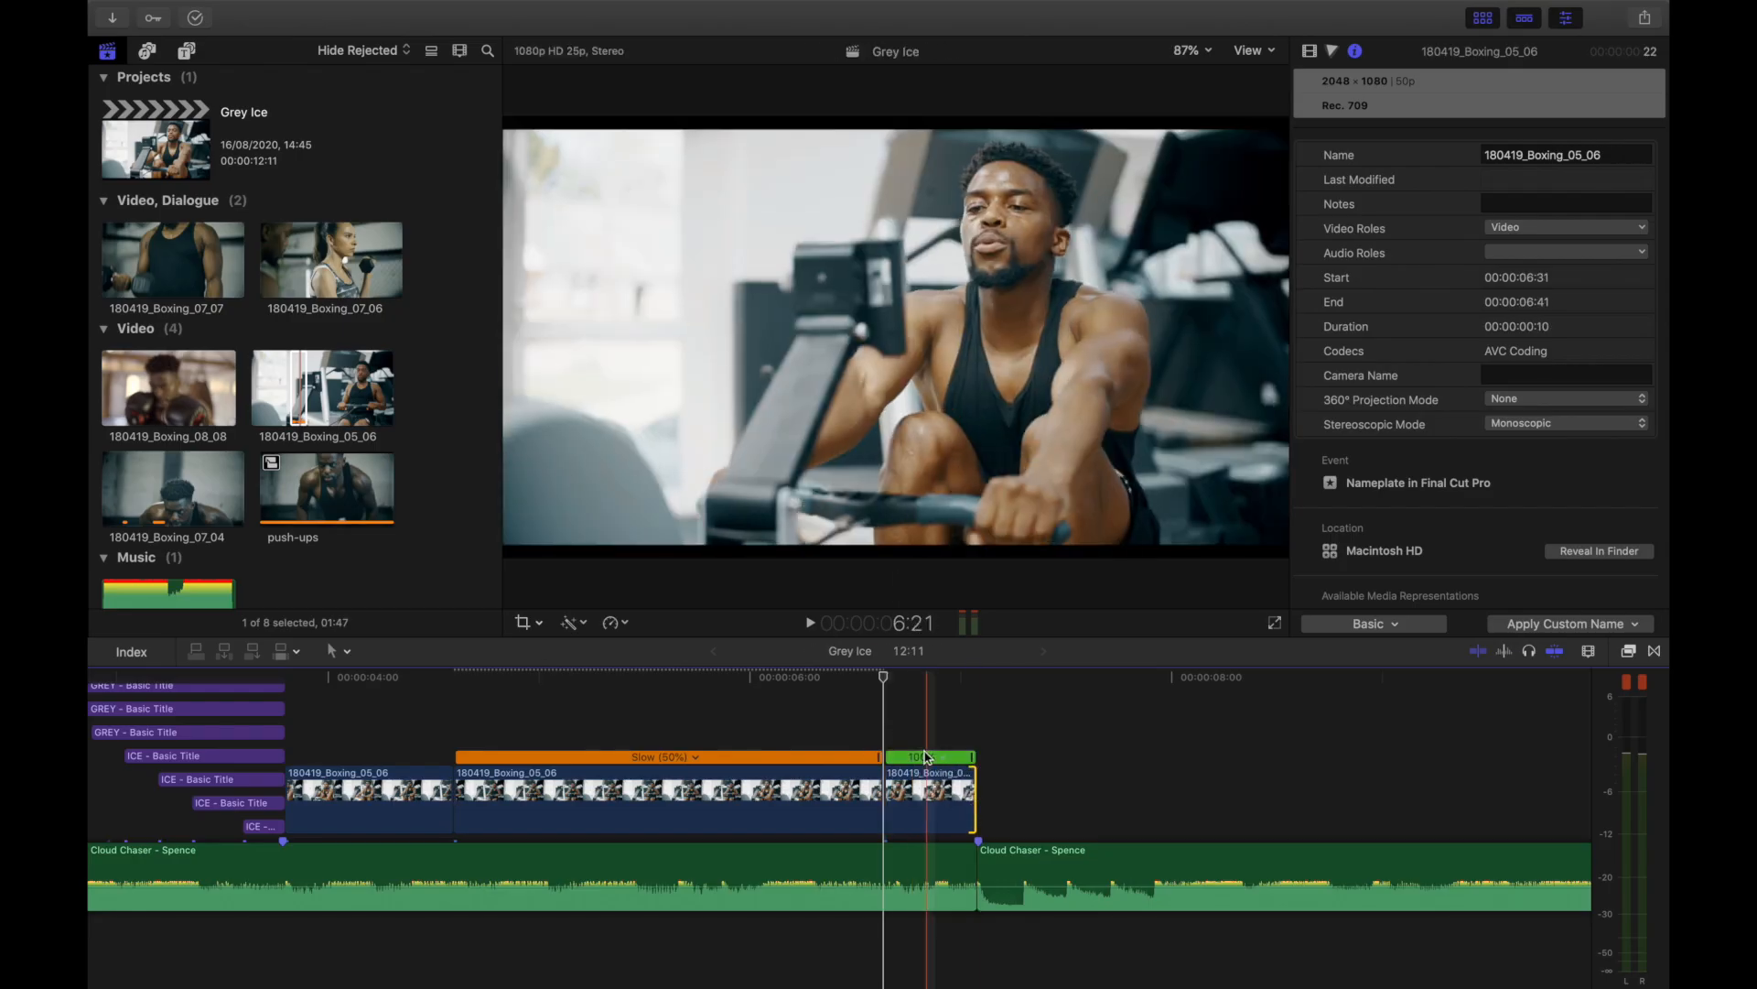
click(573, 622)
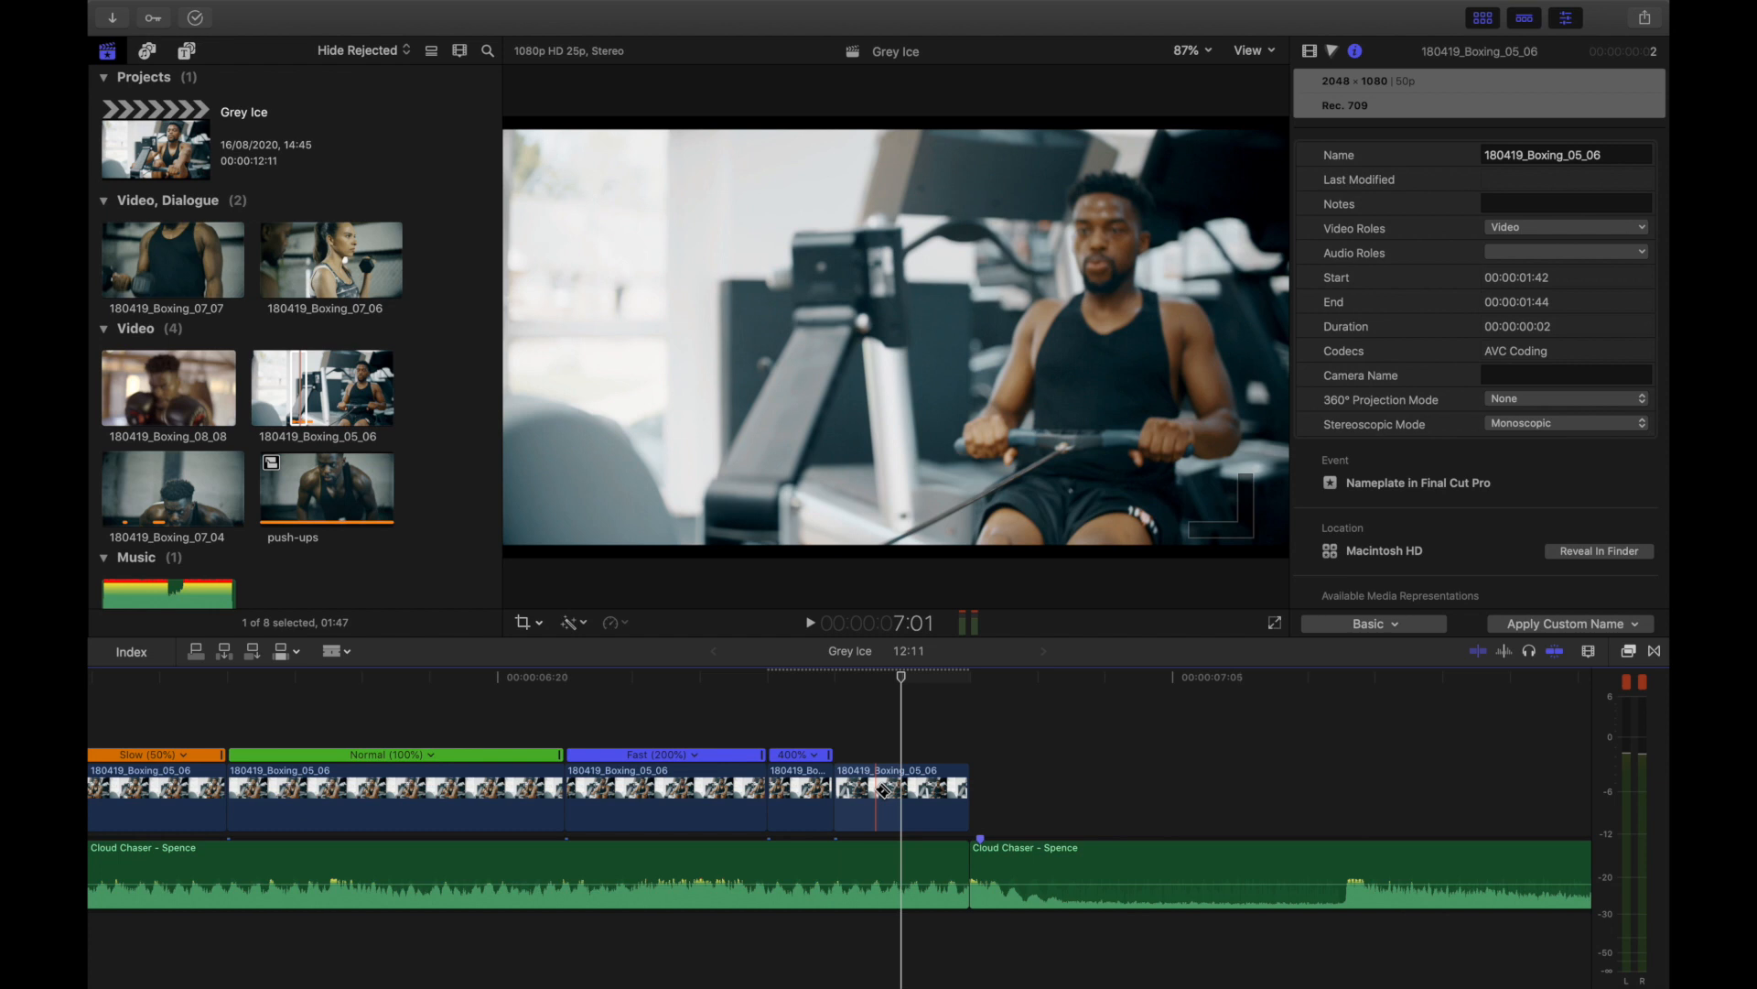
click(868, 790)
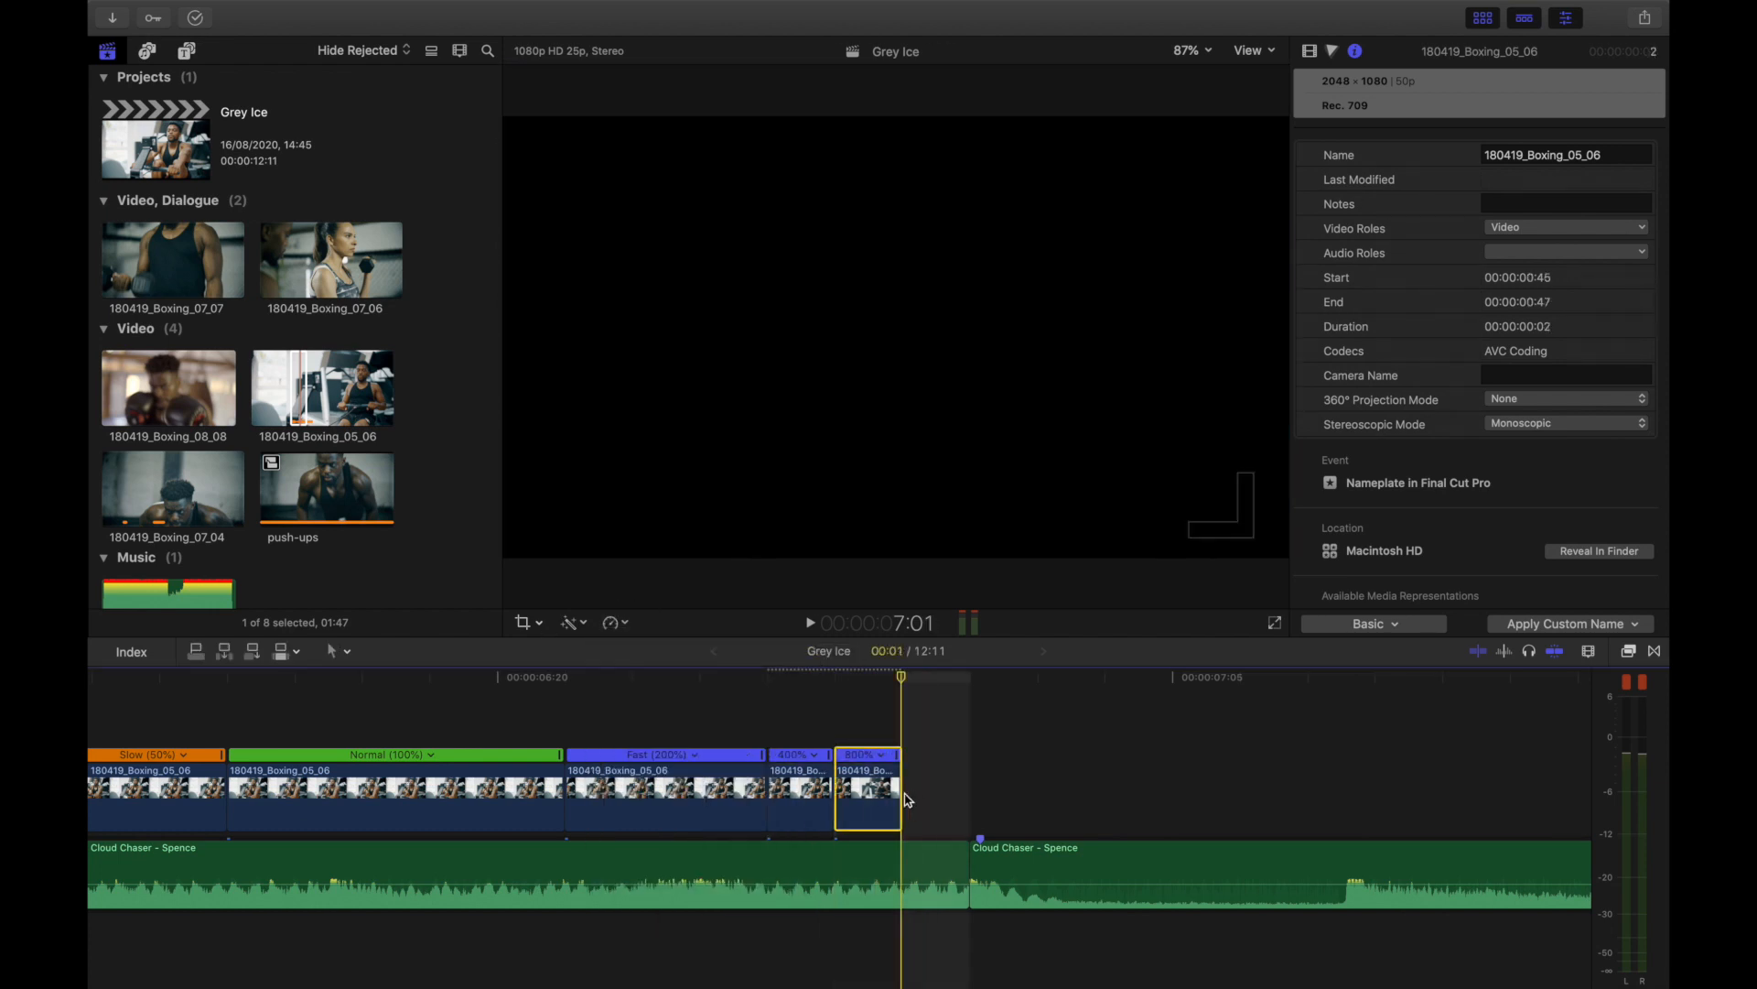
click(380, 11)
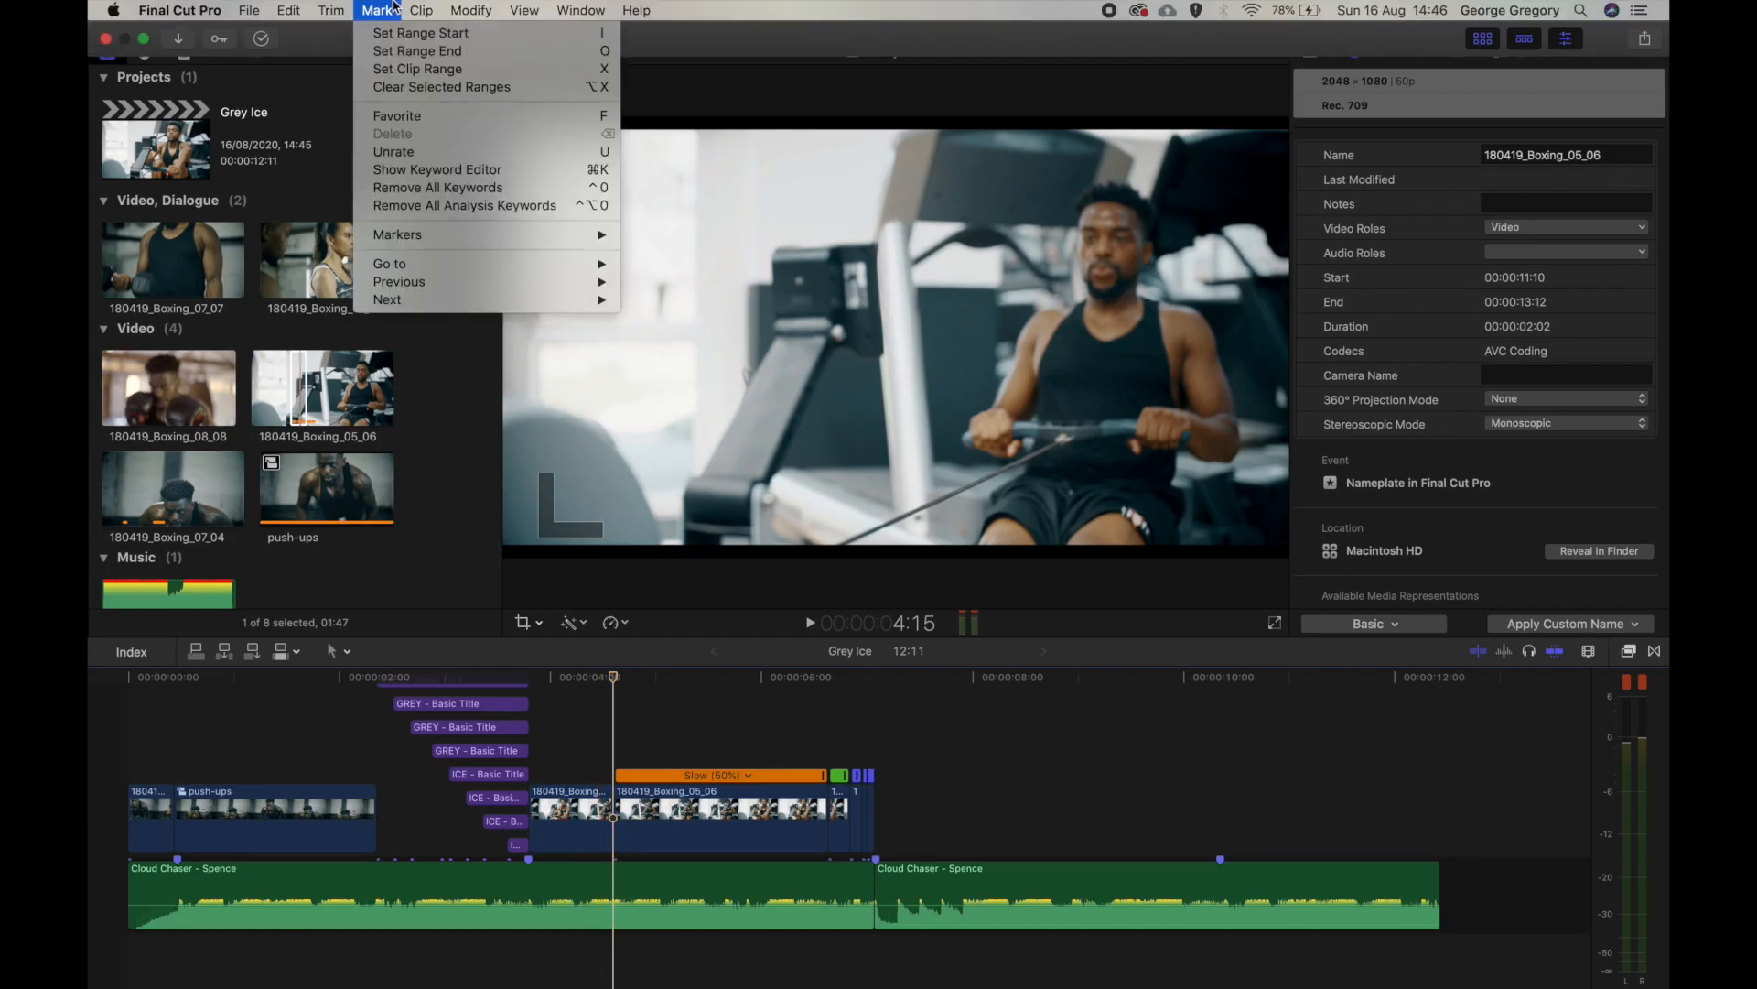
- Enter the 'ONE-STOP TRAINING' title text and pick a new Face colour for it
click(287, 11)
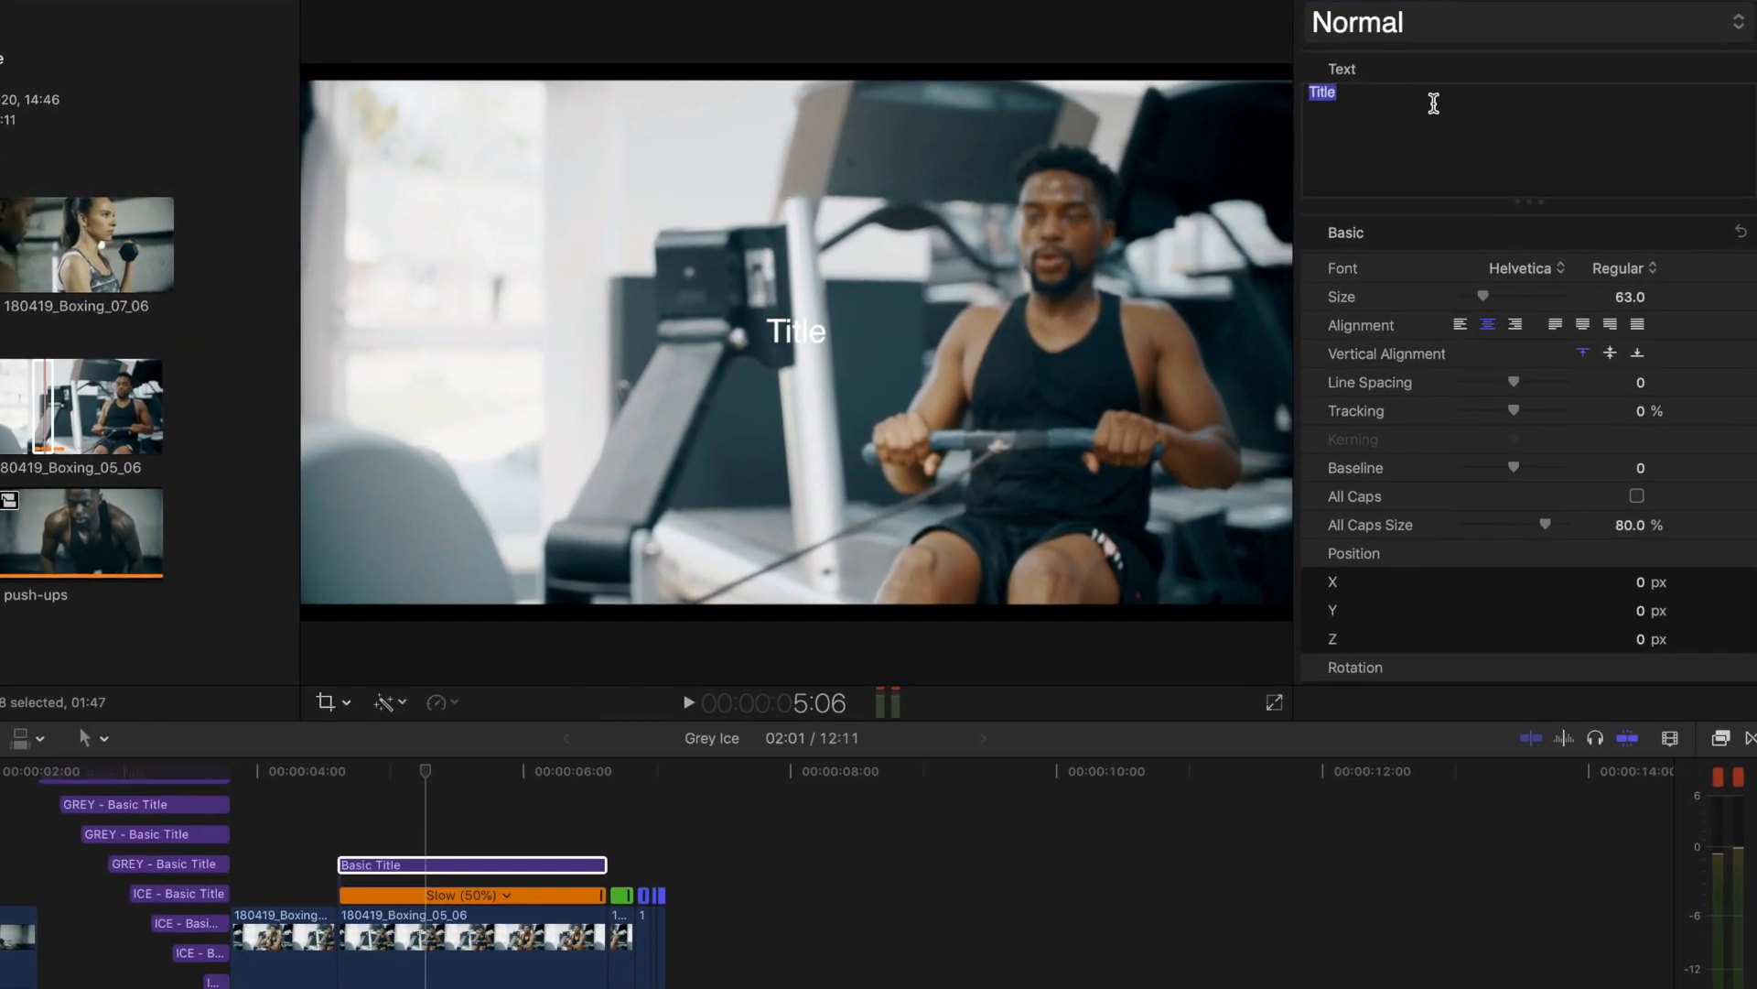
text(TRAINING)
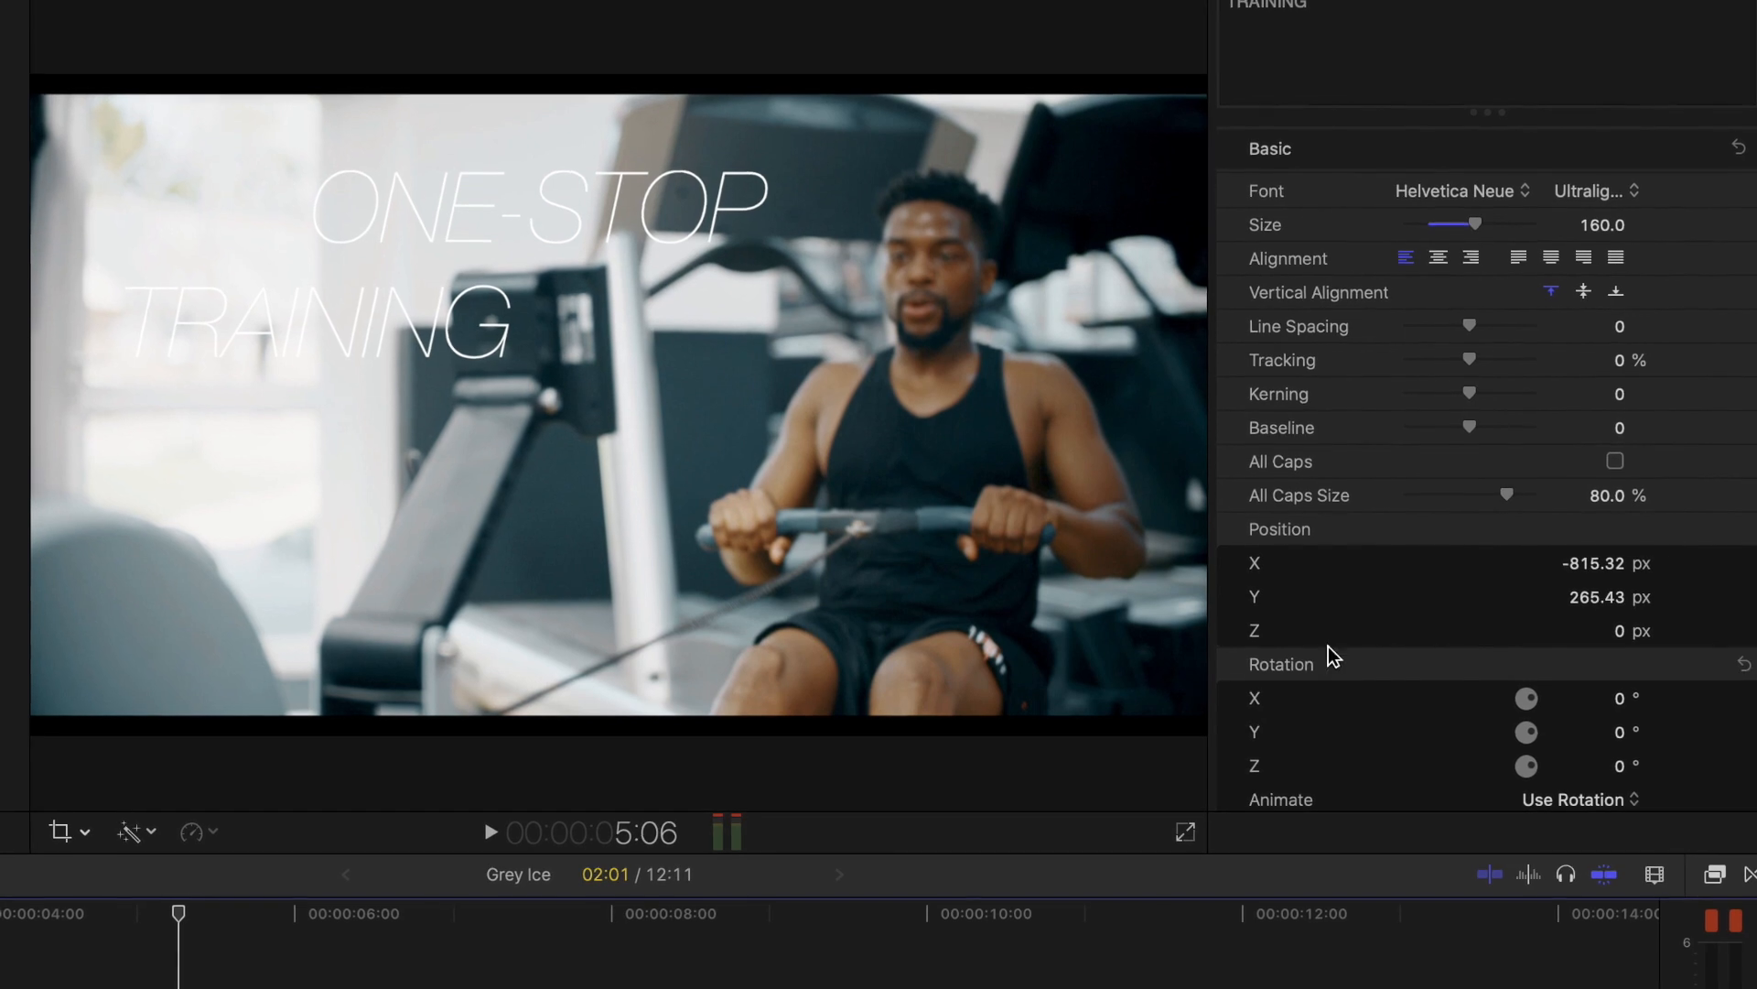
scroll(down, 3)
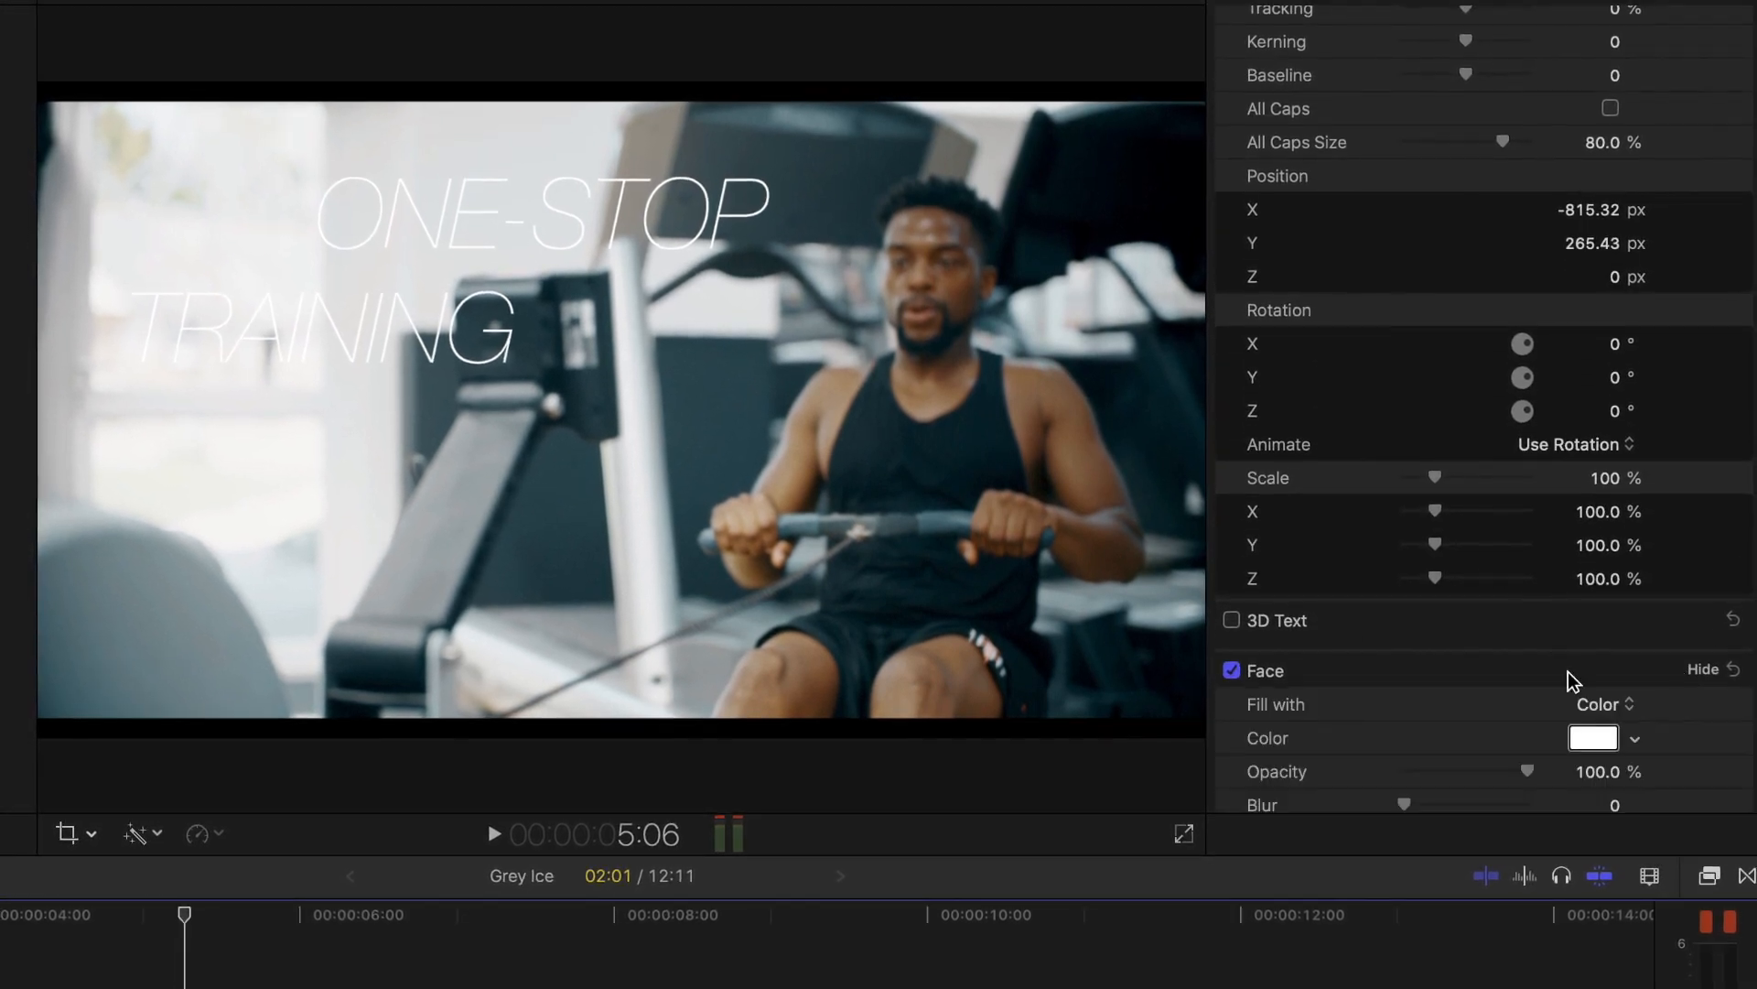
click(1593, 737)
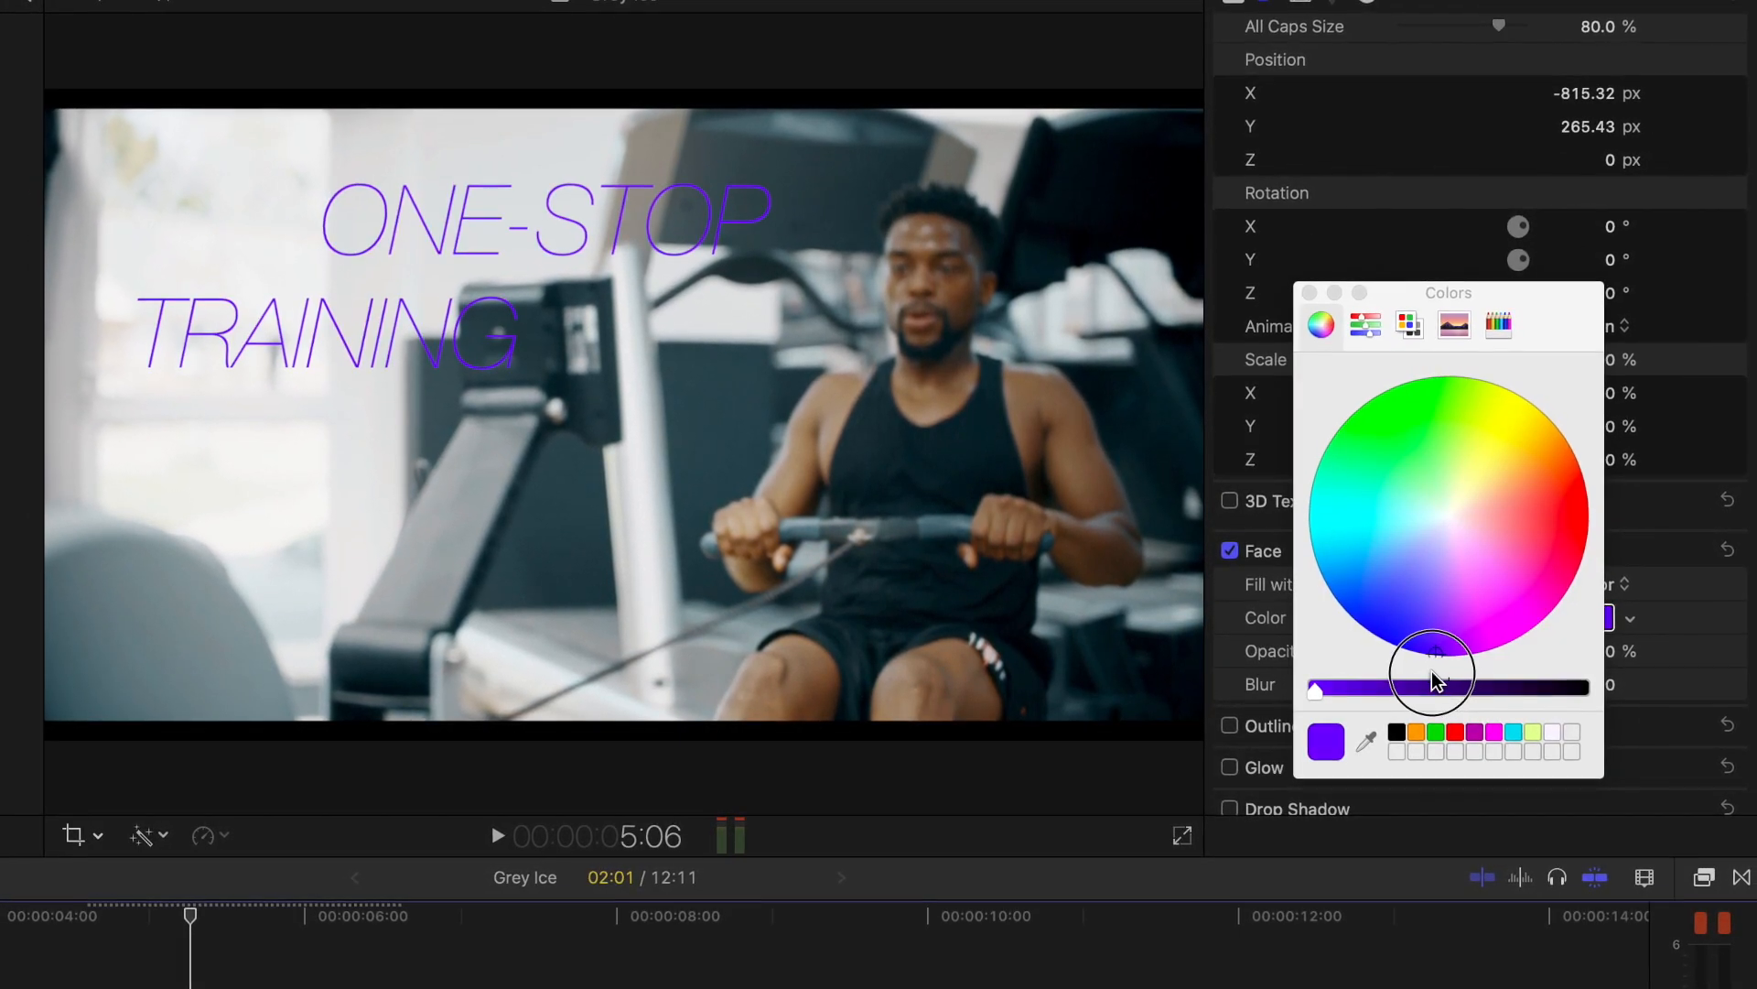
click(1373, 540)
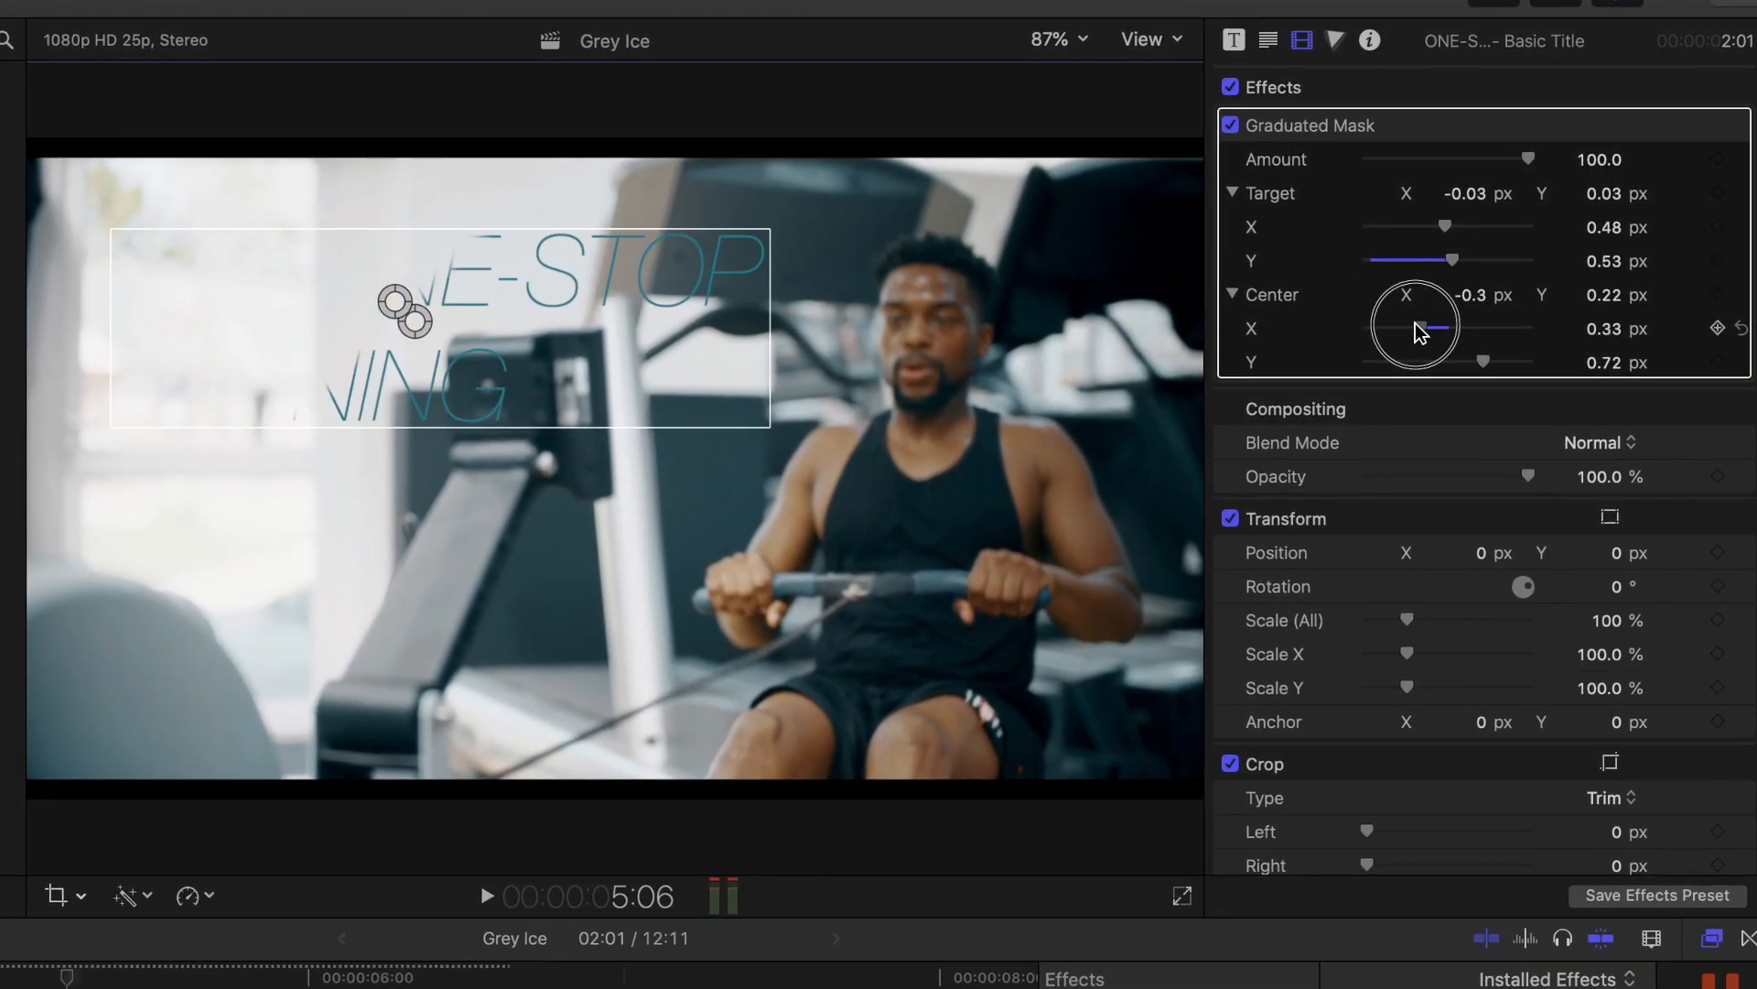
- Slide the graduated mask centre across the title and record a Center keyframe for the wipe
drag(1445, 327, 1465, 327)
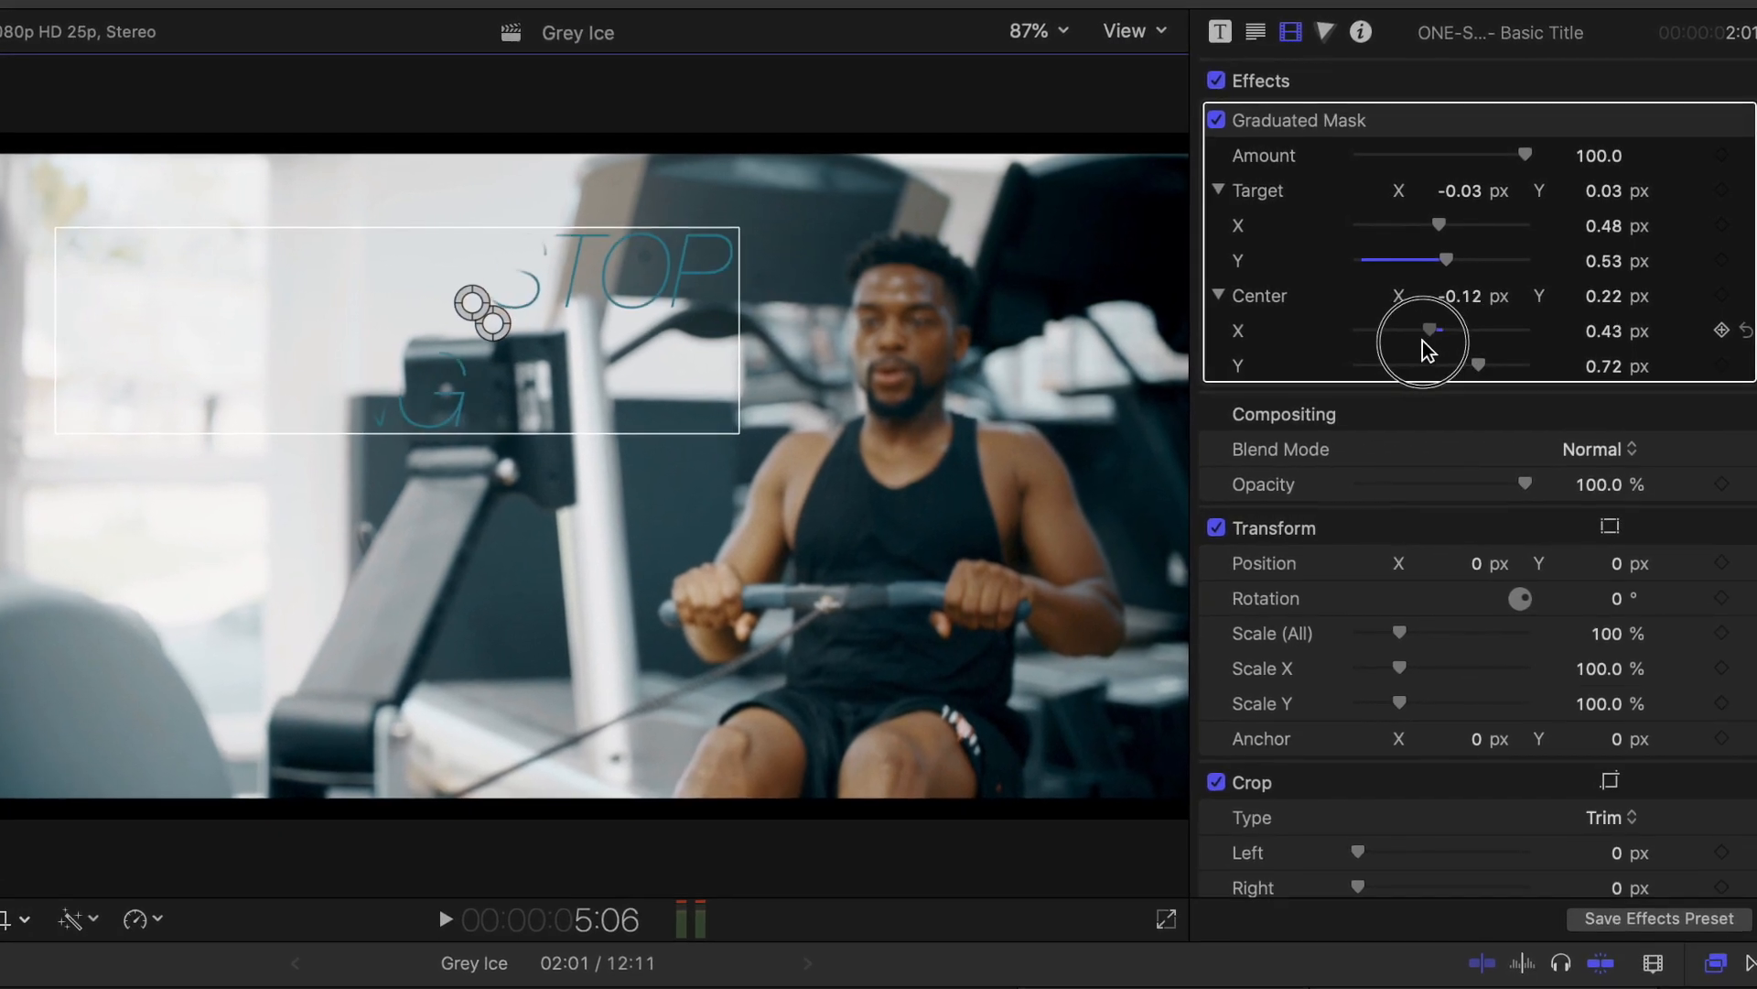
drag(1424, 342, 1462, 331)
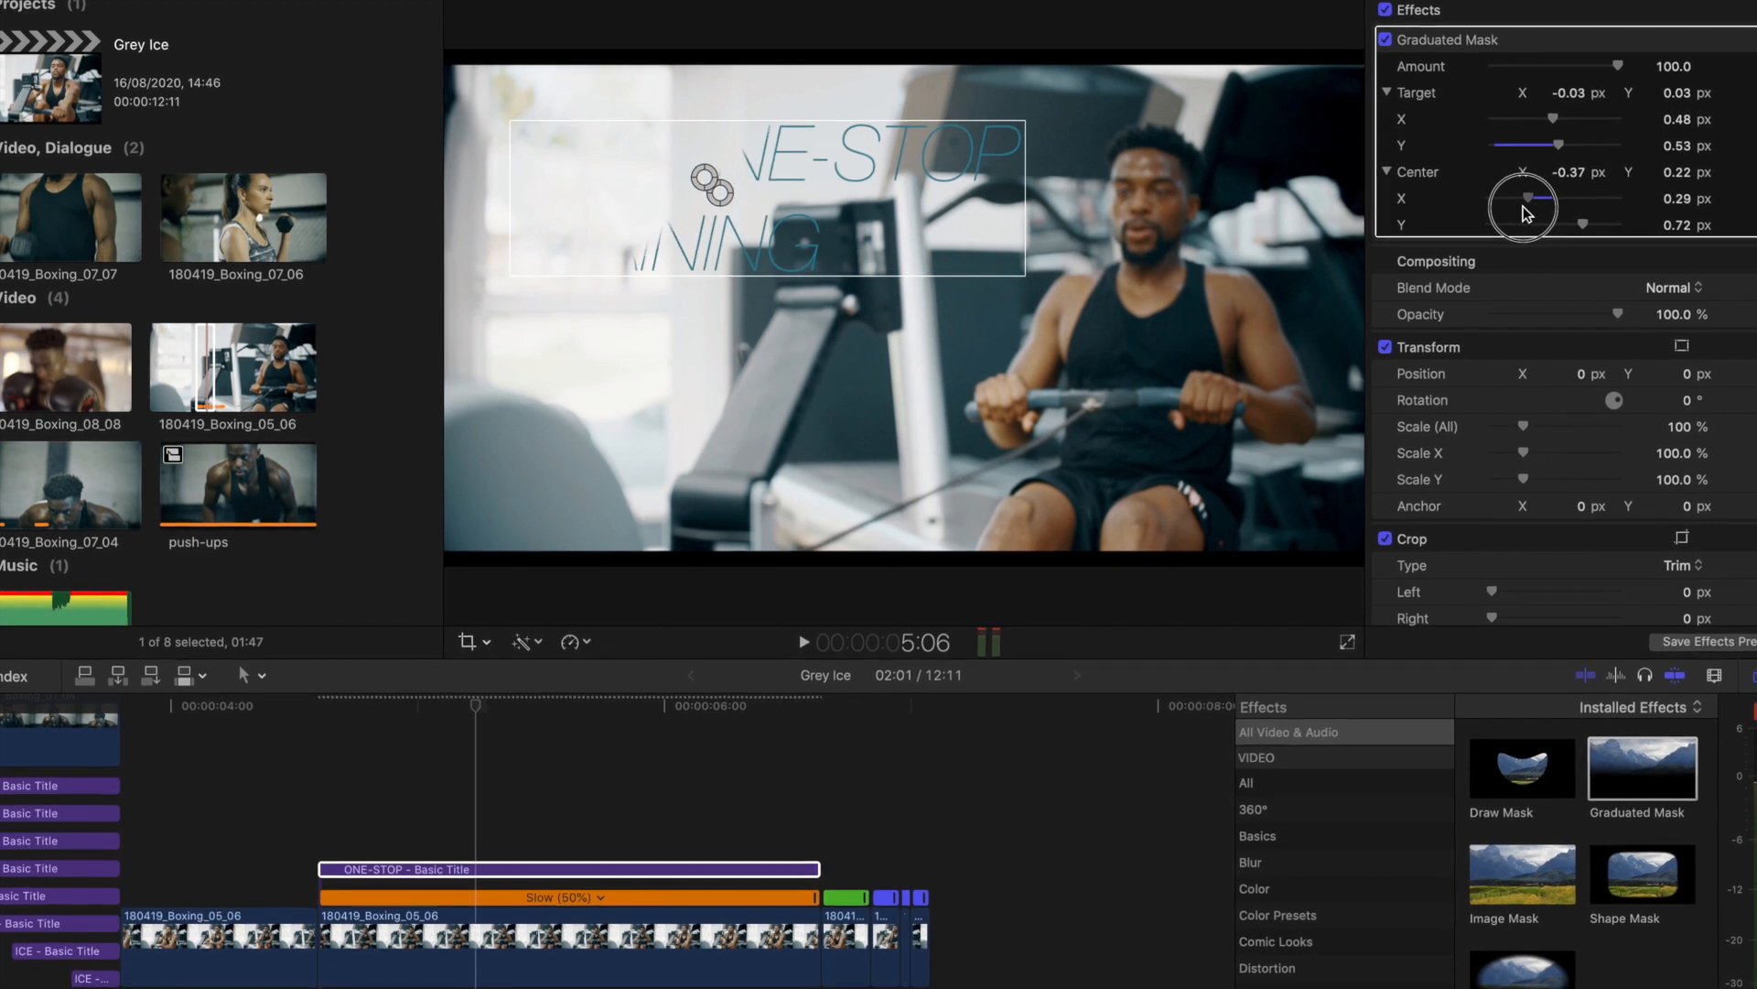
drag(1521, 207, 1569, 202)
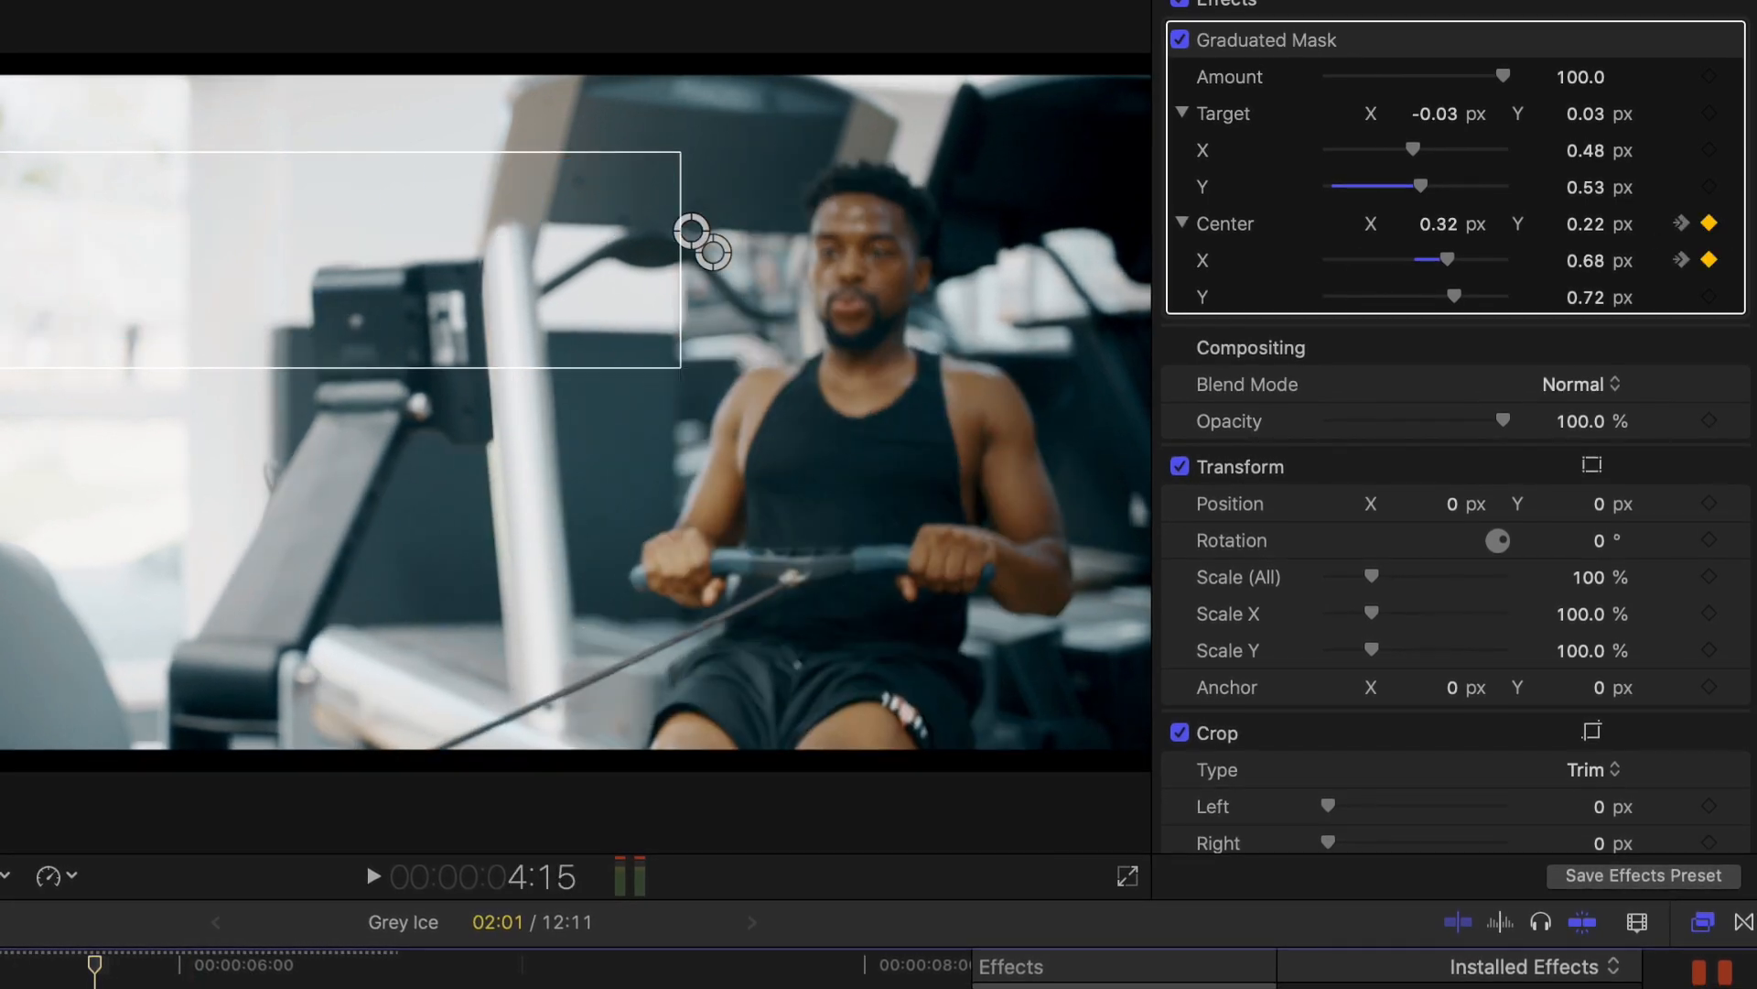
click(374, 877)
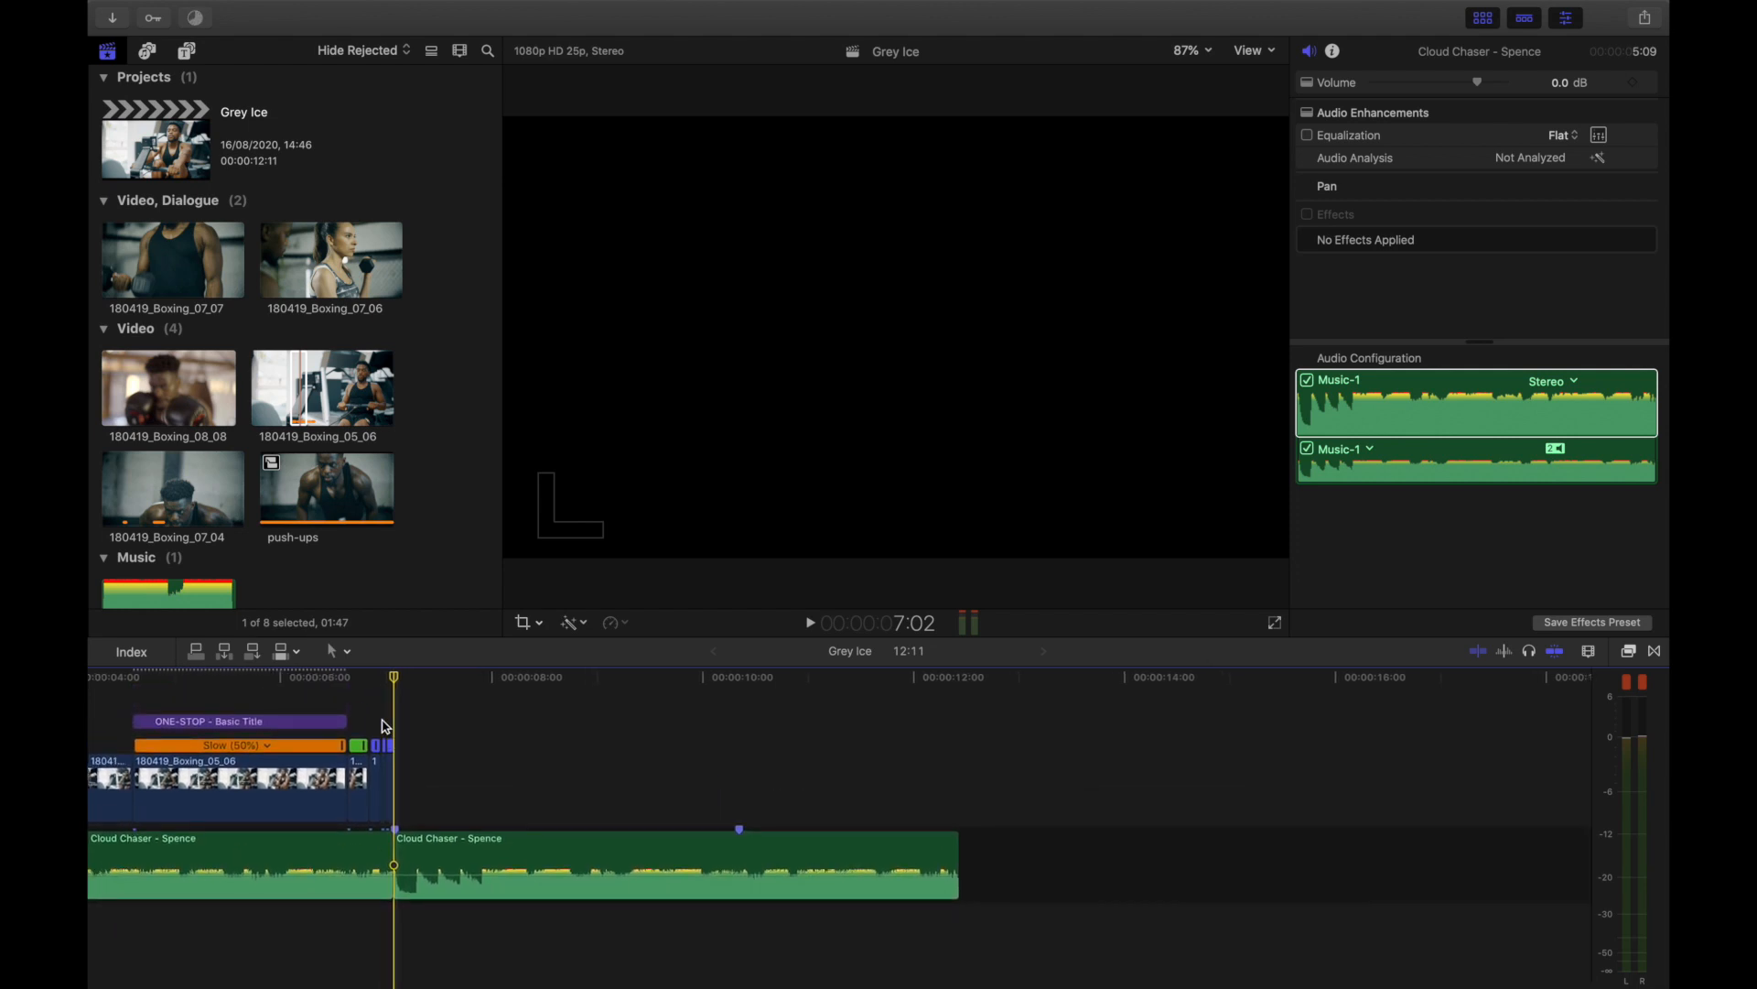
- Park the playhead at the end of the rowing section ready for the dumbbell clip
click(167, 388)
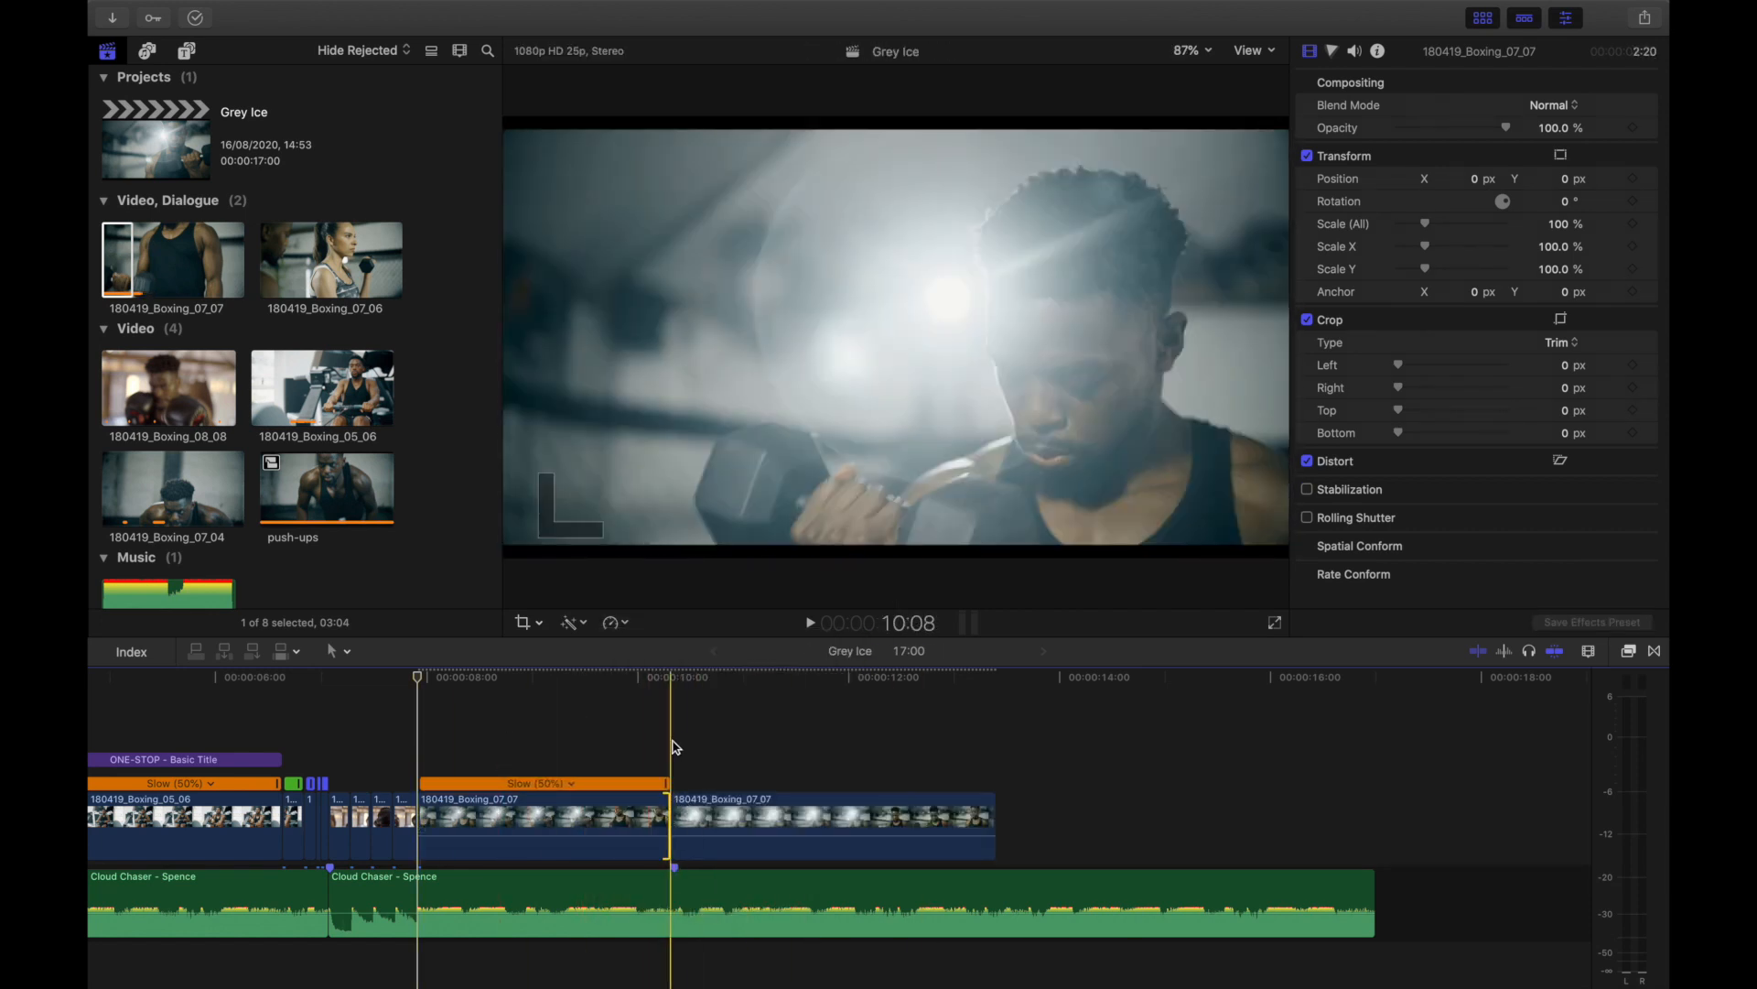
- Select the piece of 180419_Boxing_07_07 that follows the 50% slowed section
click(811, 622)
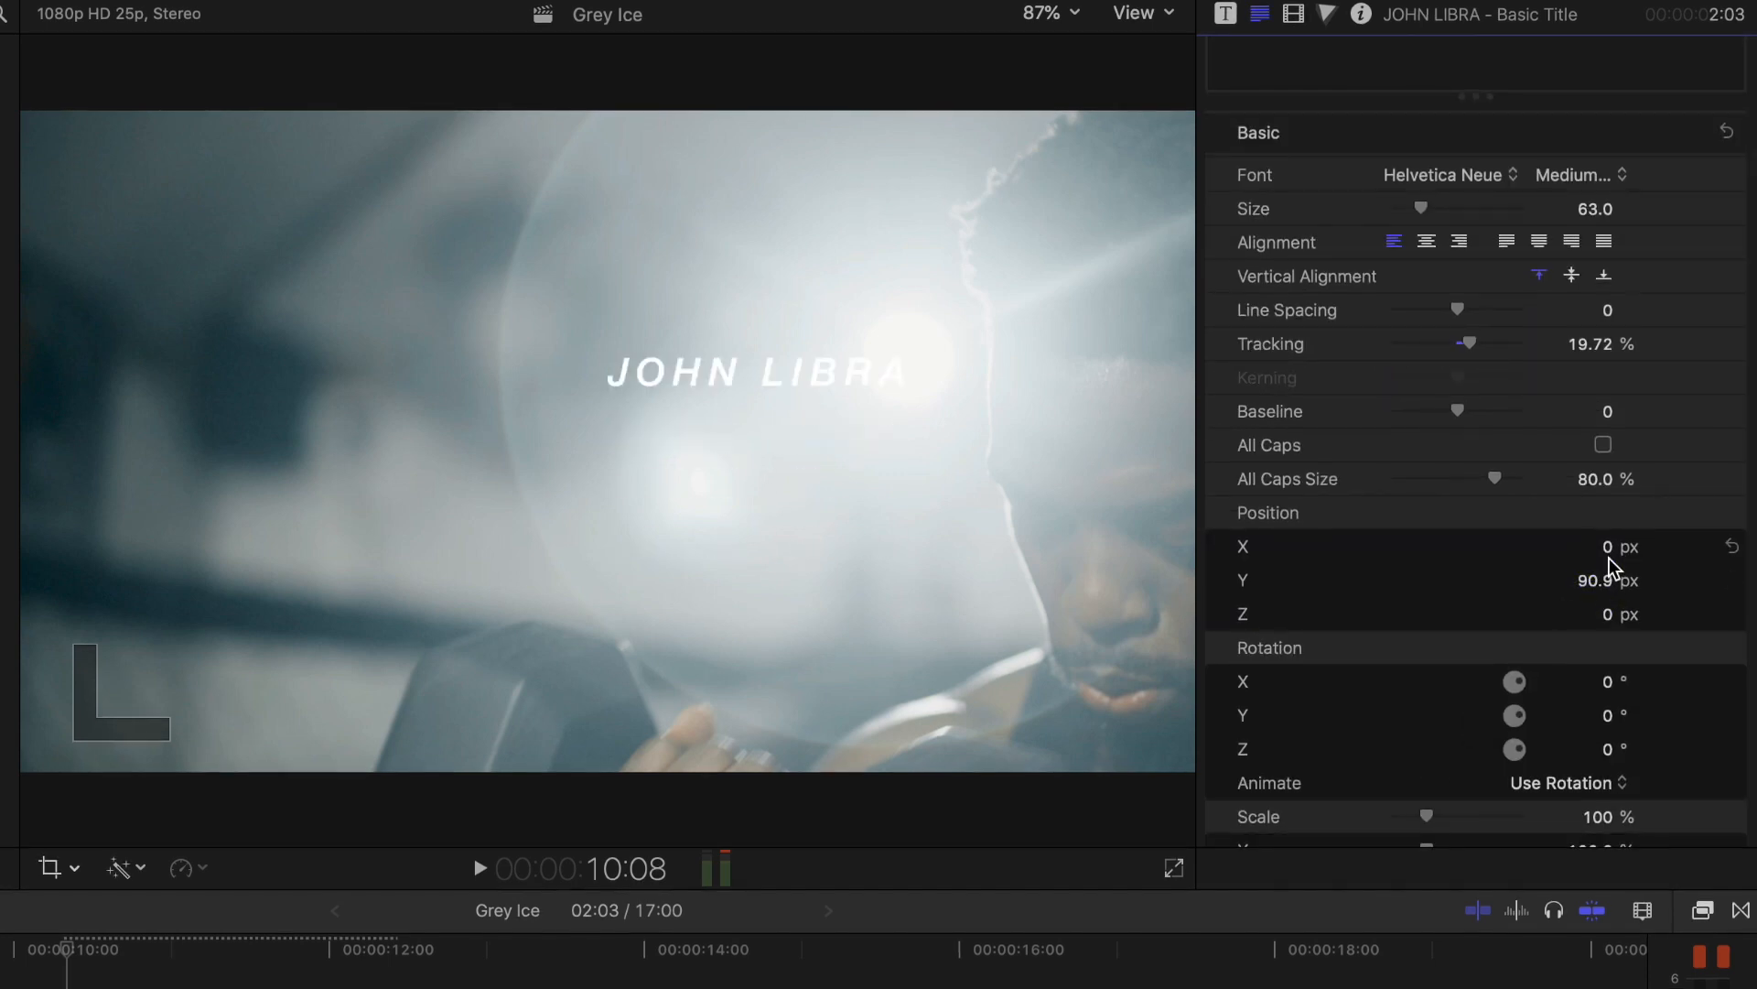
- Scale the JOHN LIBRA text up with the Size slider and begin retyping it with 'W'
drag(1420, 209, 1463, 276)
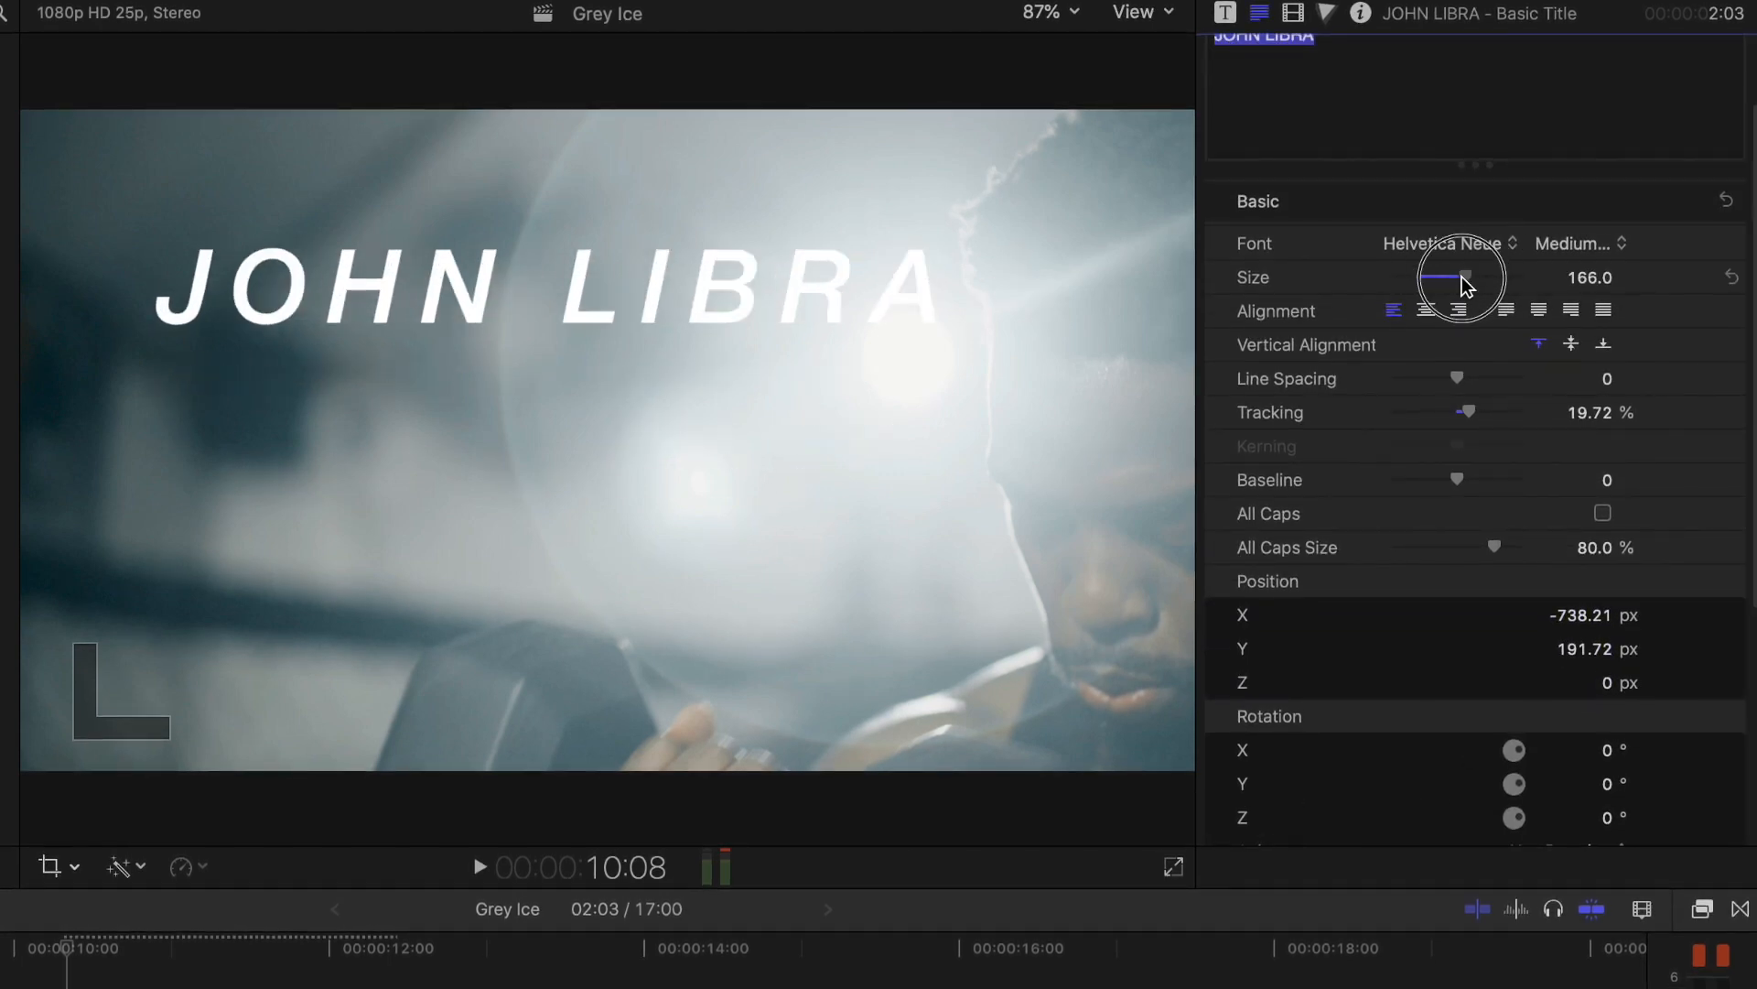
text(W)
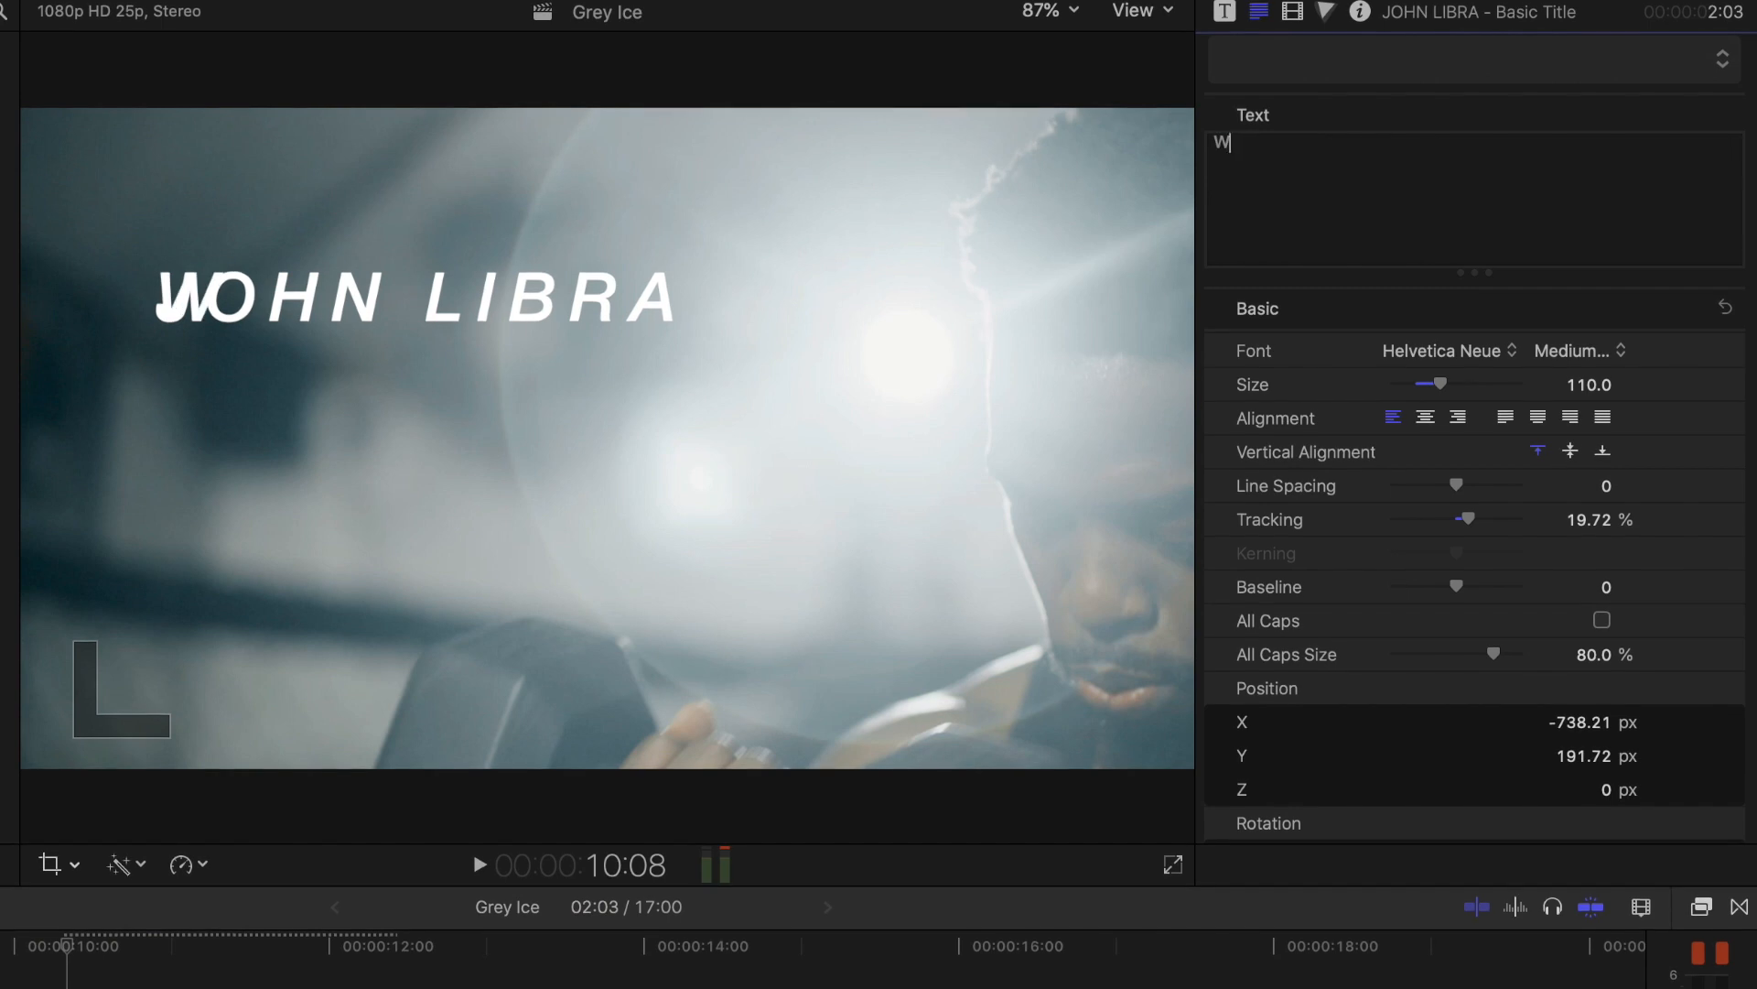